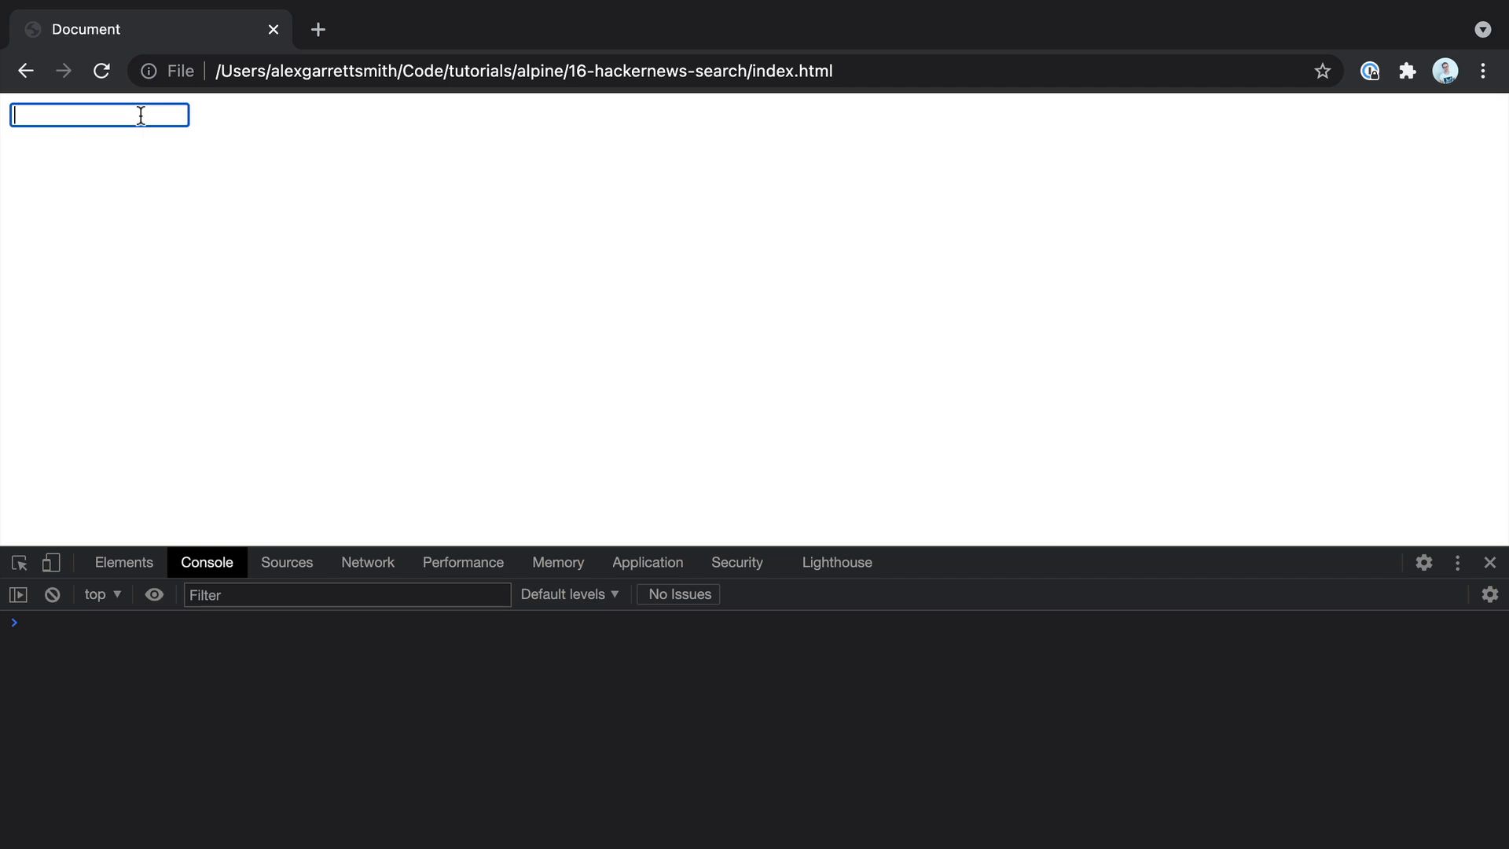
# Demo the finished search page by typing 'alpine.js' into the browser search box.
pyautogui.write('alp')
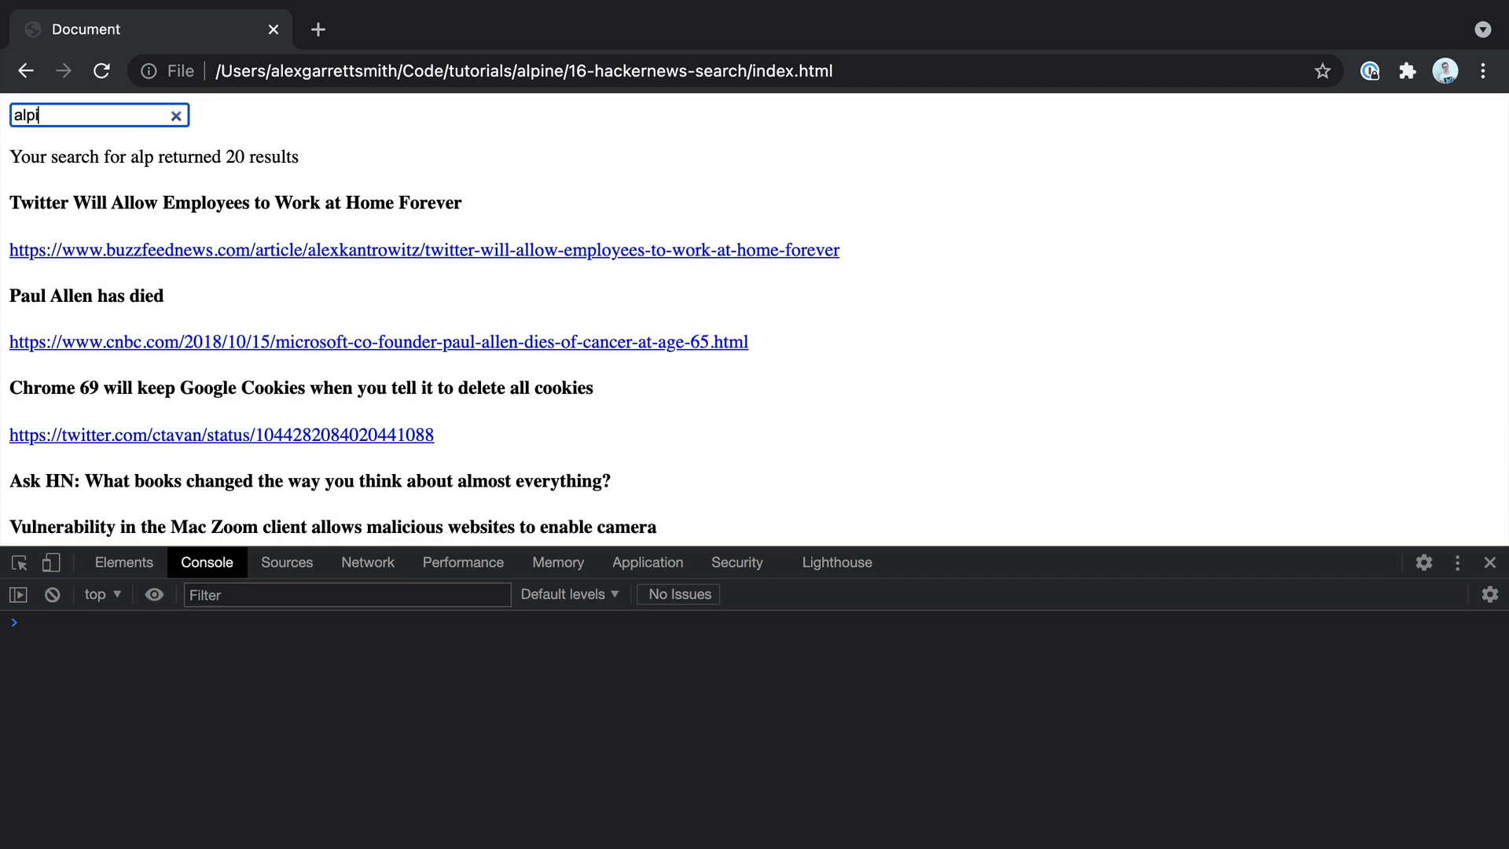
pyautogui.write('ine.js" defer></script>')
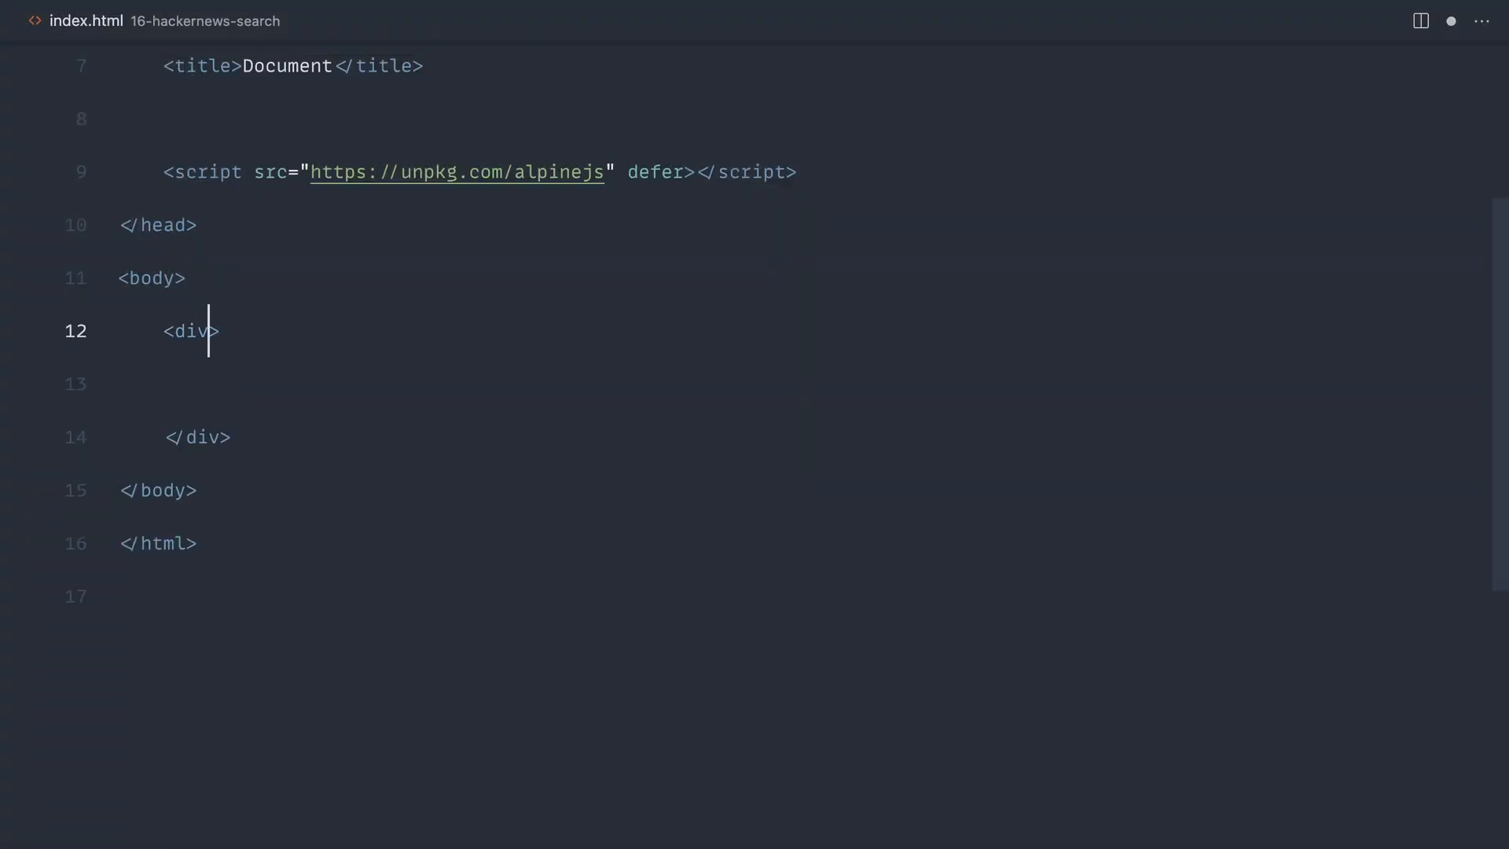
# Give the div x-data with query, results and an empty performSearch function.
pyautogui.write('x-data="{')
pyautogui.write('query:')
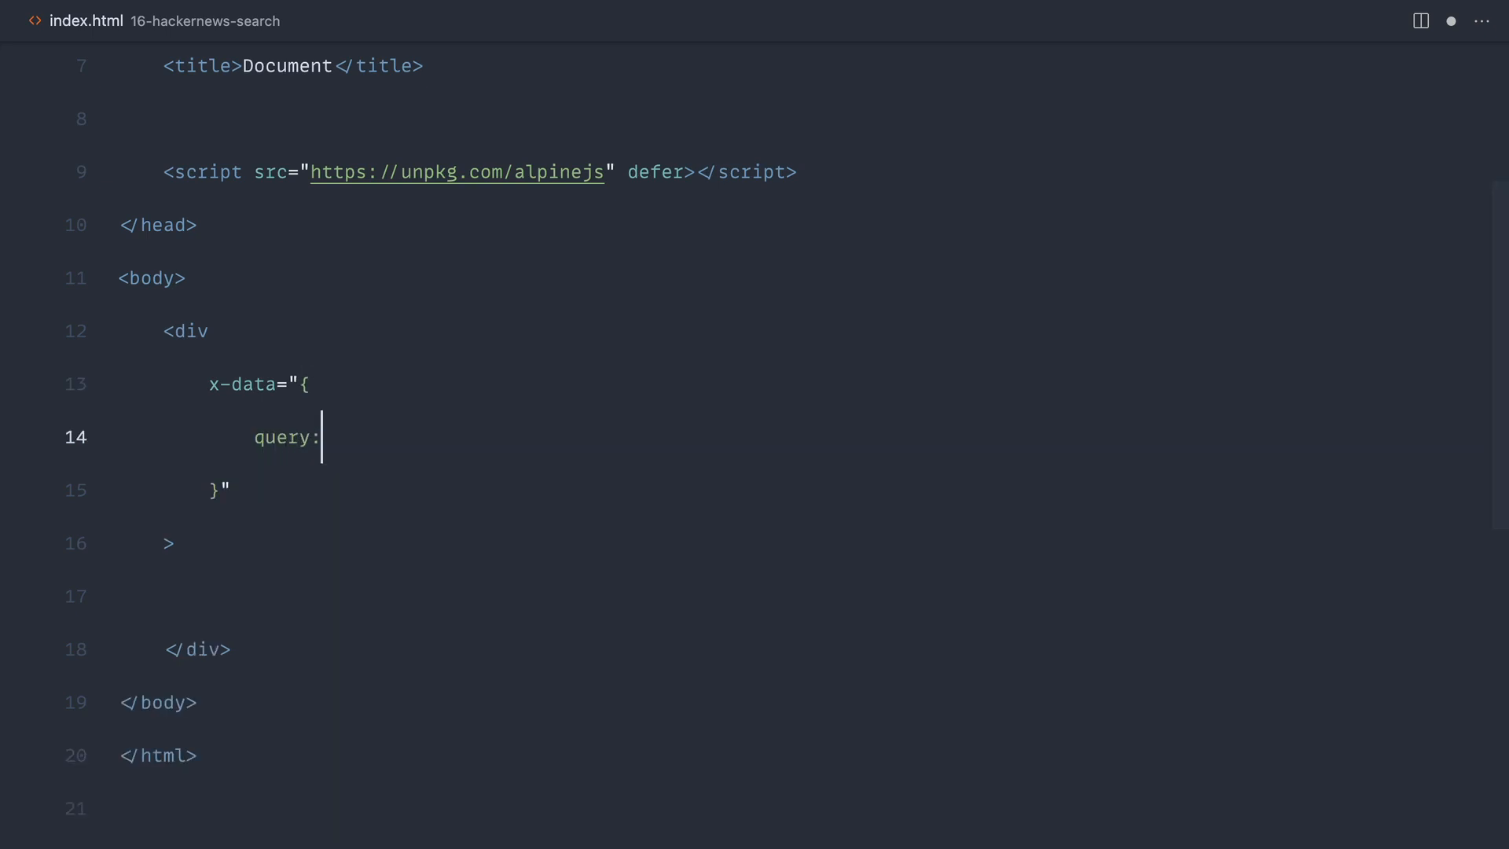
pyautogui.write("'',")
pyautogui.write('results: [')
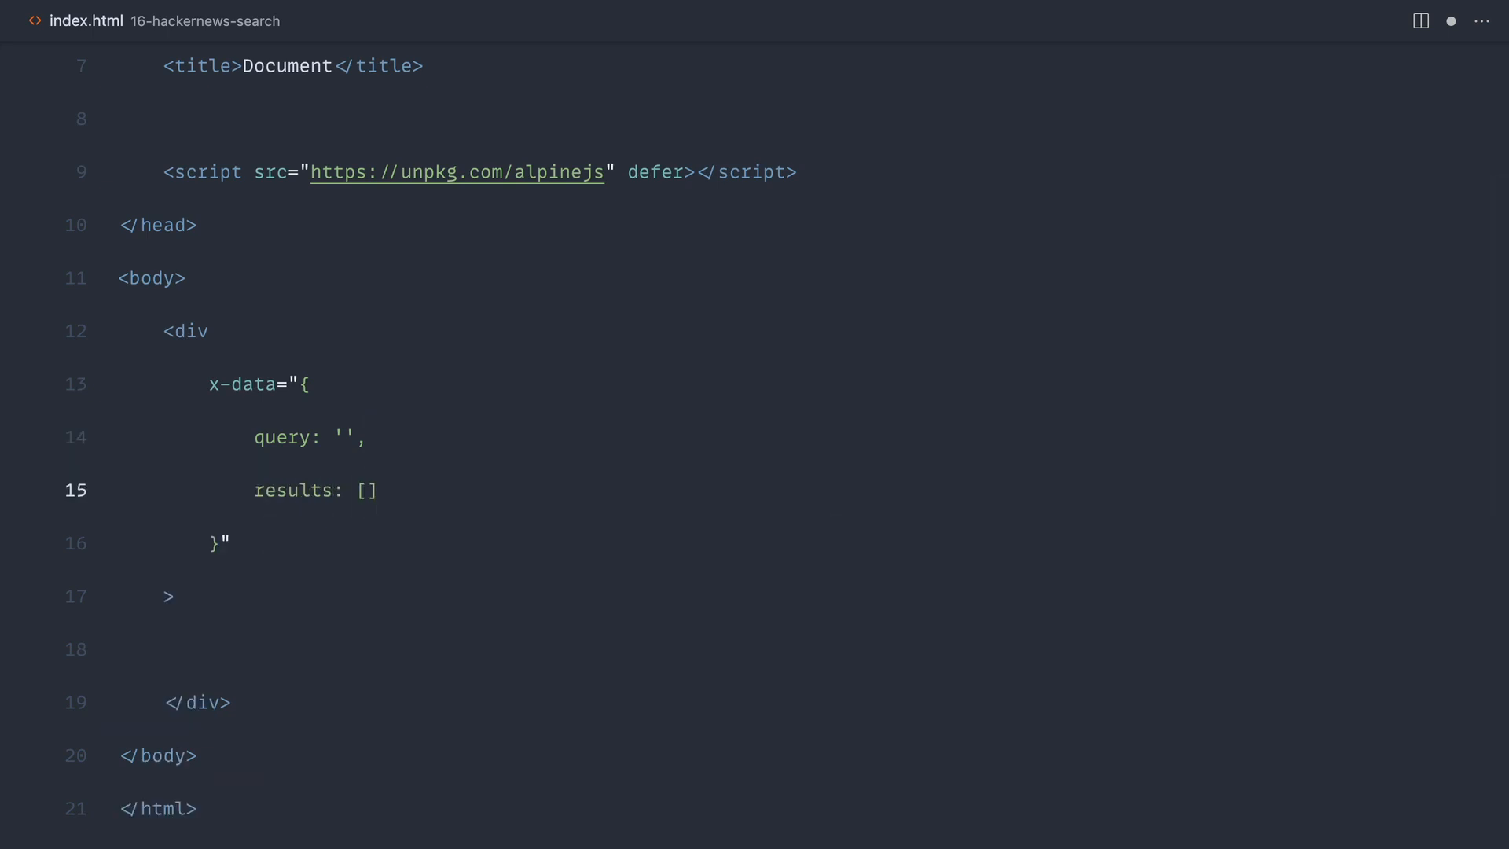
pyautogui.write('performSearch () {')
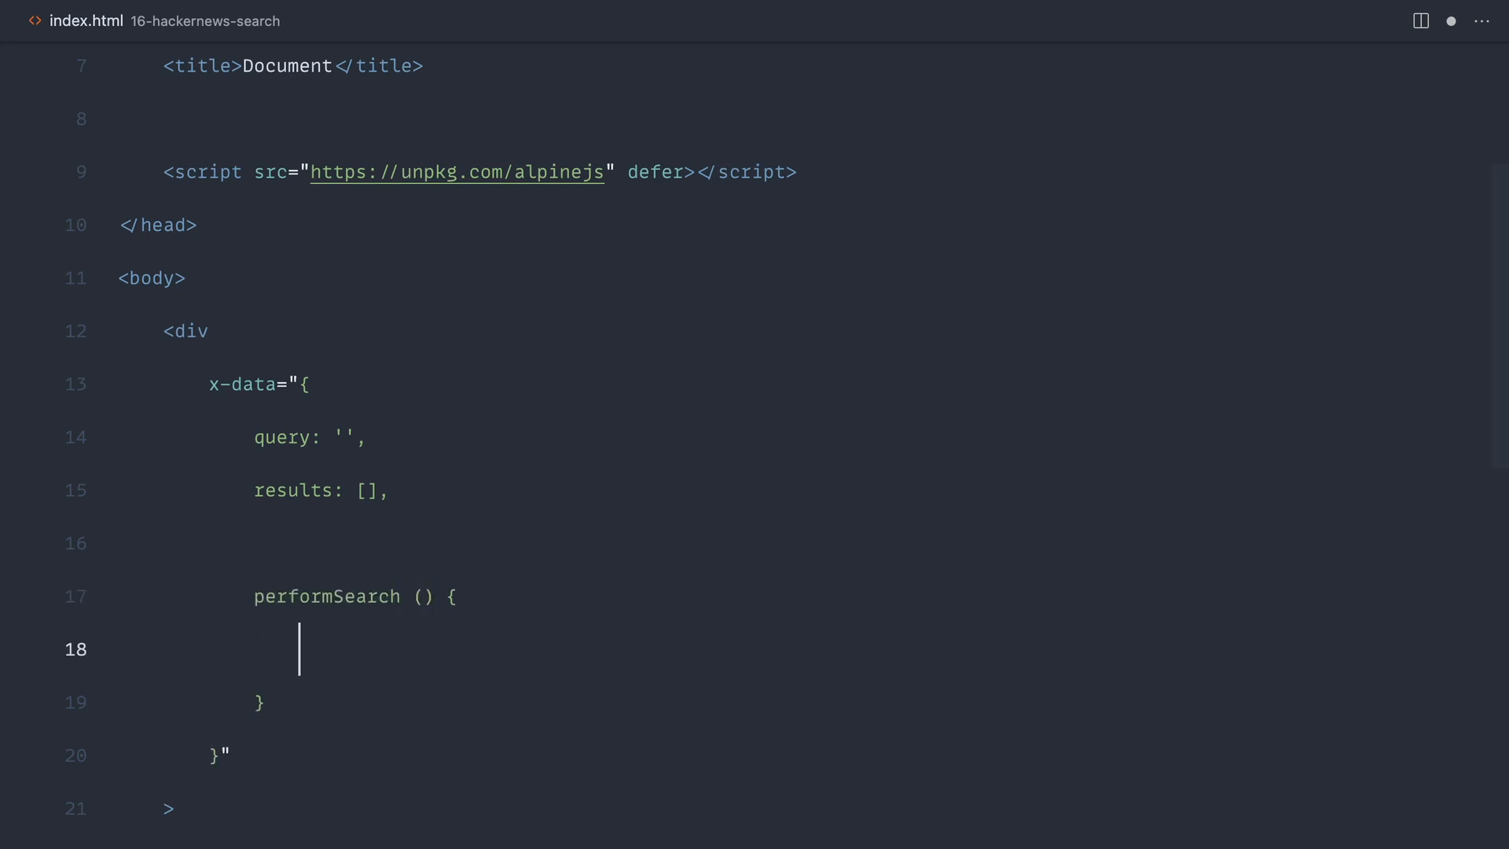
pyautogui.write('//')
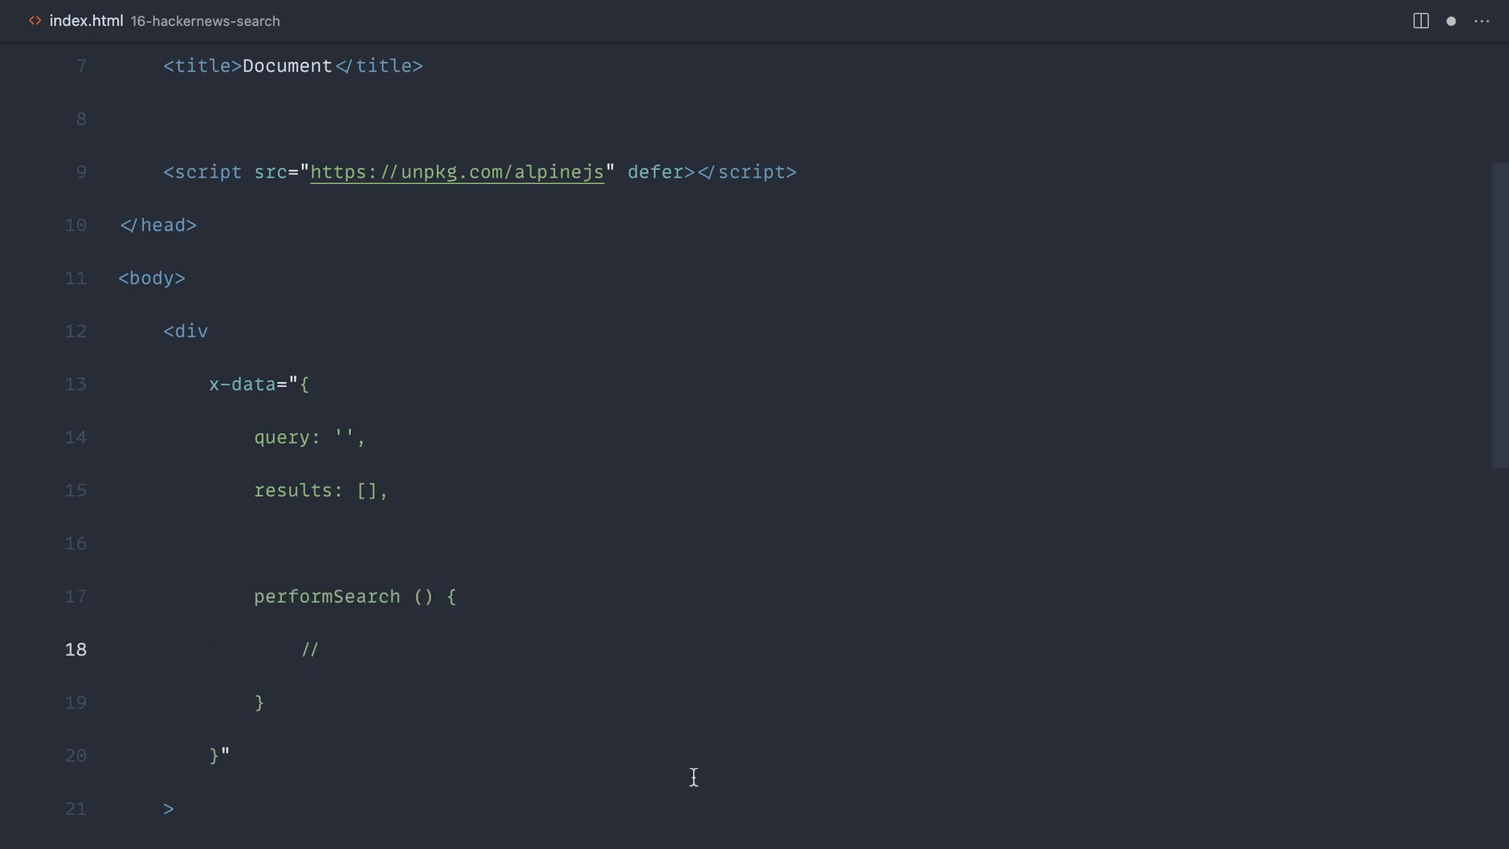
# Add a text input with x-model="query", dropping its name and id attributes.
pyautogui.write('input type="text" name="" id="">')
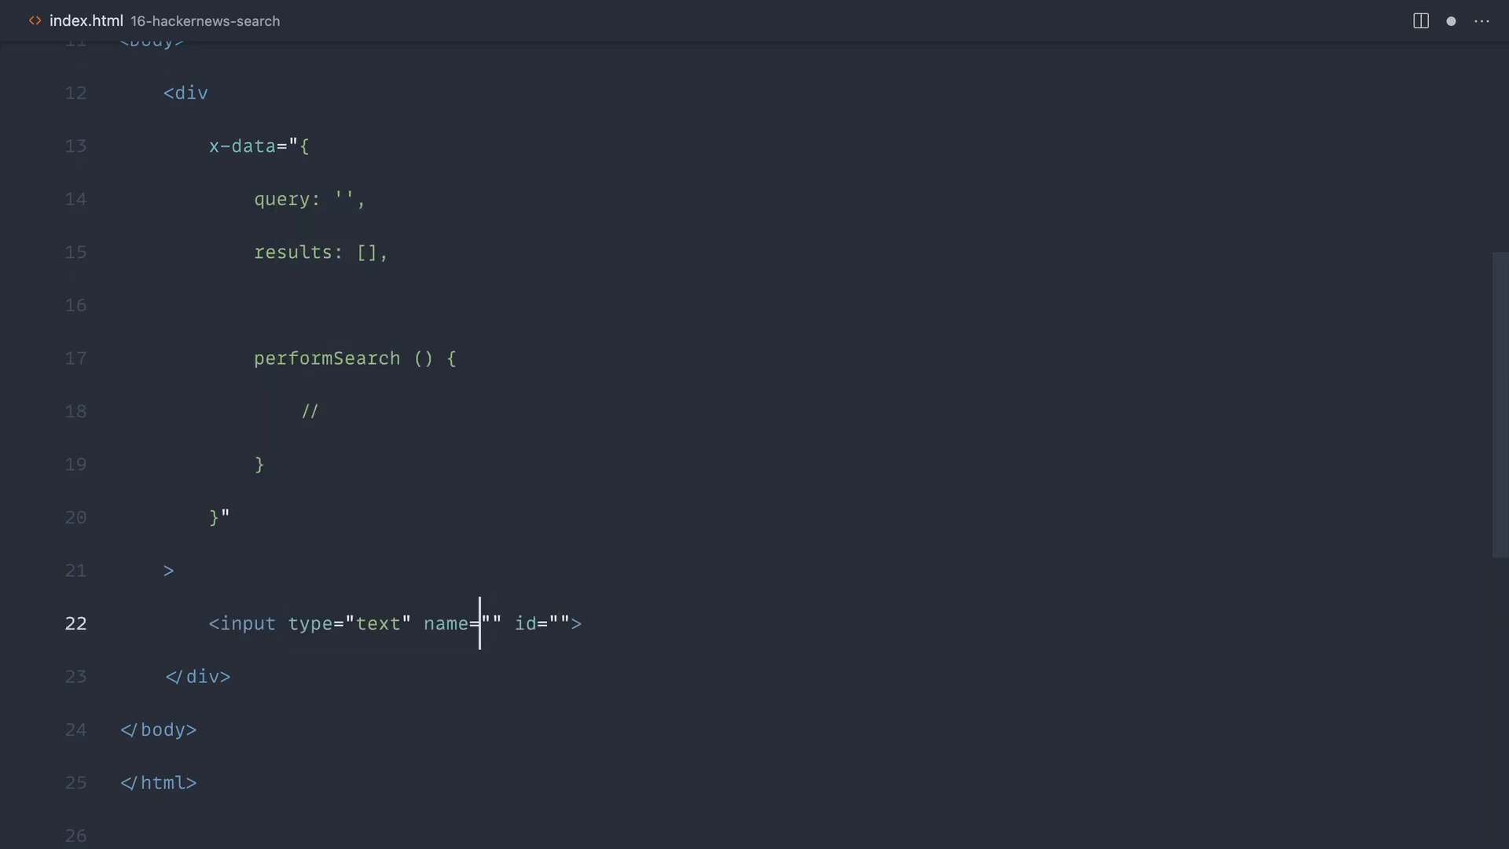
pyautogui.press('Backspace')
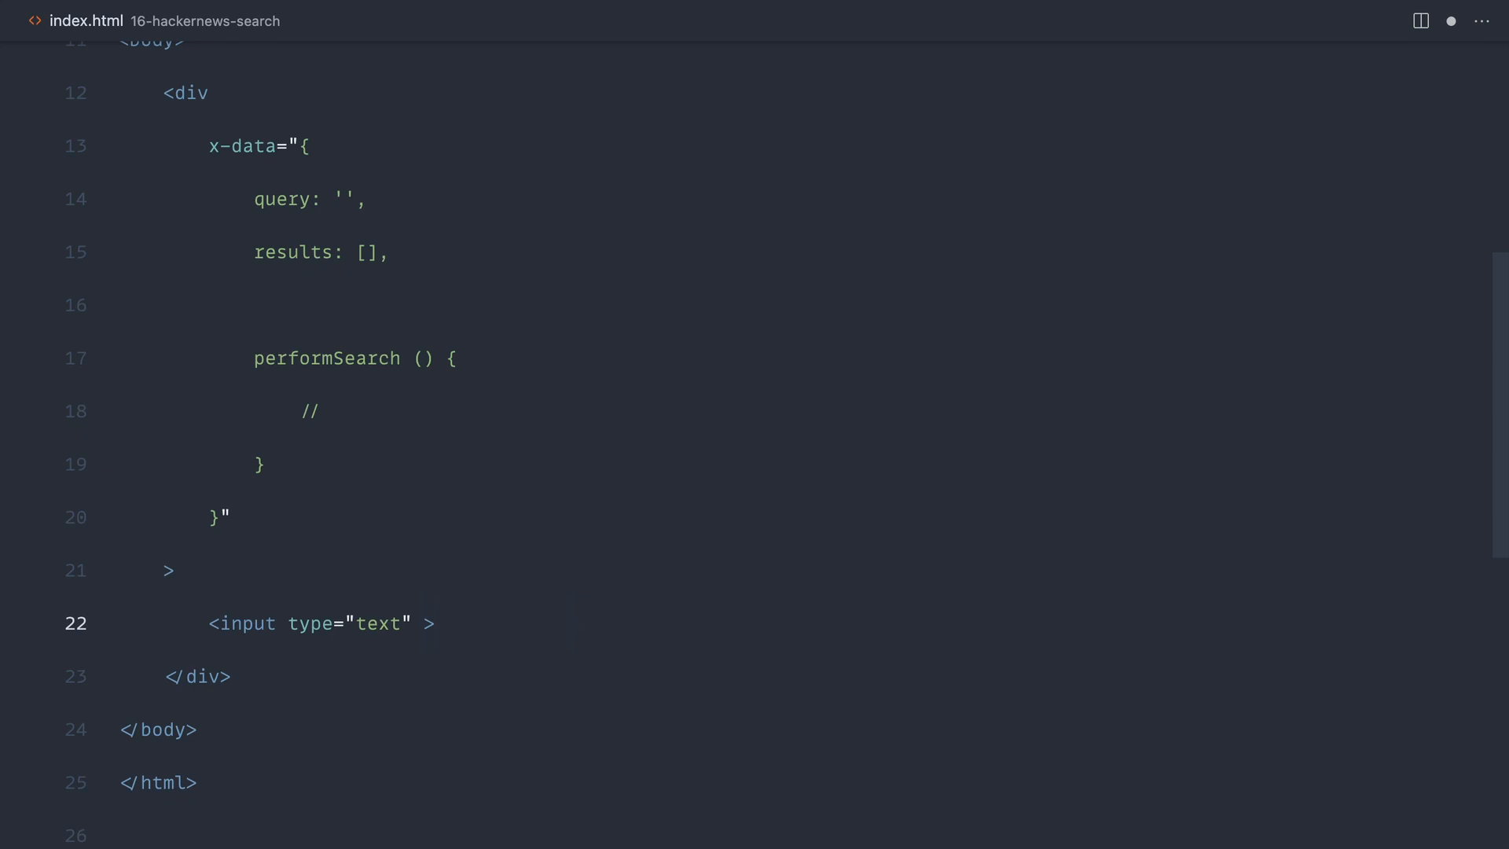
pyautogui.write('x-model=')
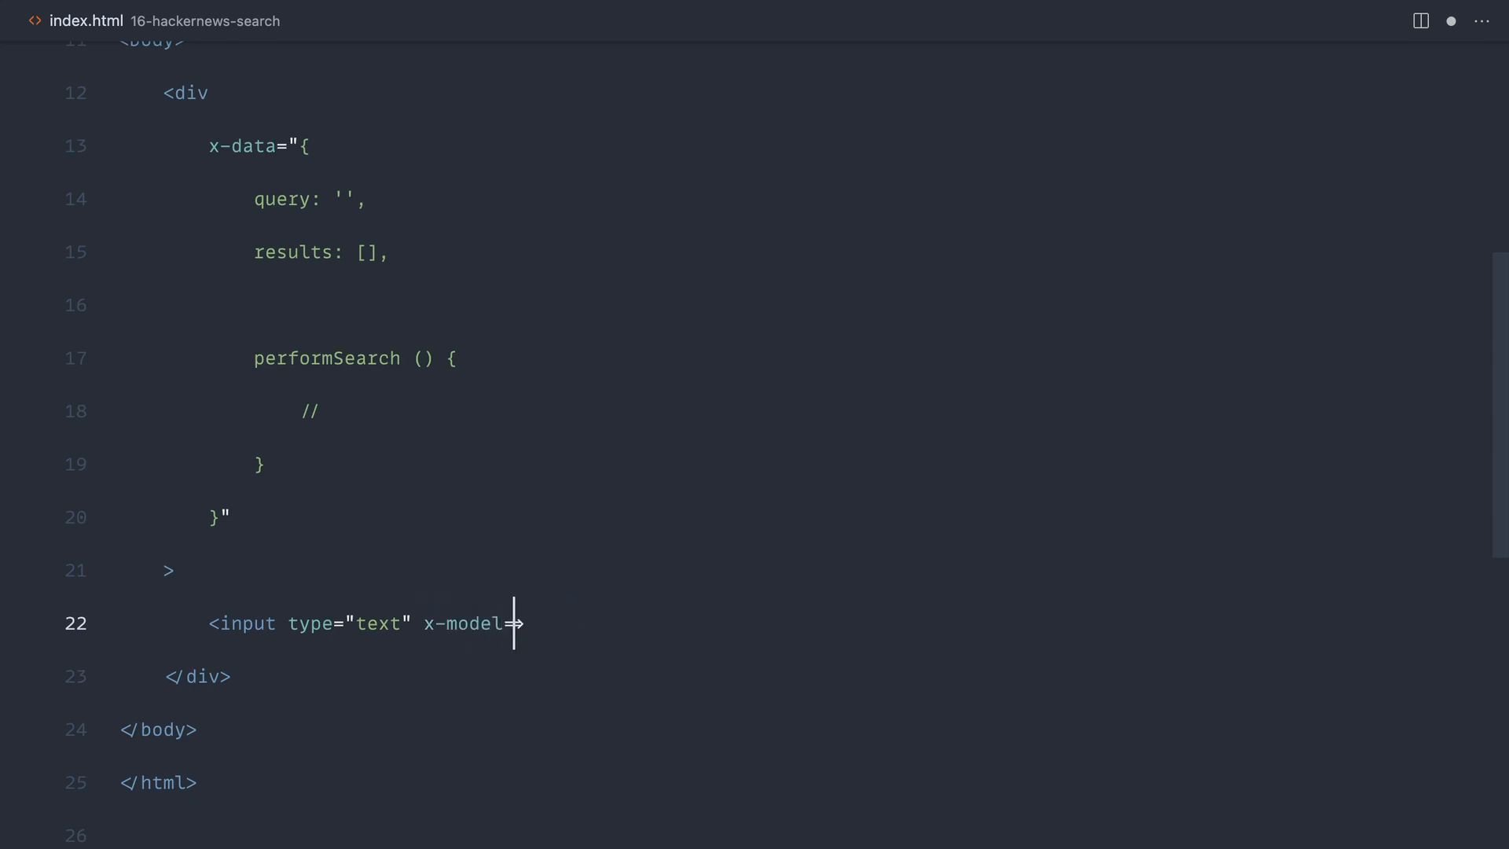
pyautogui.write('"query">')
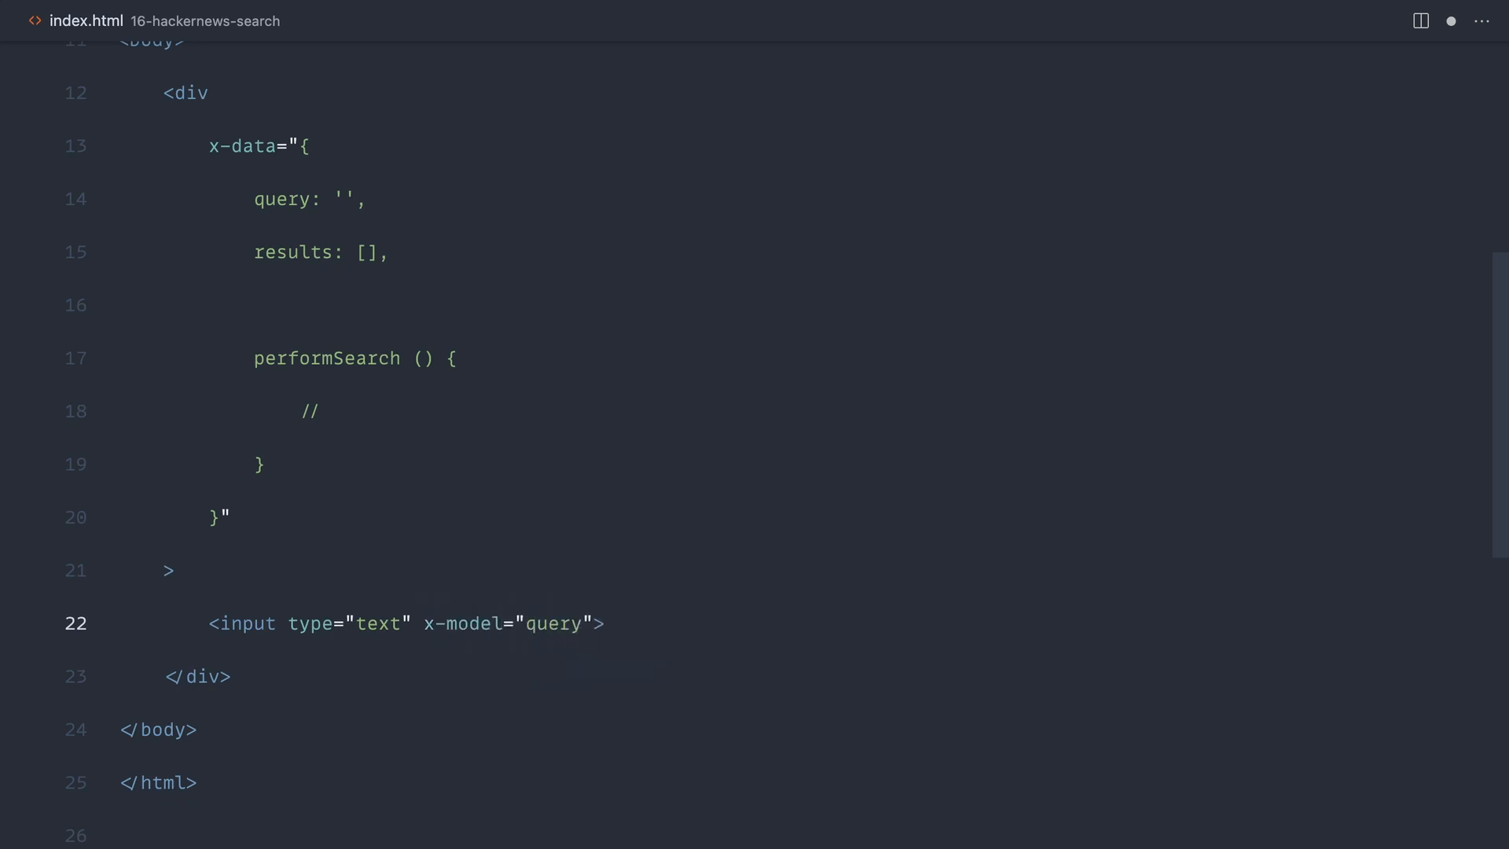
pyautogui.press('enter')
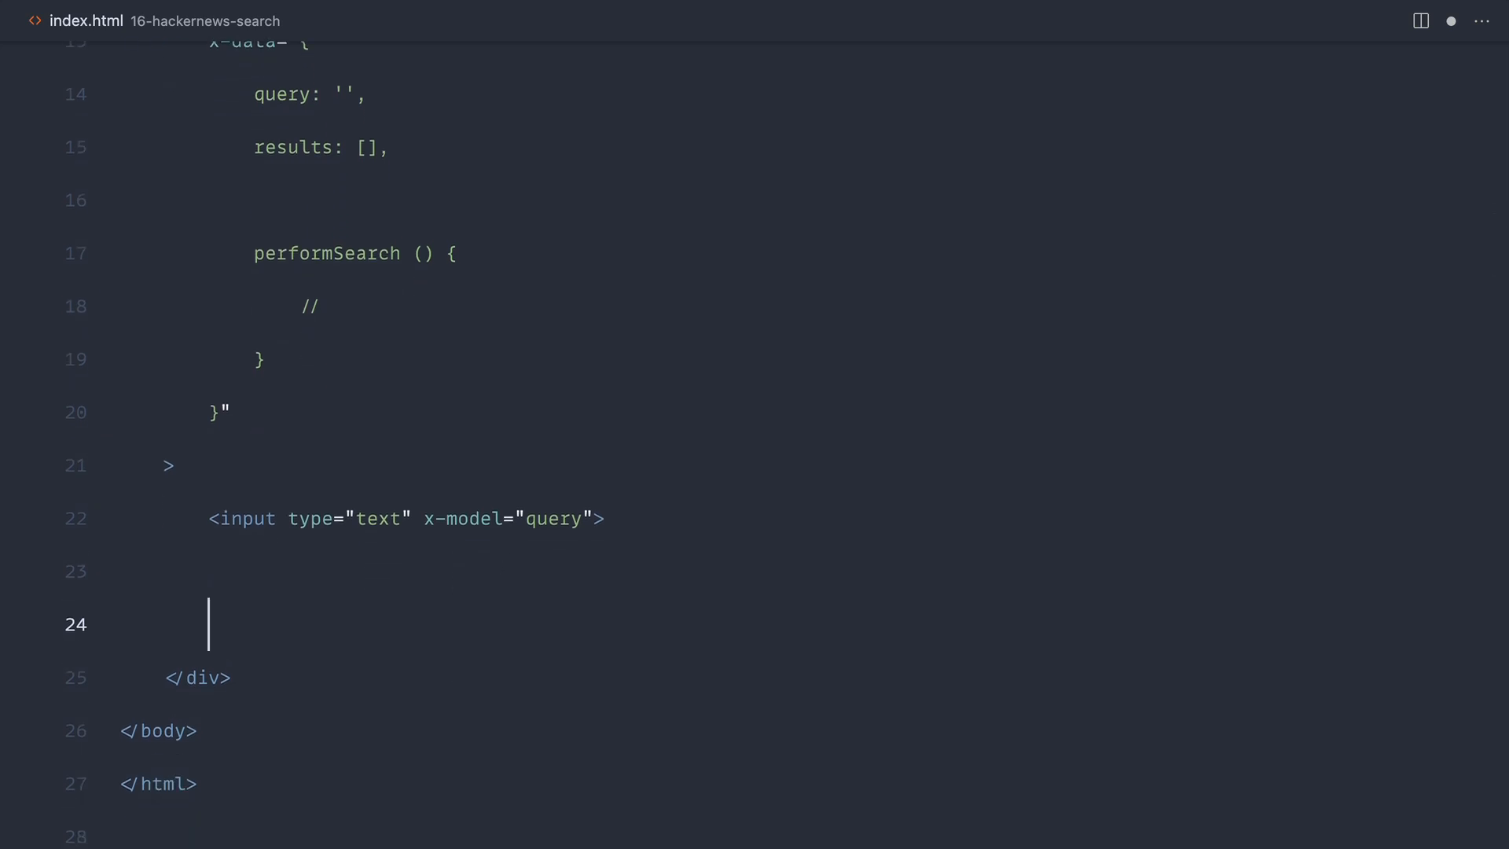
pyautogui.moveTo(485, 626)
pyautogui.write('<p></p>')
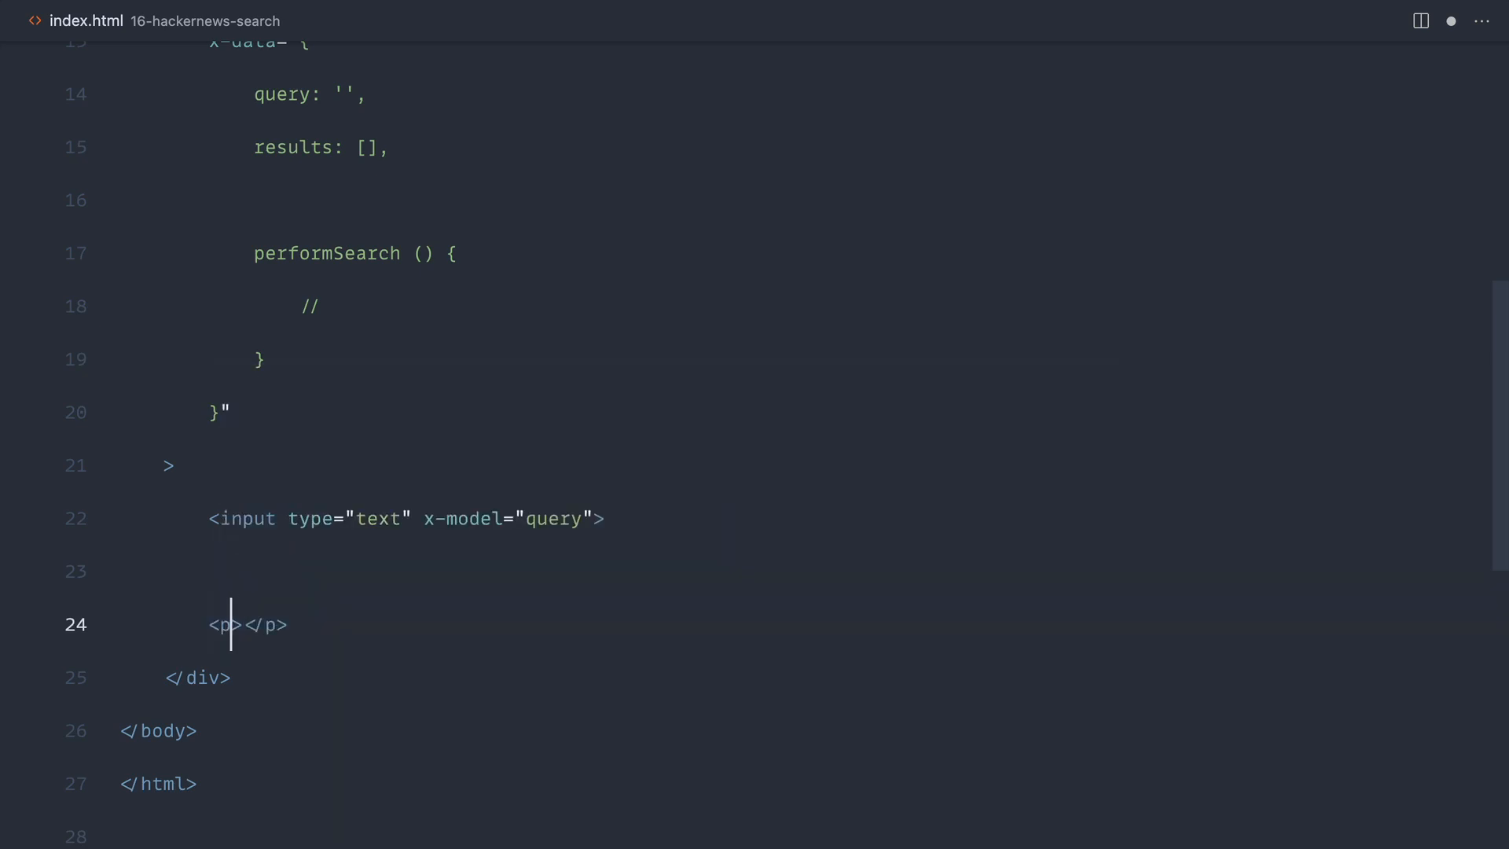
# Add a paragraph with x-show="query.length" reading 'Your search for x returned y results'.
pyautogui.press('enter')
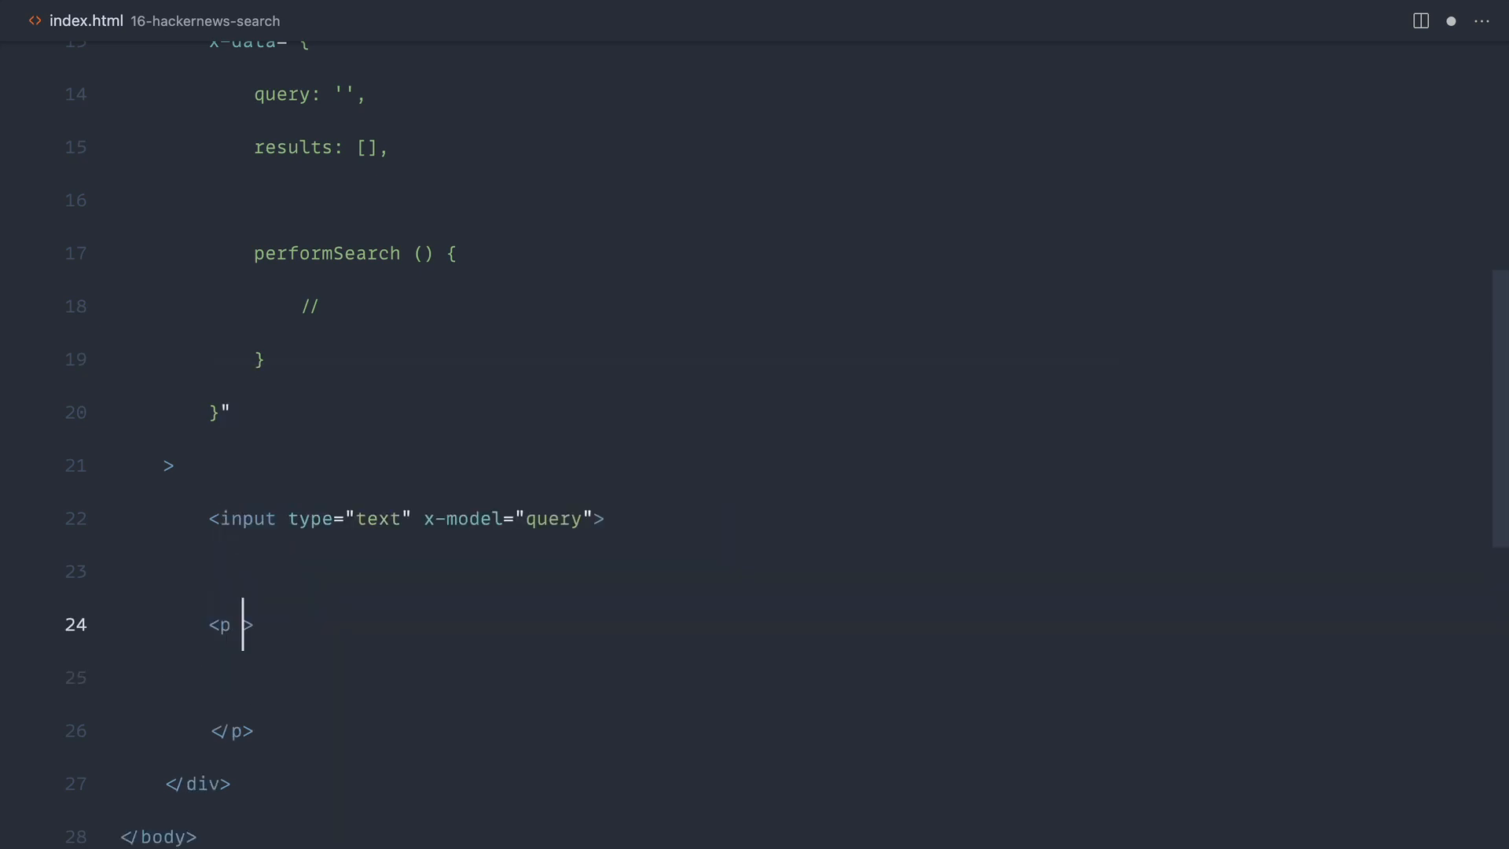
pyautogui.write('x-show="q')
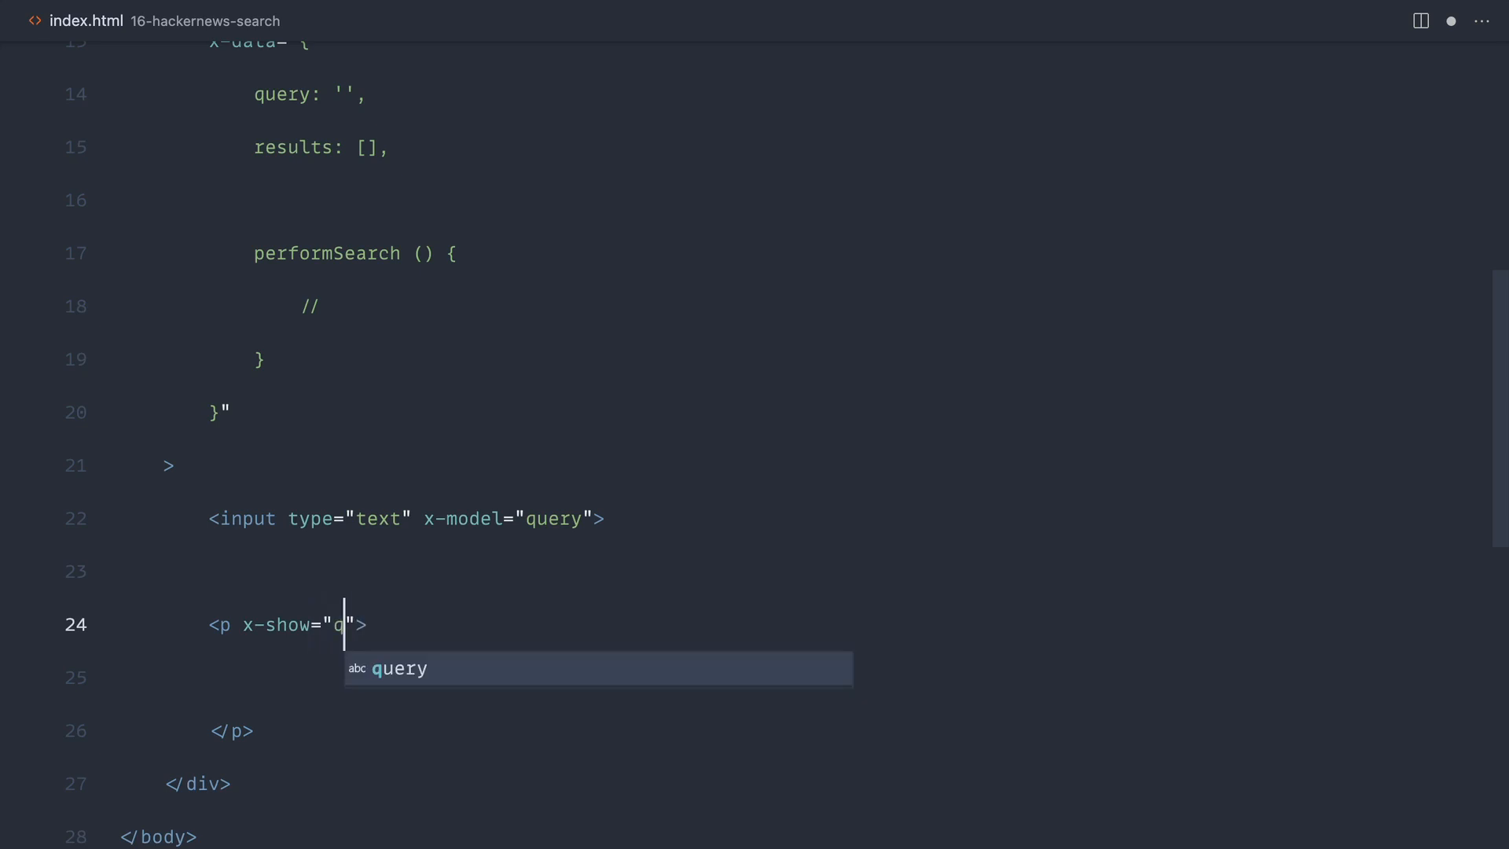
pyautogui.write('uery.length')
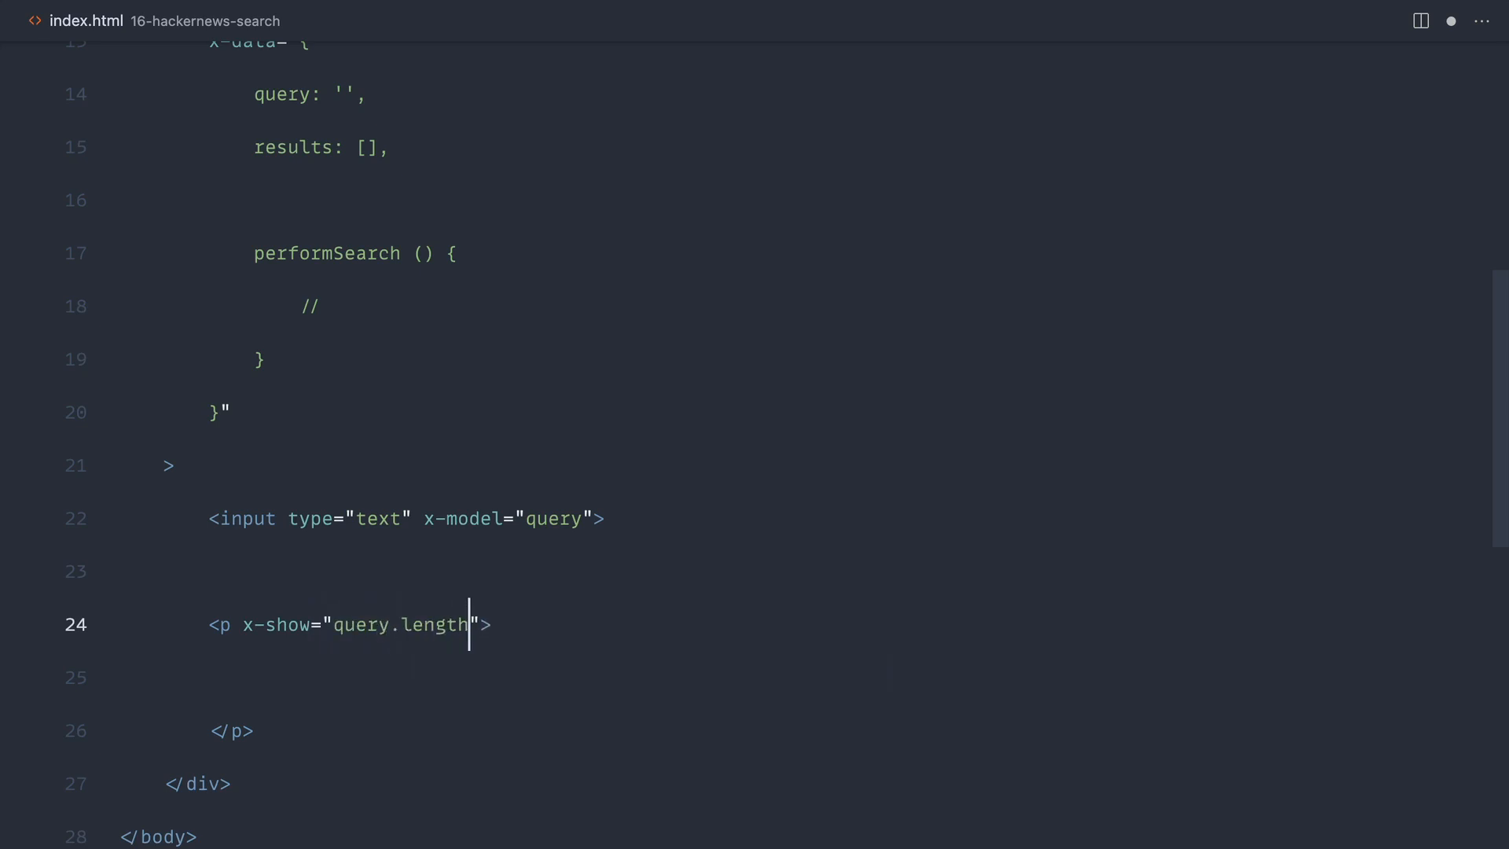
pyautogui.write('Y')
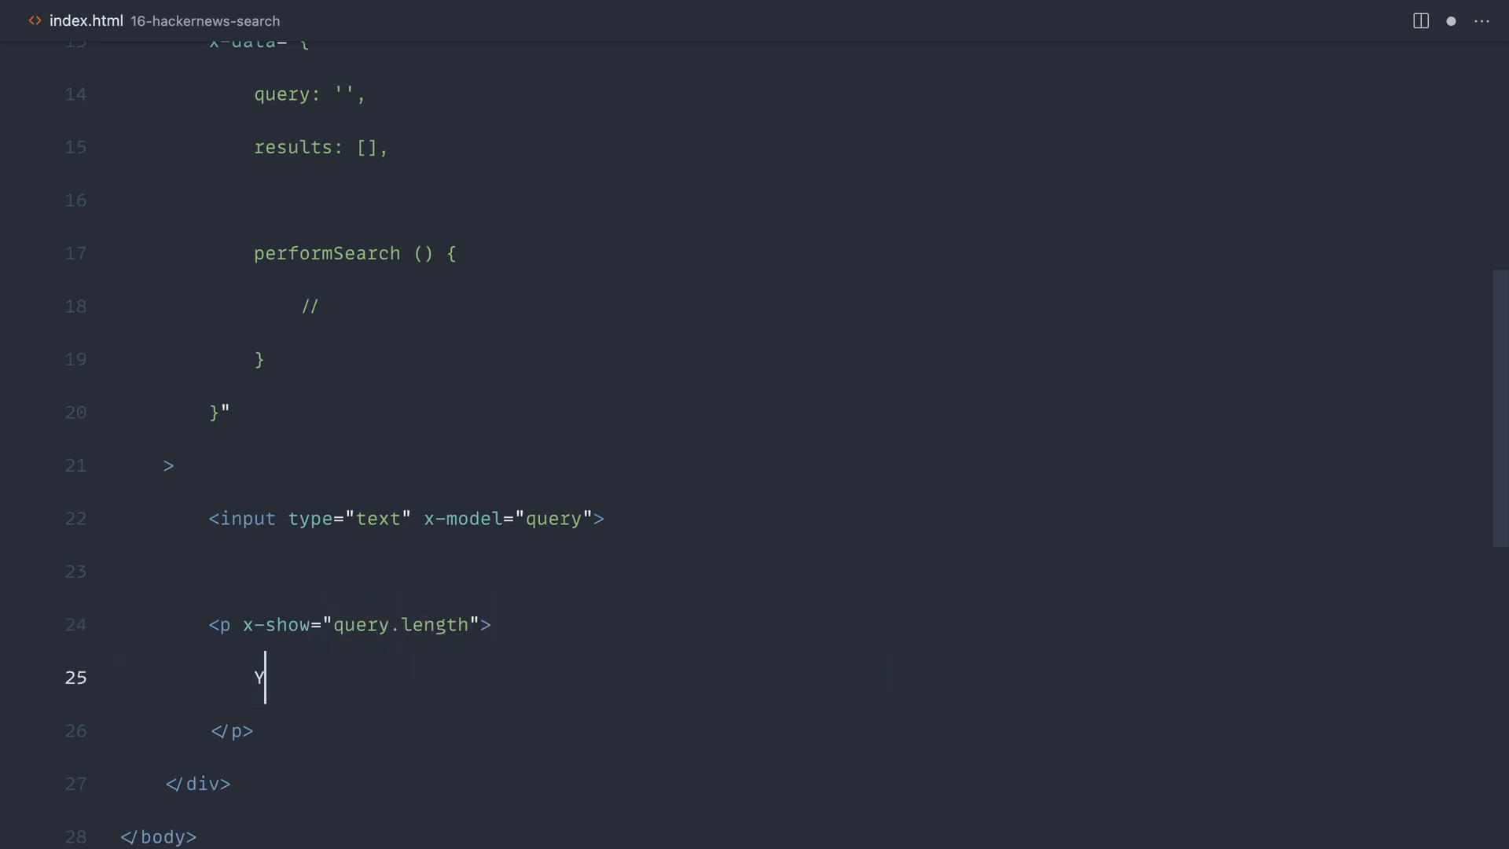
pyautogui.write('Your search for')
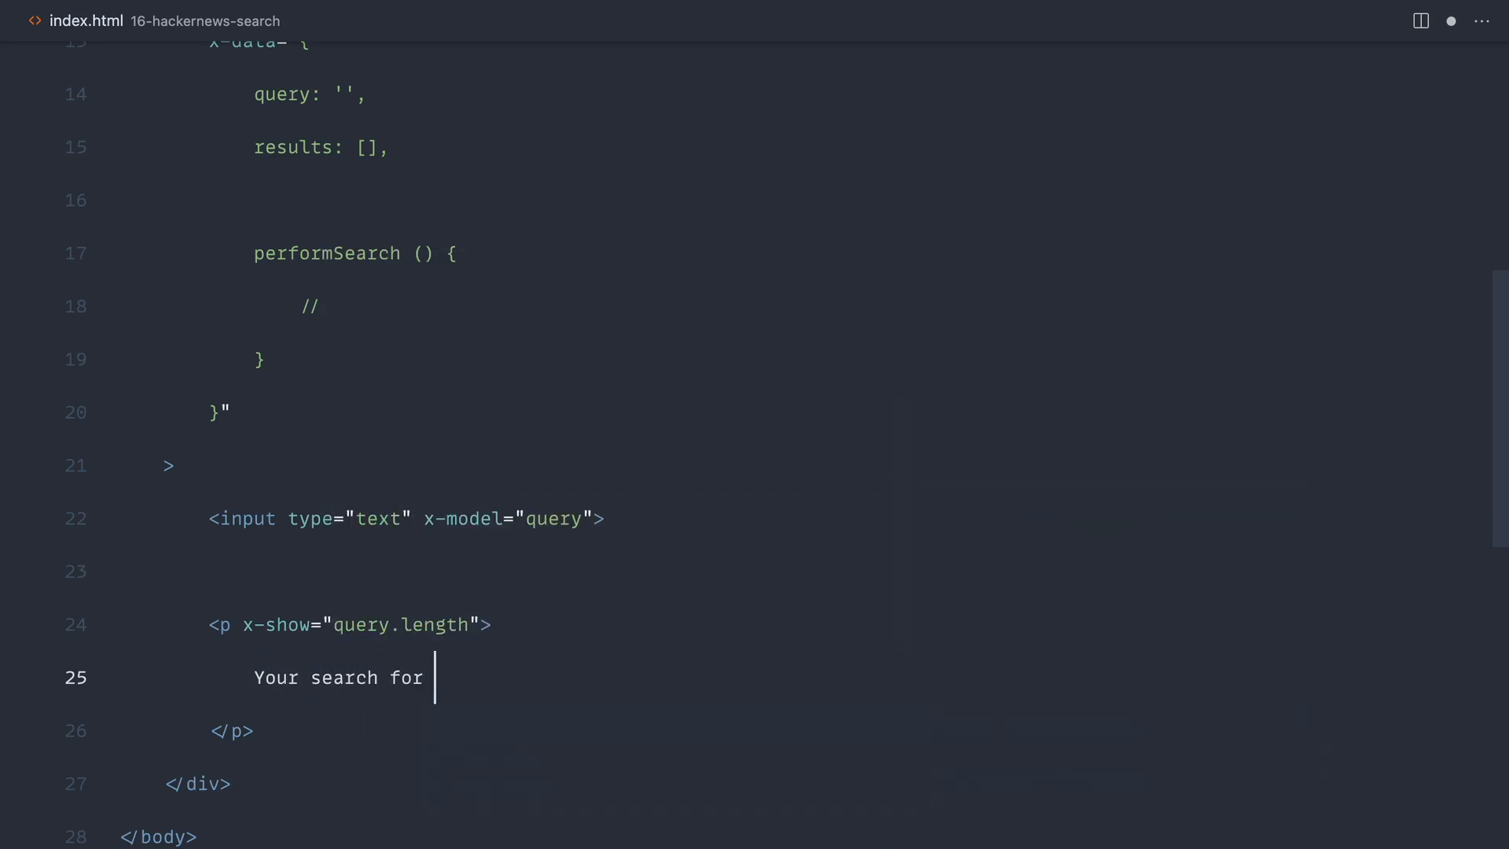
pyautogui.write('x res')
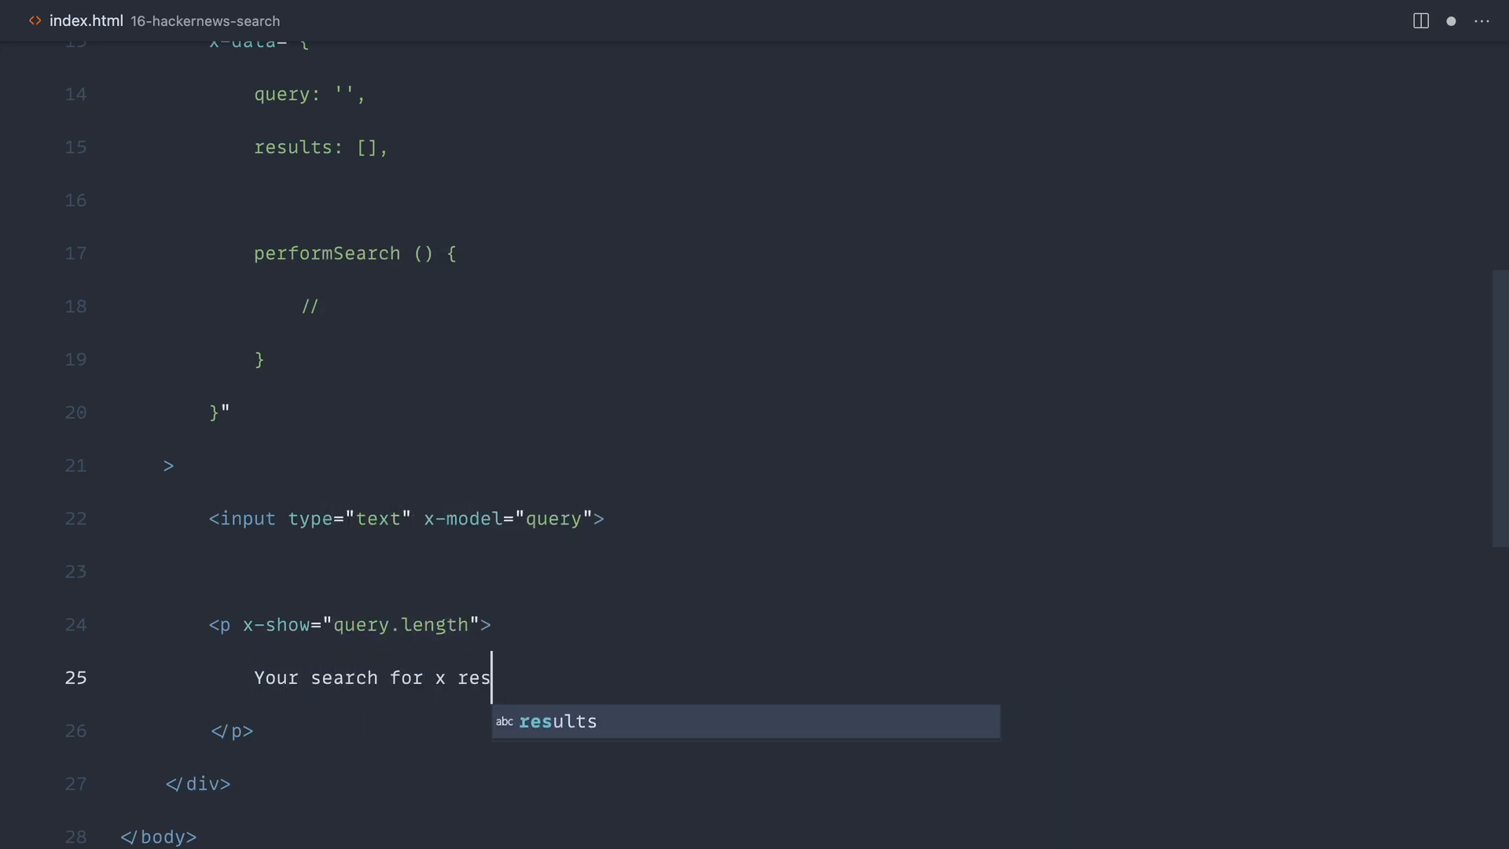
pyautogui.write('returned y')
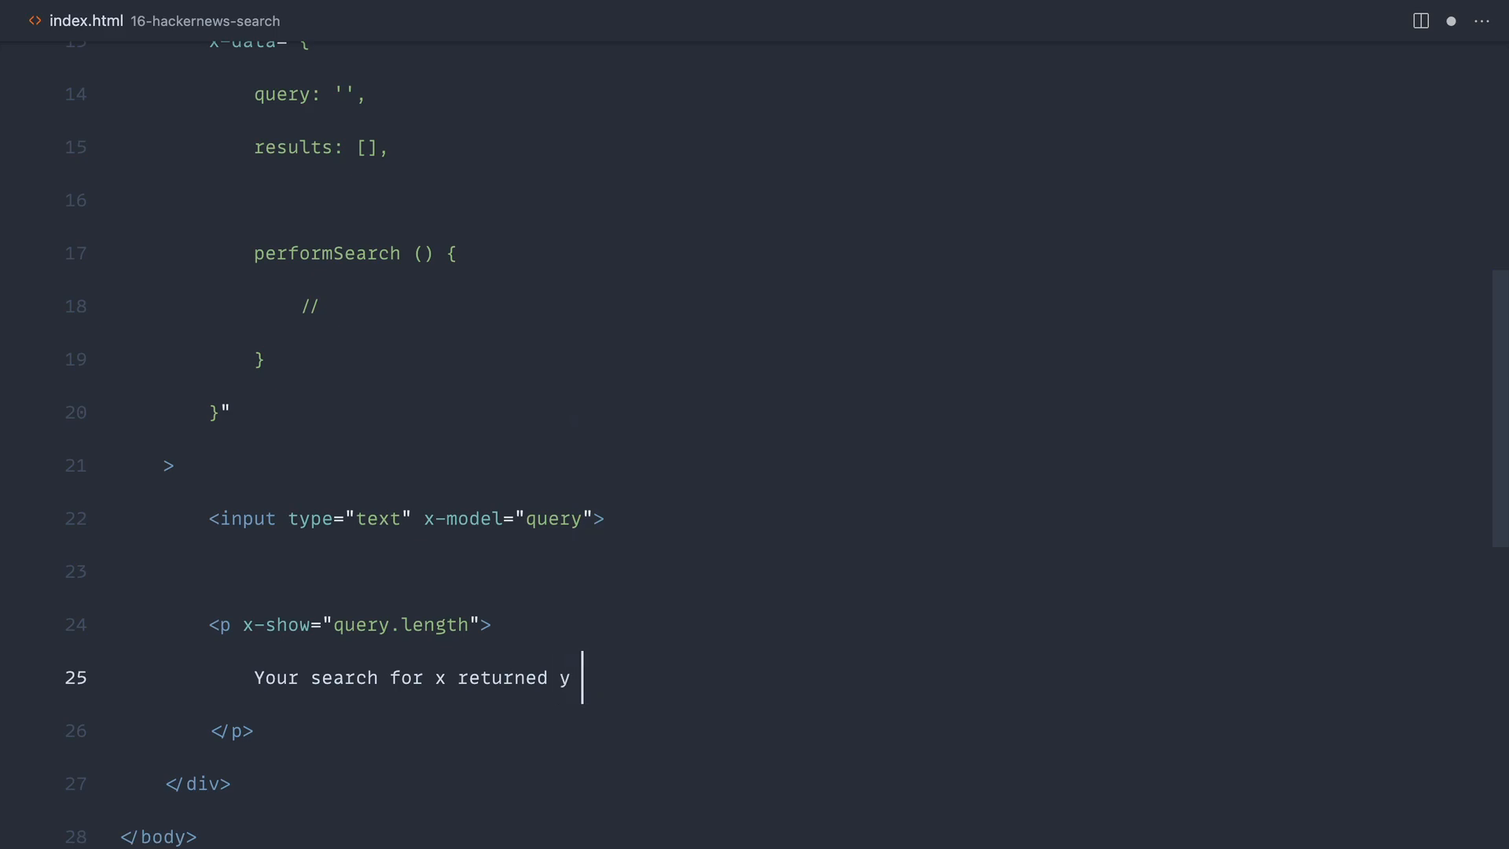
pyautogui.write('results')
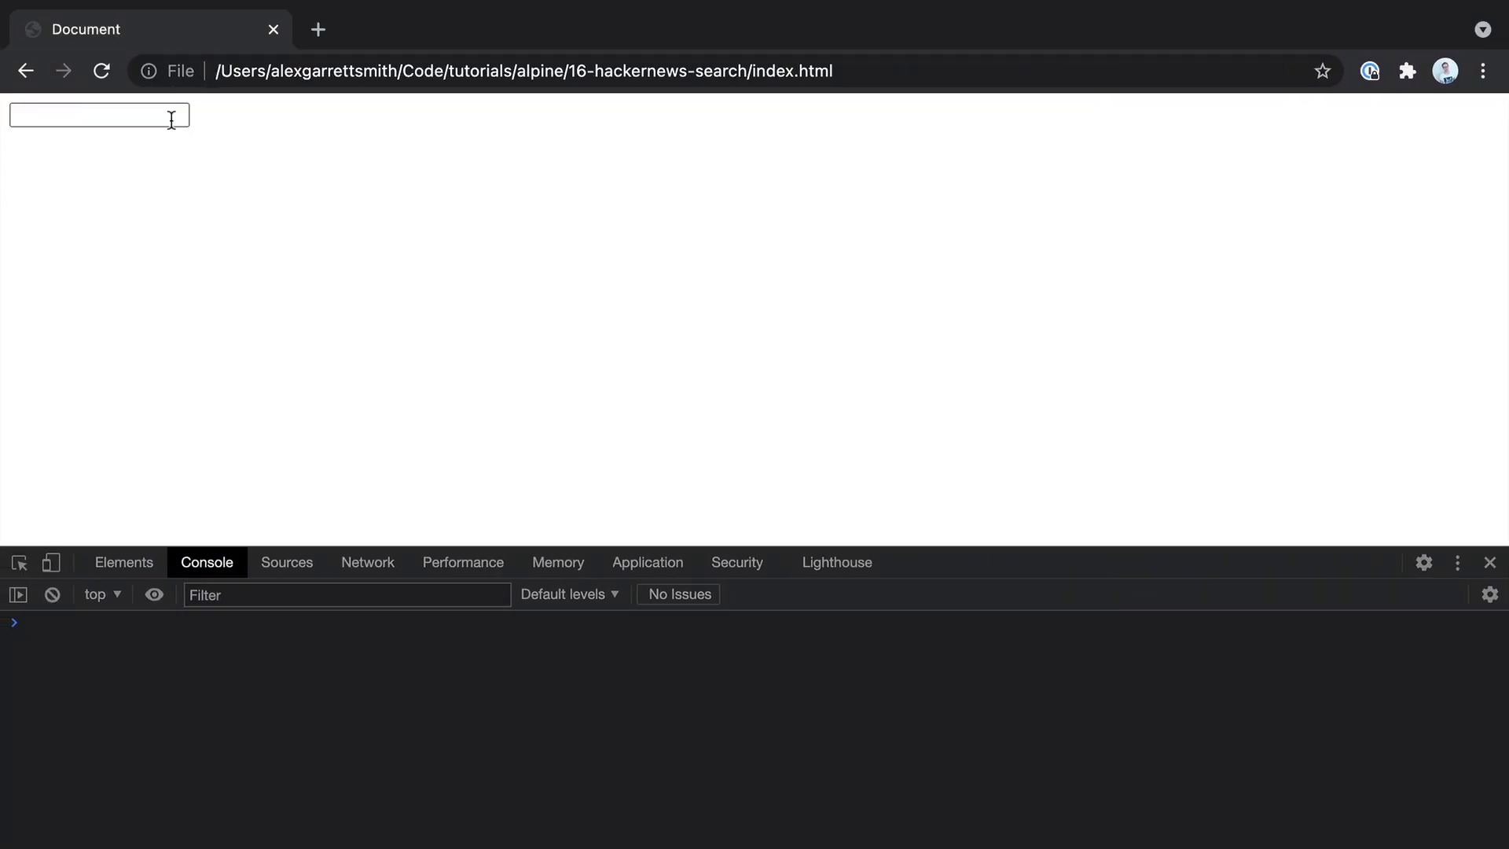
# Replace x and y with x-text spans for query and results.length, testing 'alpine.js'.
pyautogui.write('alpine.js')
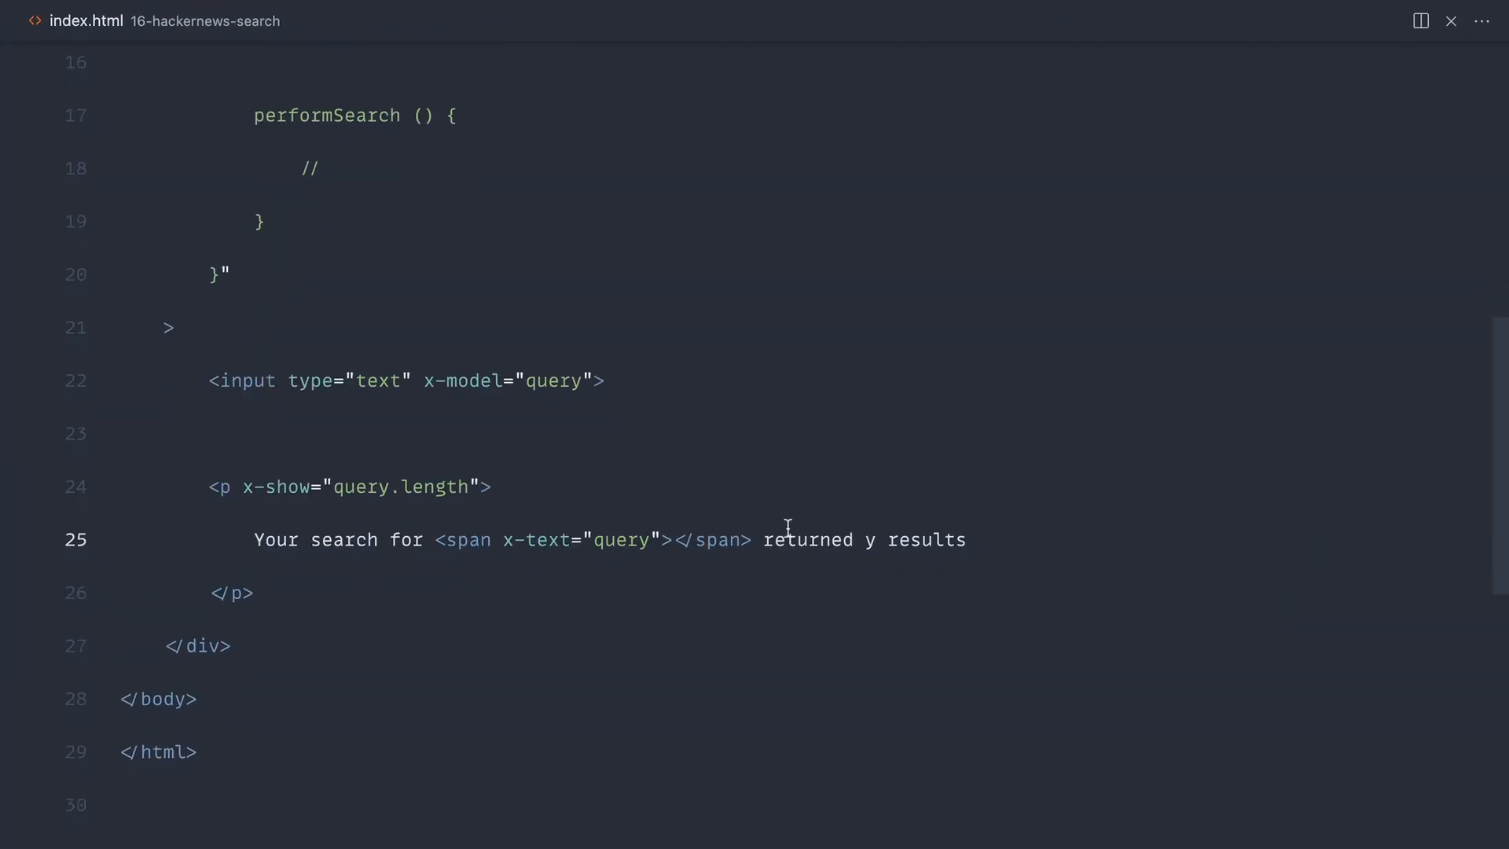
pyautogui.moveTo(929, 574)
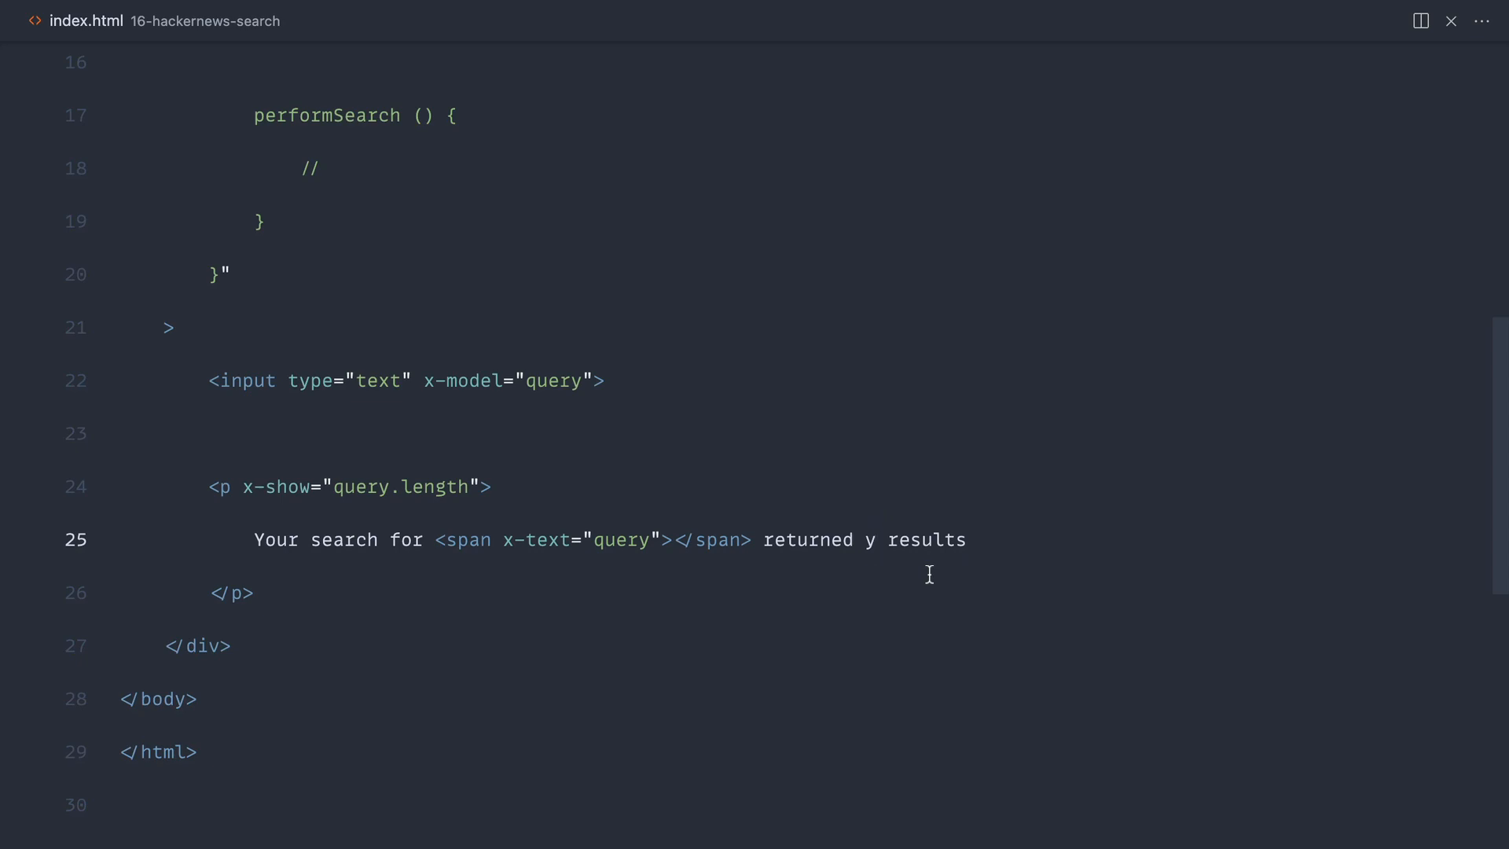
pyautogui.write('<span></span>')
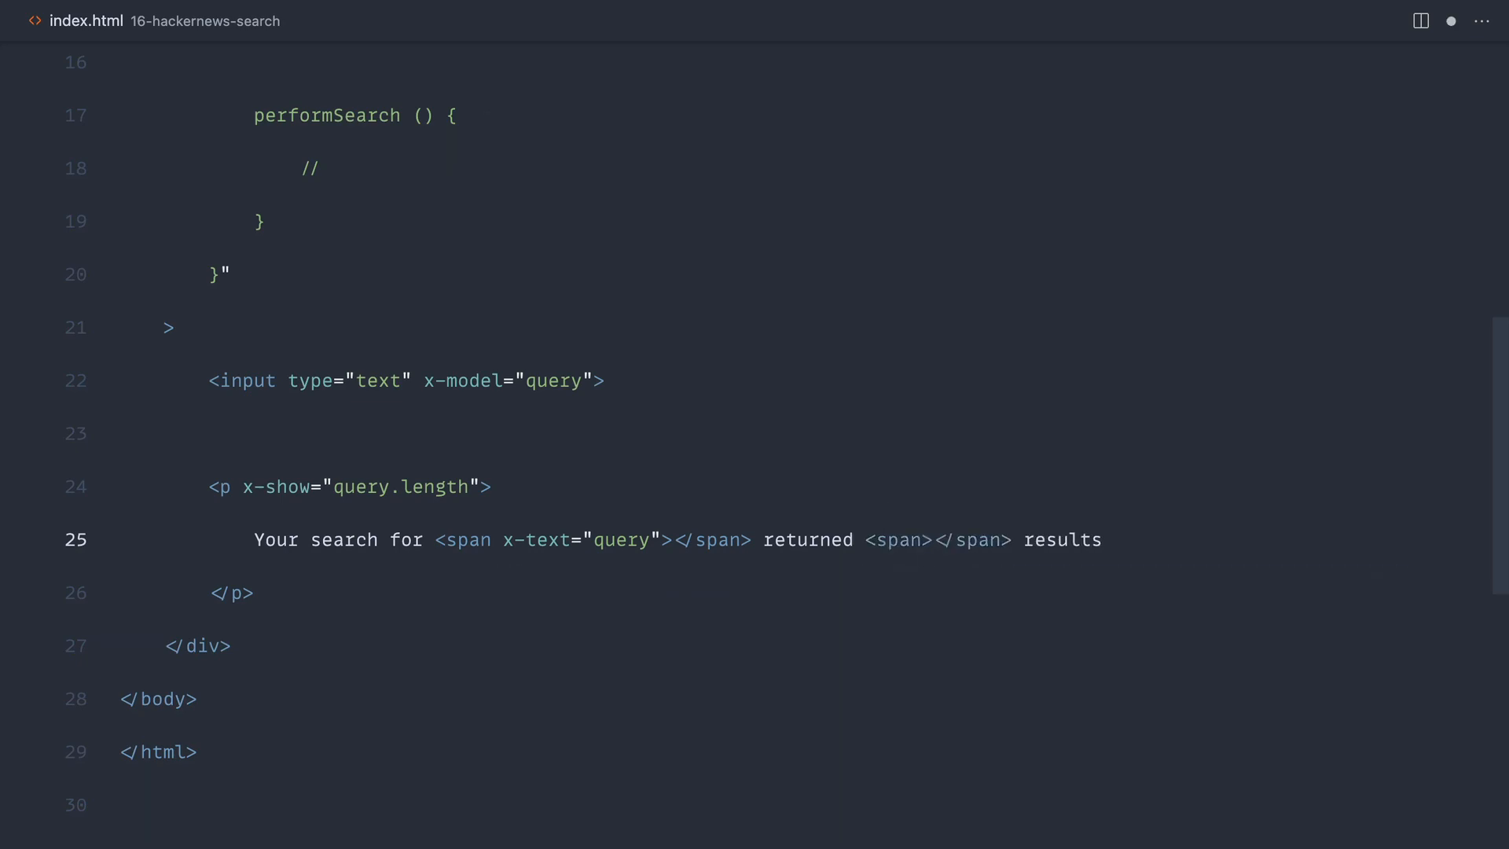
pyautogui.write('x-text')
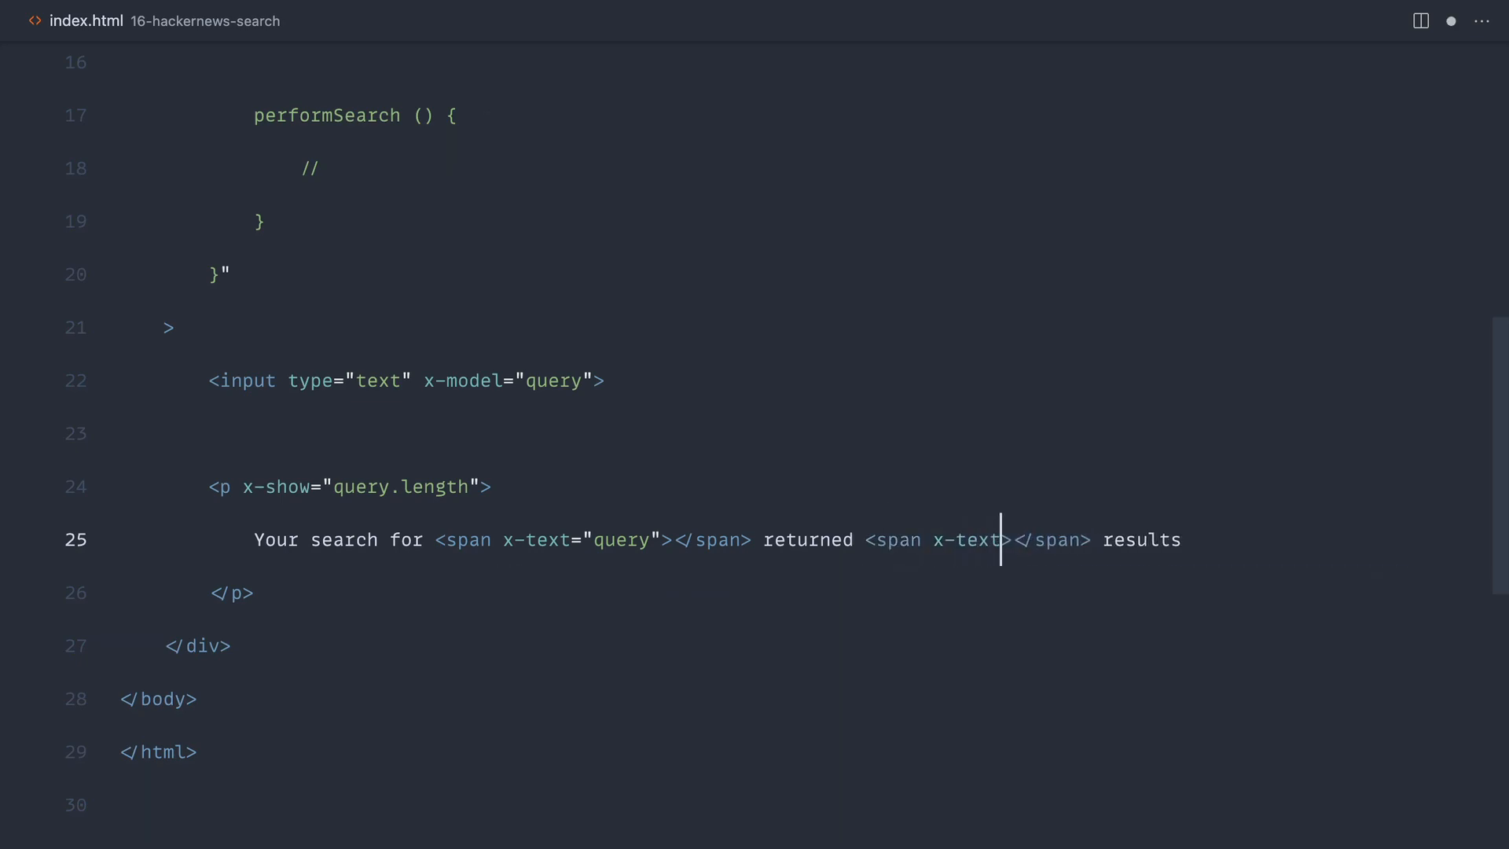
pyautogui.write('res')
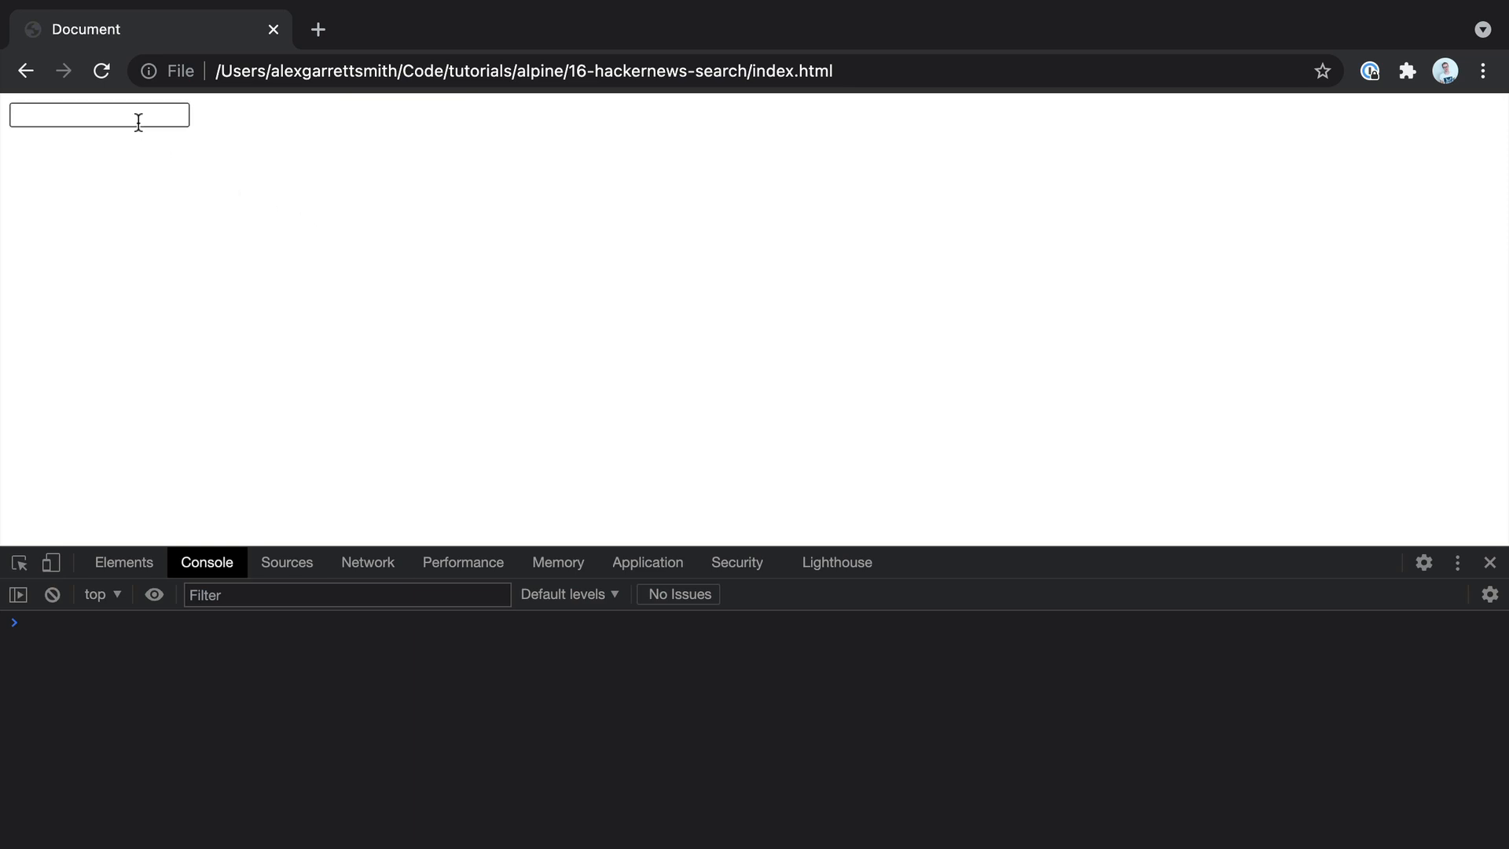
pyautogui.write('alpone.js')
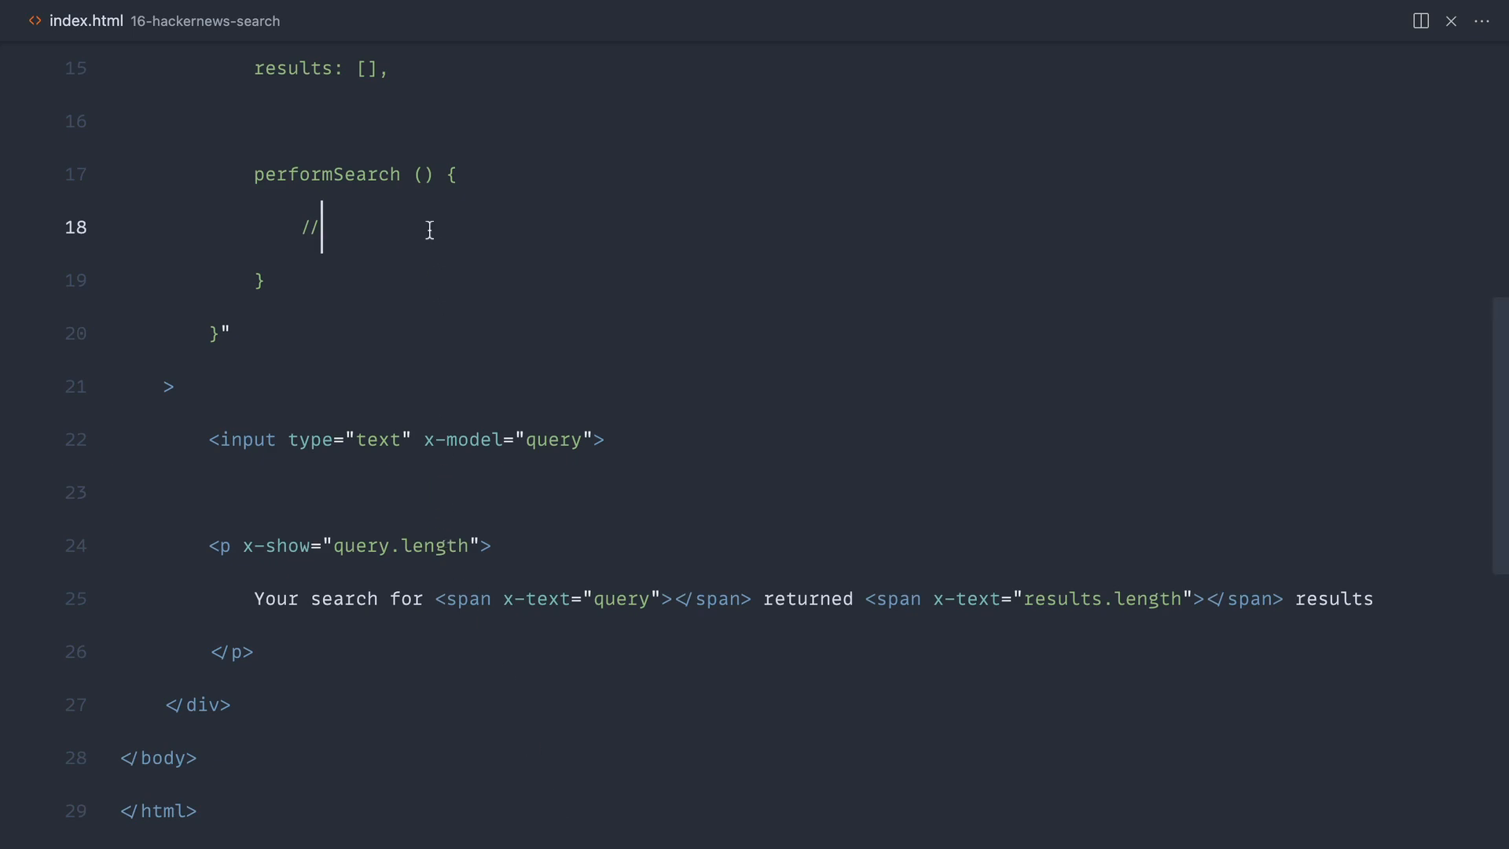
pyautogui.write('https://hn.algolia.com/api/v1/search?')
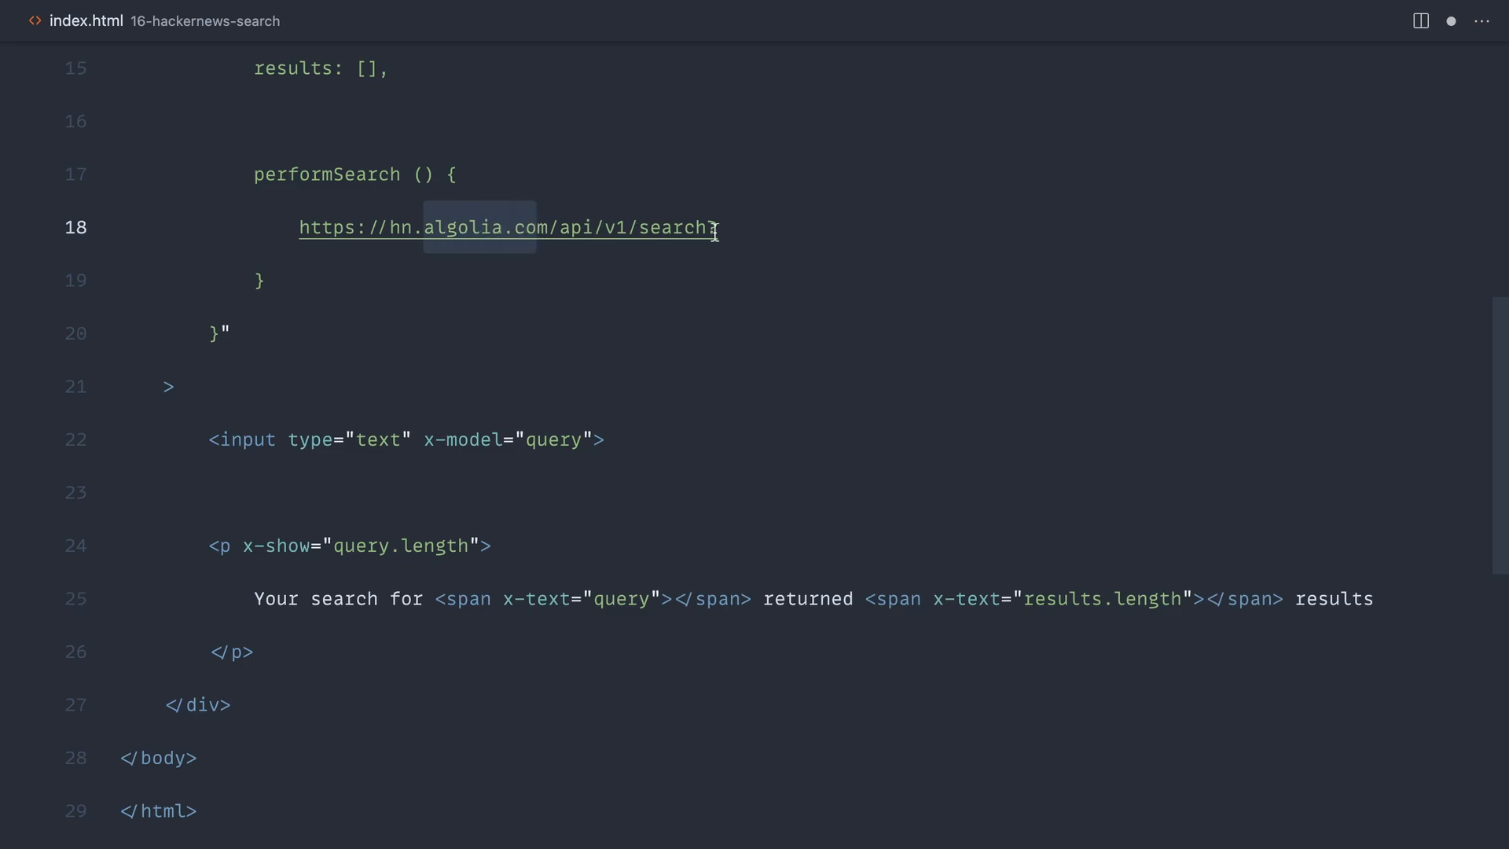
pyautogui.write('?query')
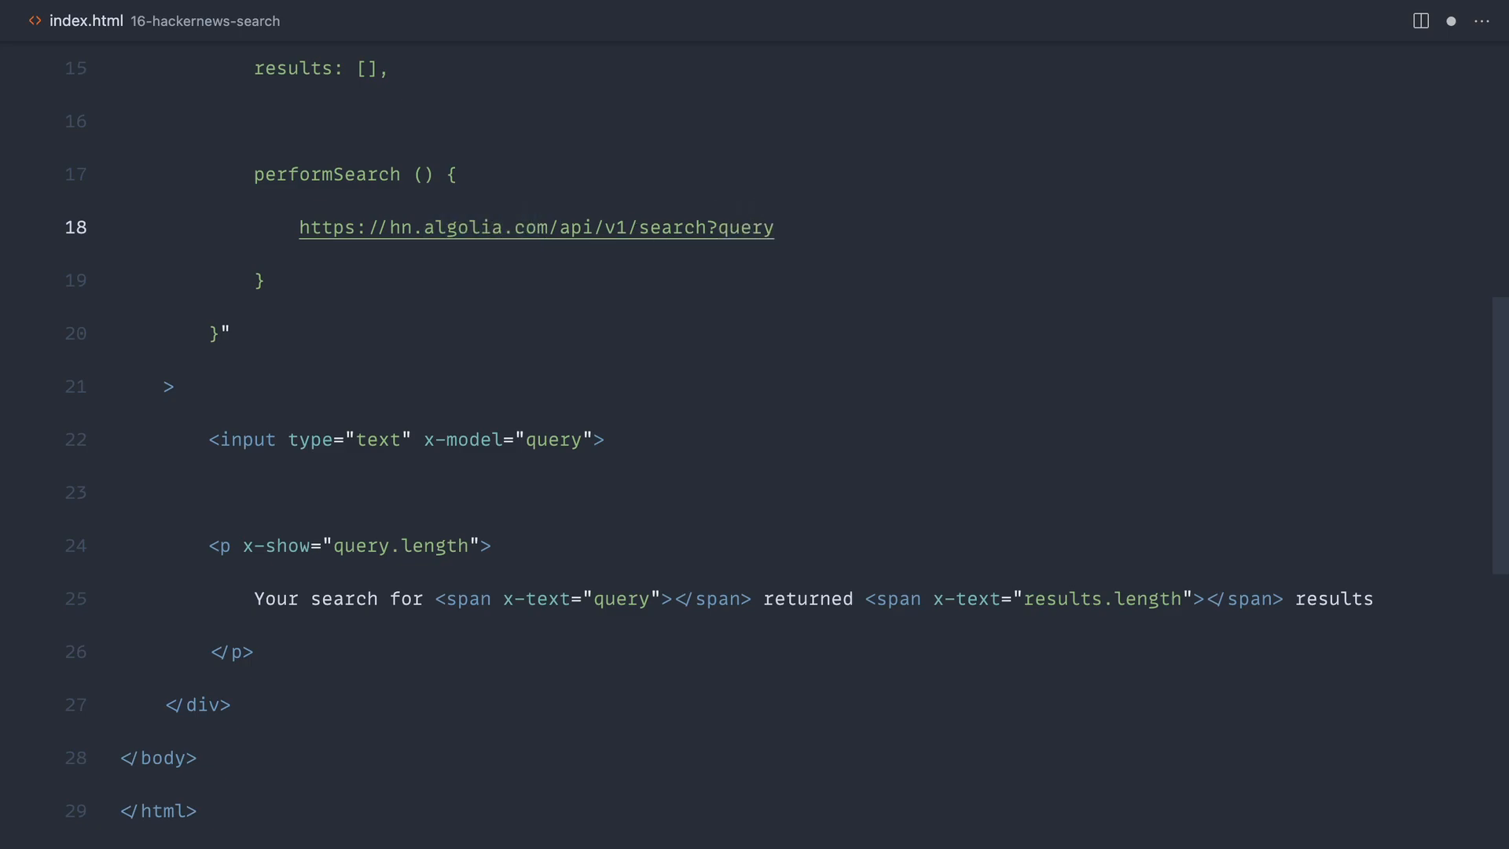
pyautogui.write('=x')
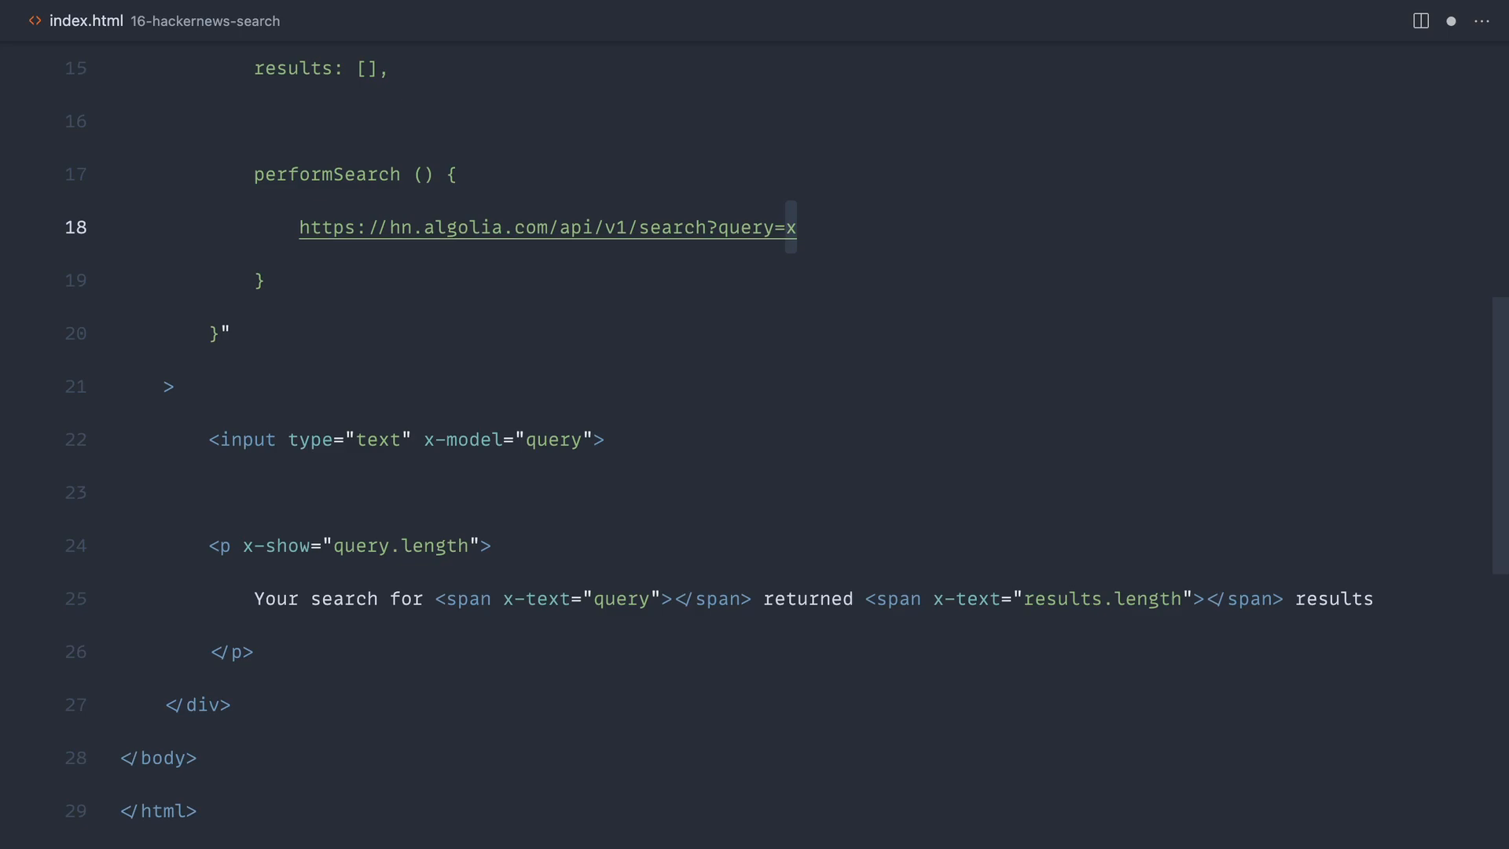
pyautogui.scroll(3)
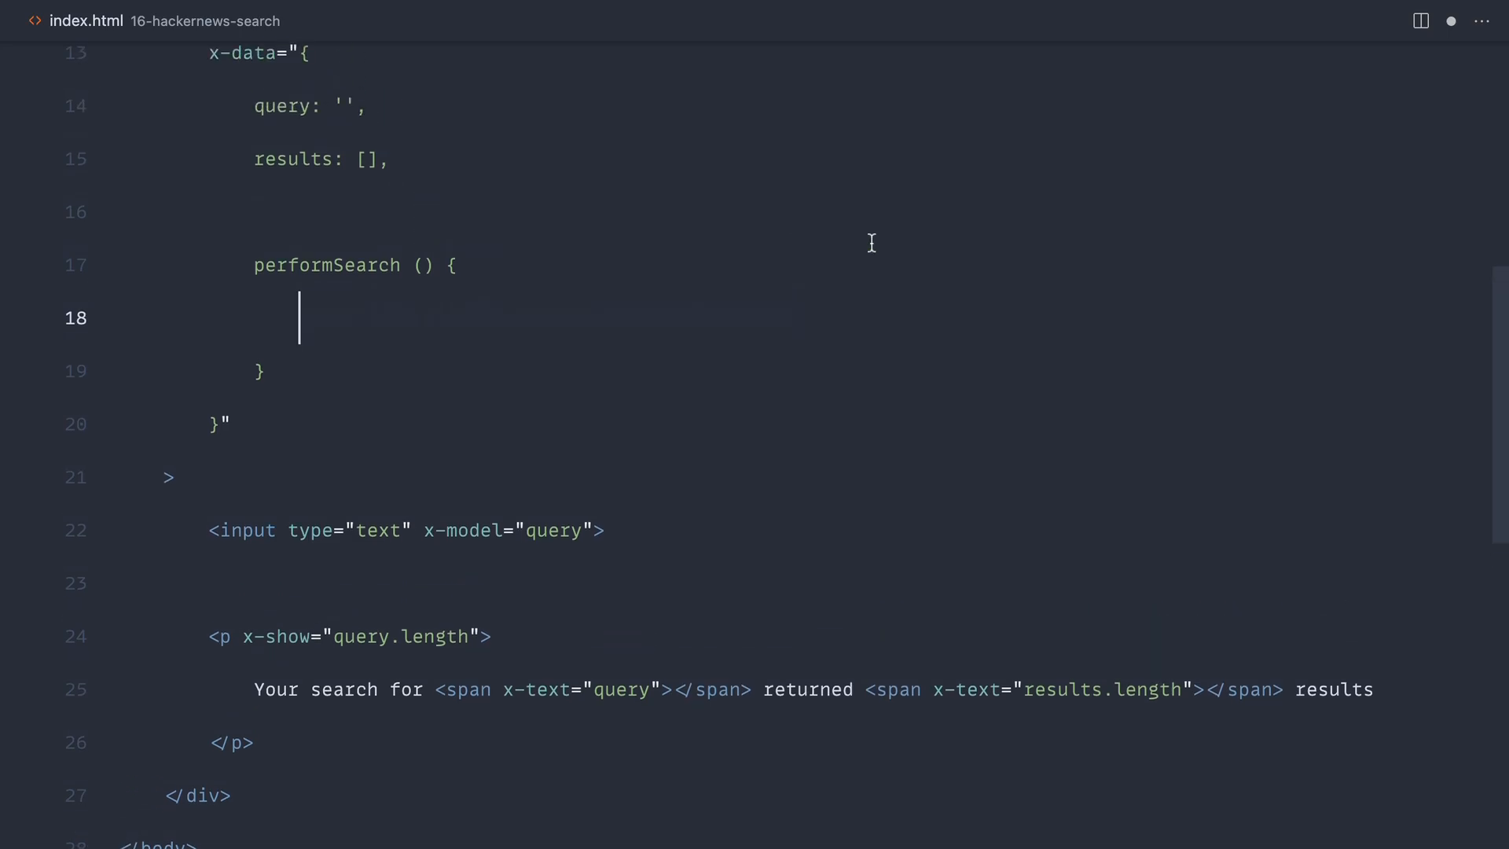
pyautogui.write('fetch()')
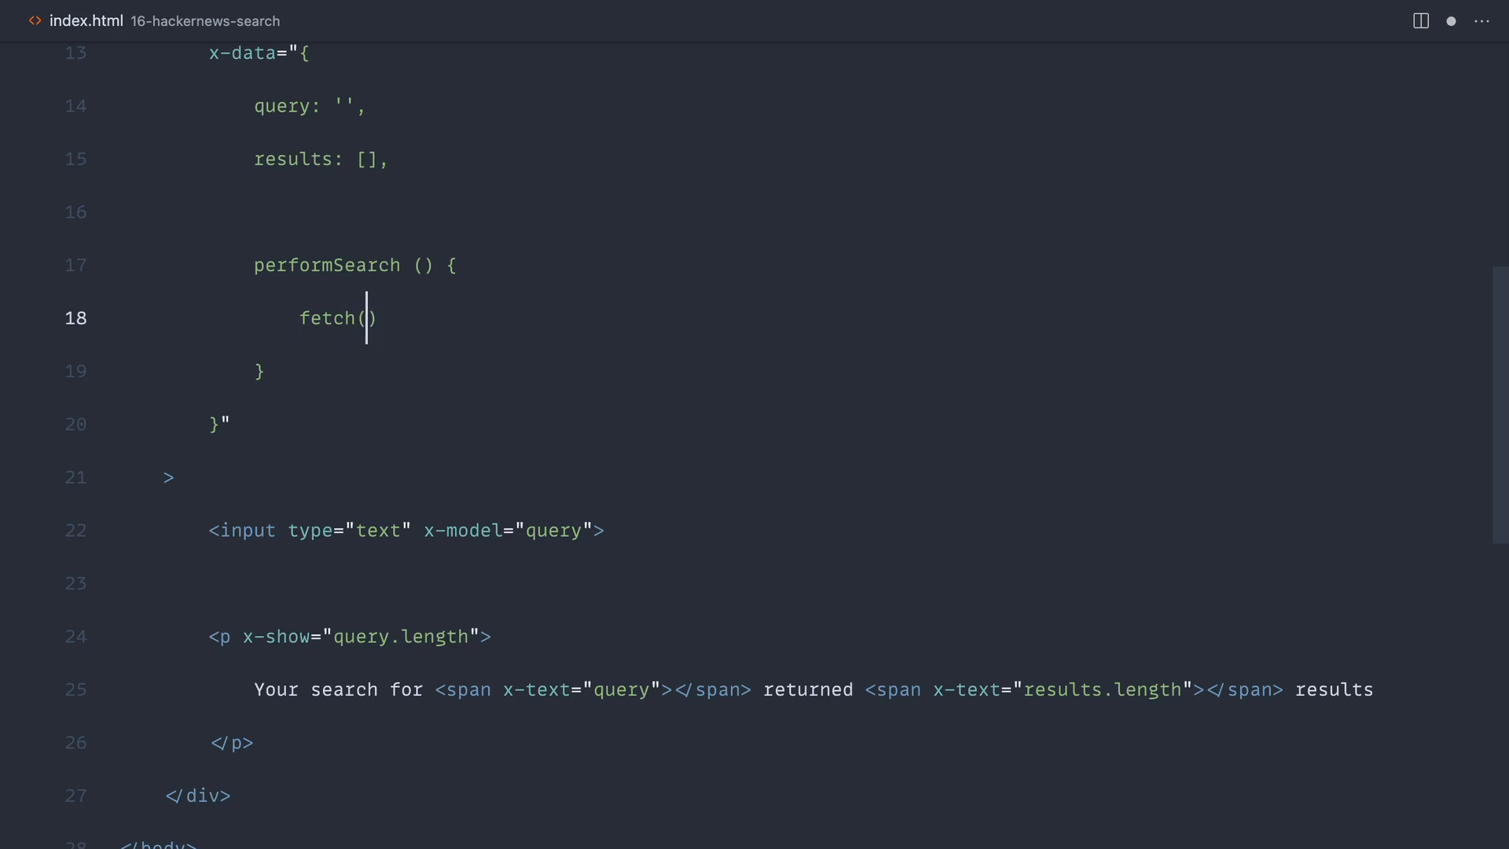
pyautogui.write('``')
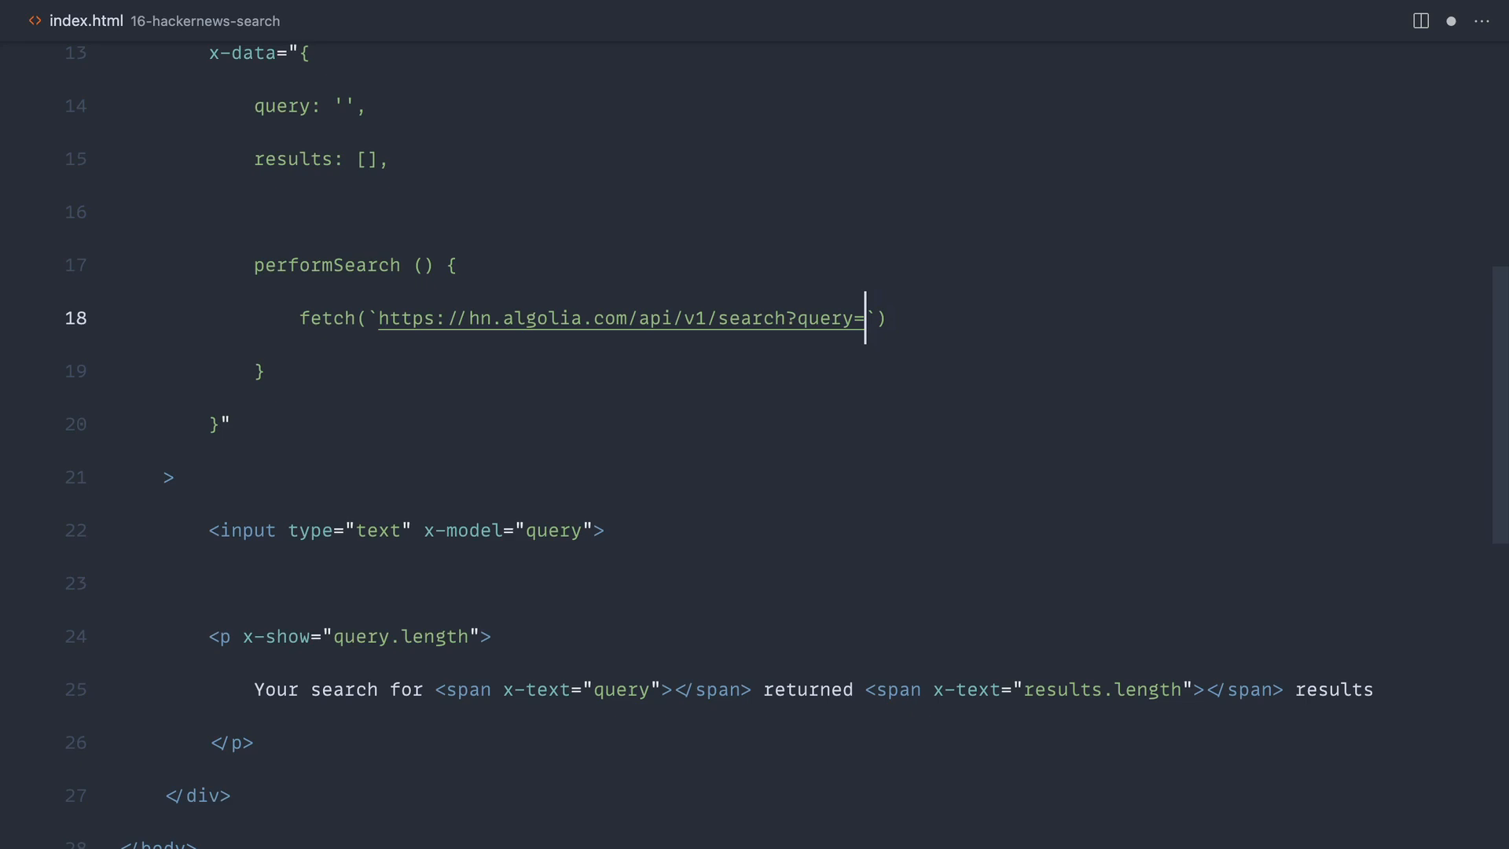
pyautogui.write('${q}')
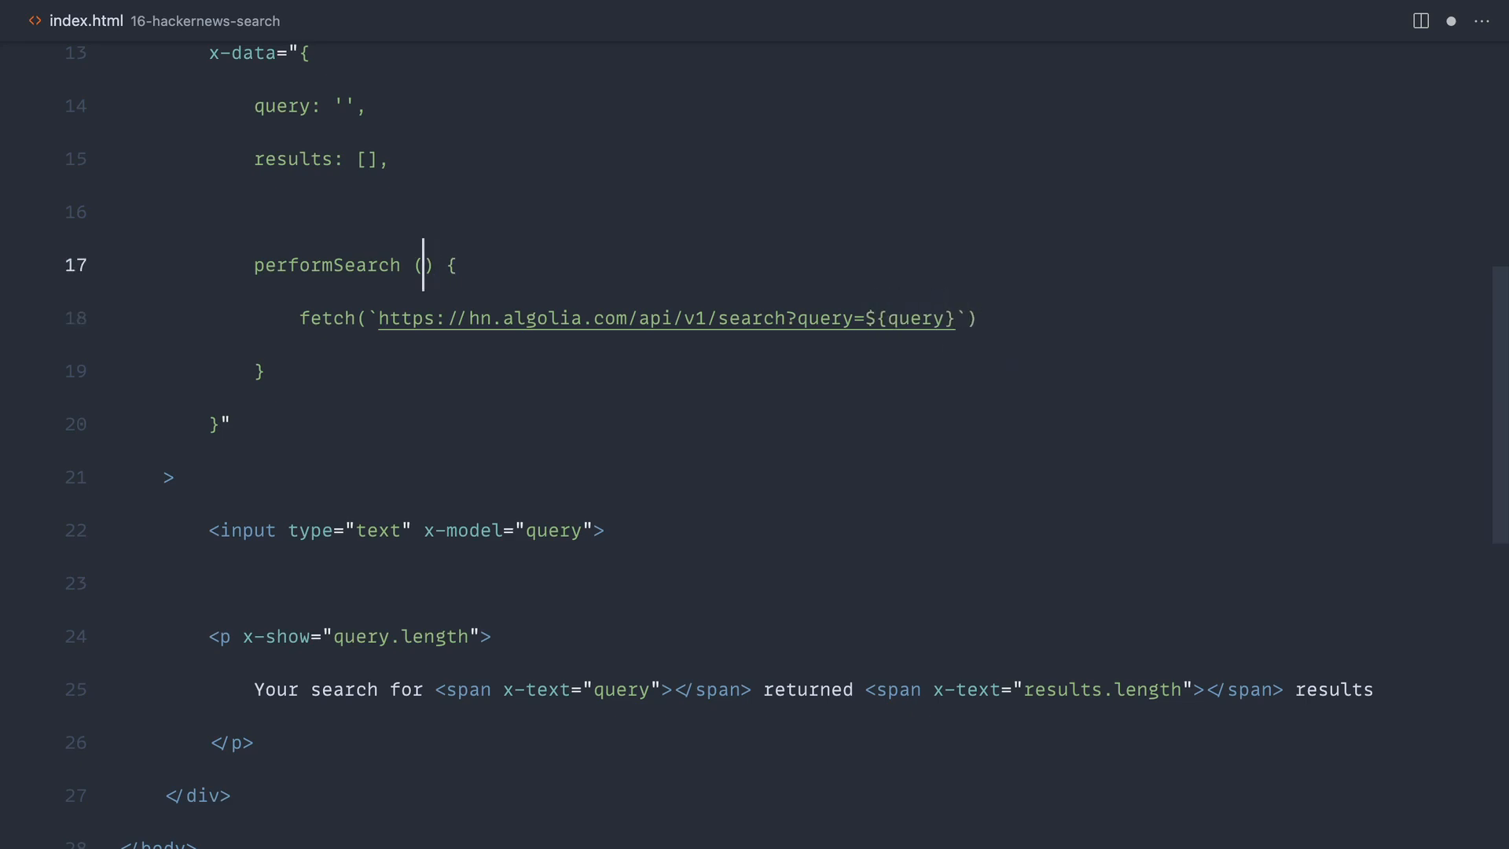
pyautogui.write('query')
pyautogui.write('.then')
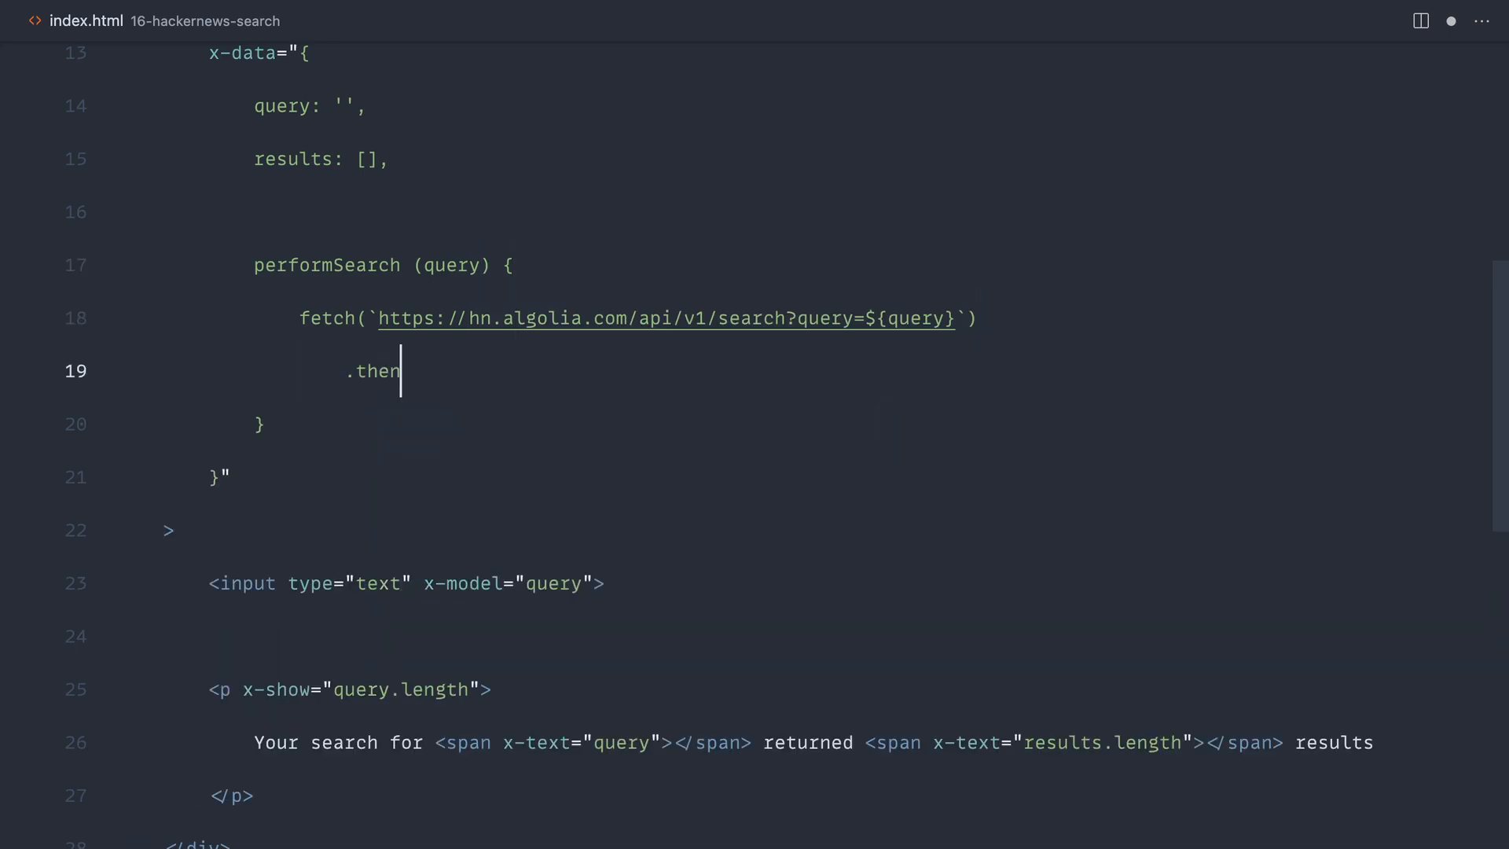
# Draft .then calls parsing response.json() and assigning results.hits to this.results.
pyautogui.write('(response =')
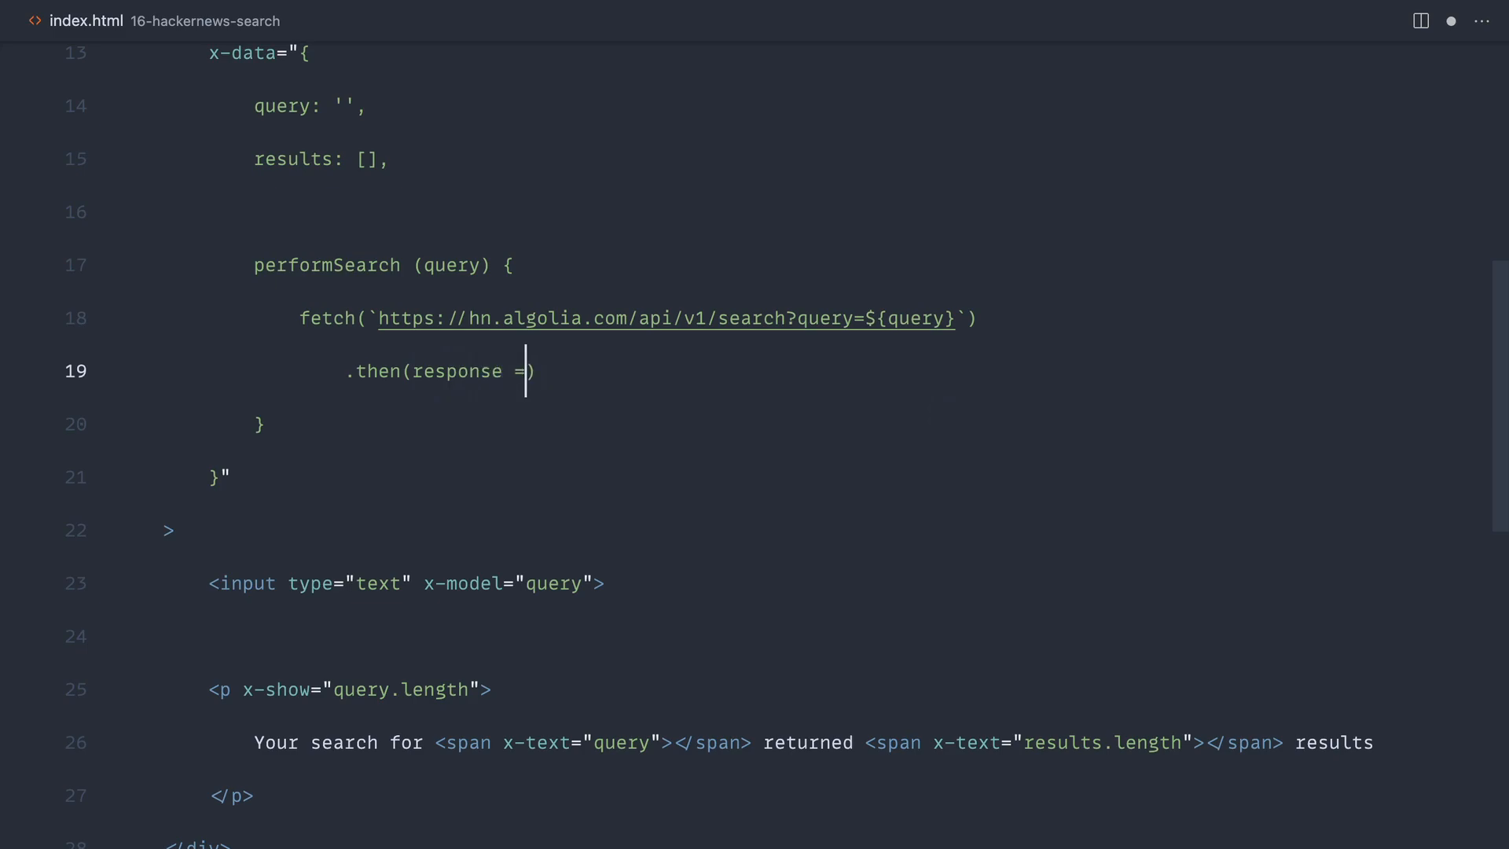
pyautogui.write('> response.json()')
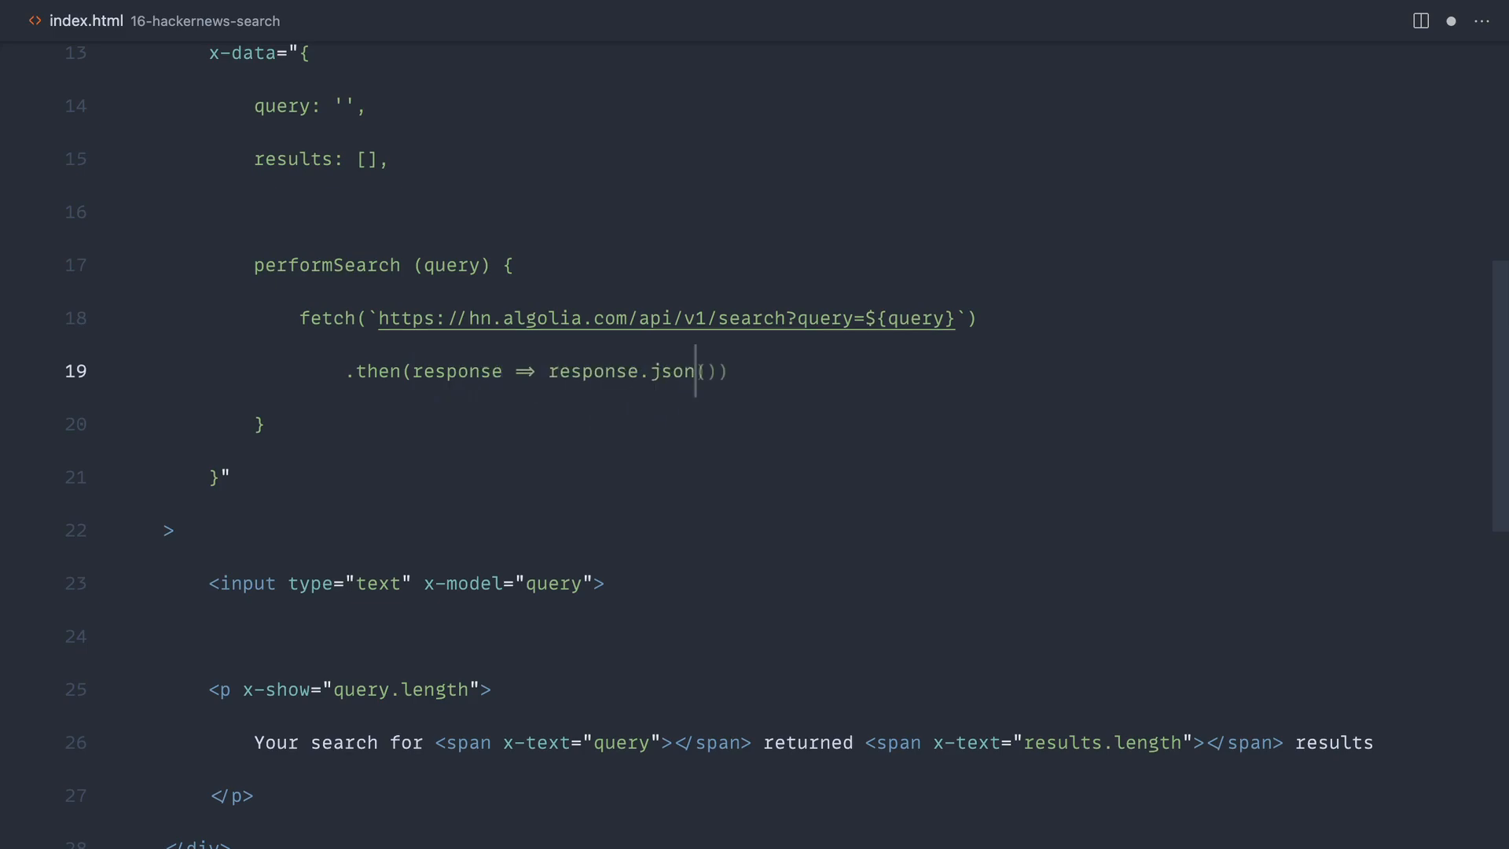
pyautogui.press('enter')
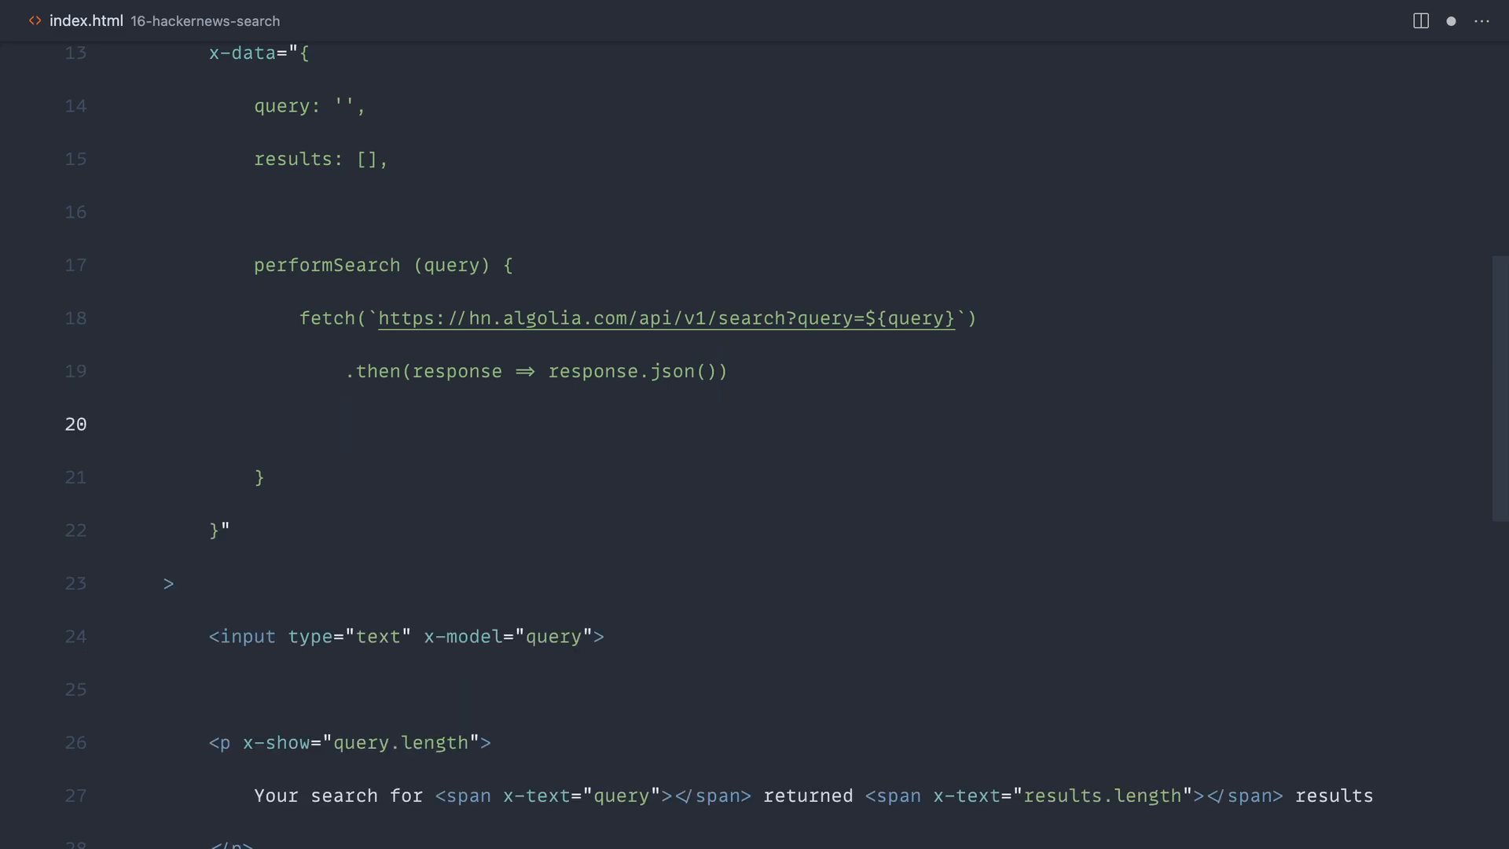
pyautogui.write('.then(')
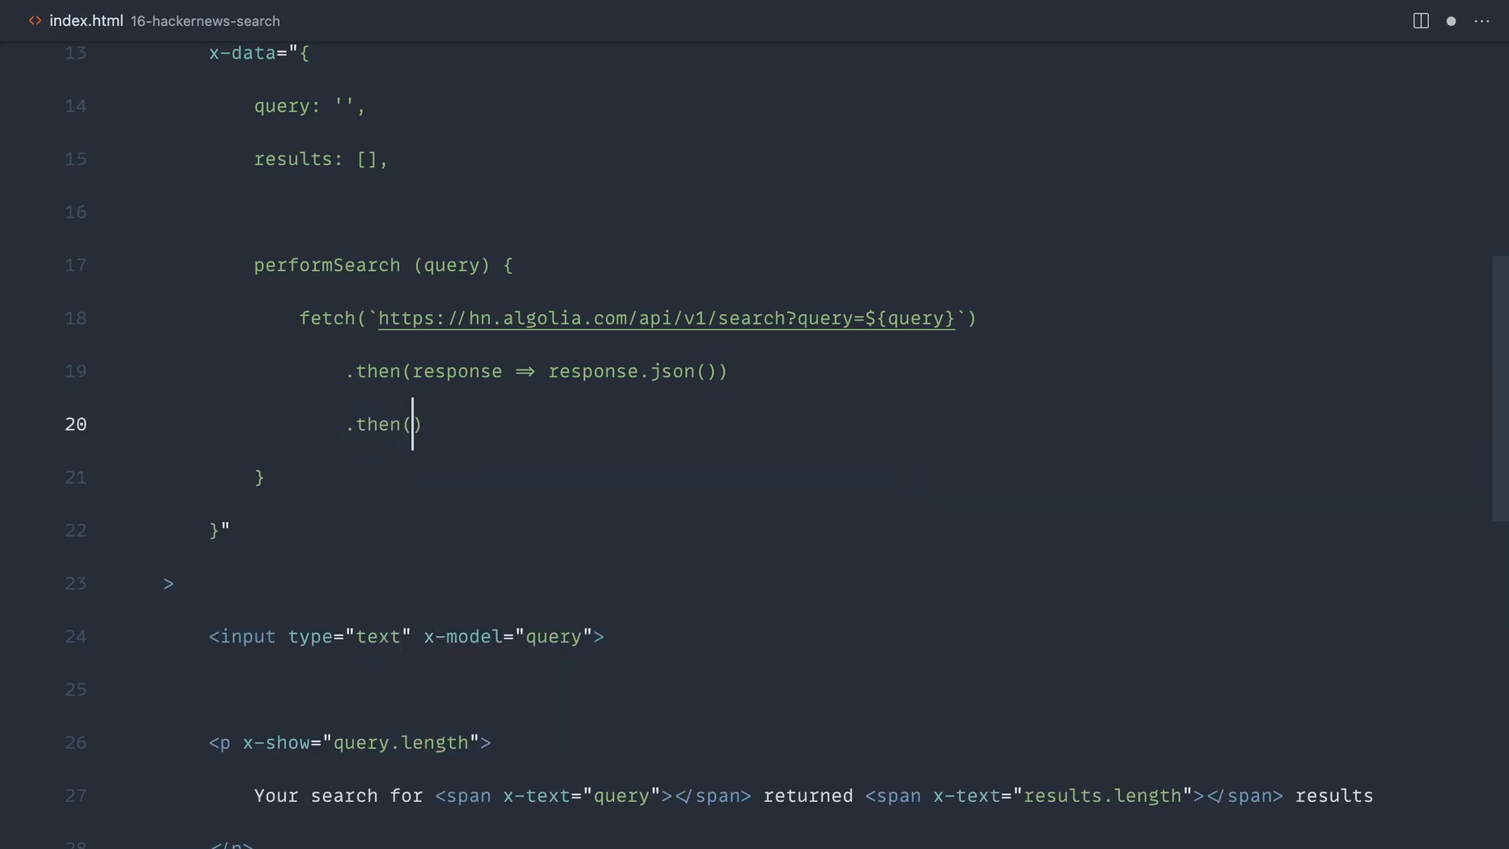
pyautogui.write('results =>')
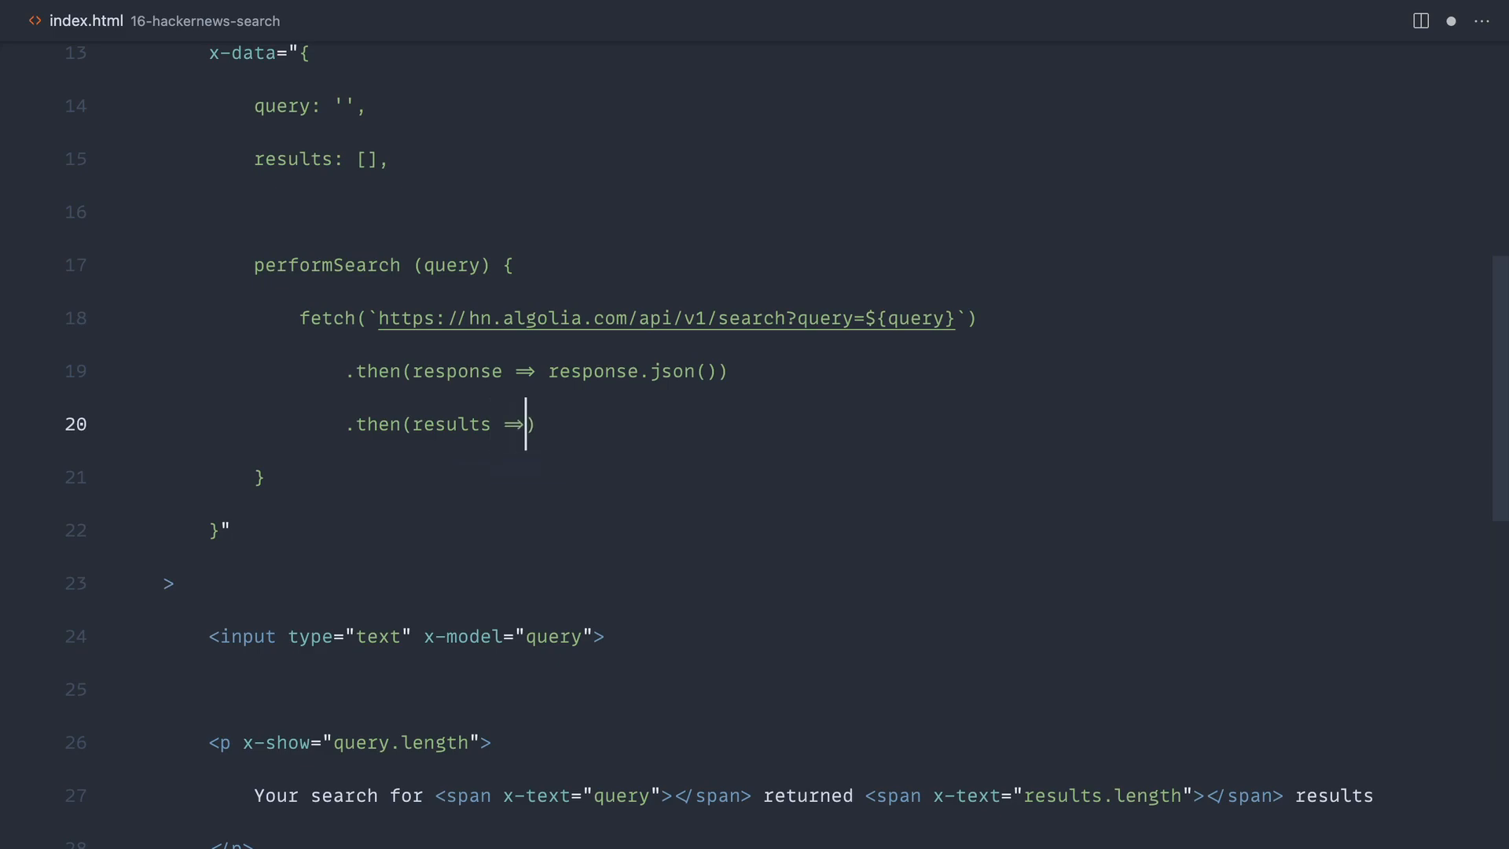
pyautogui.write('this.')
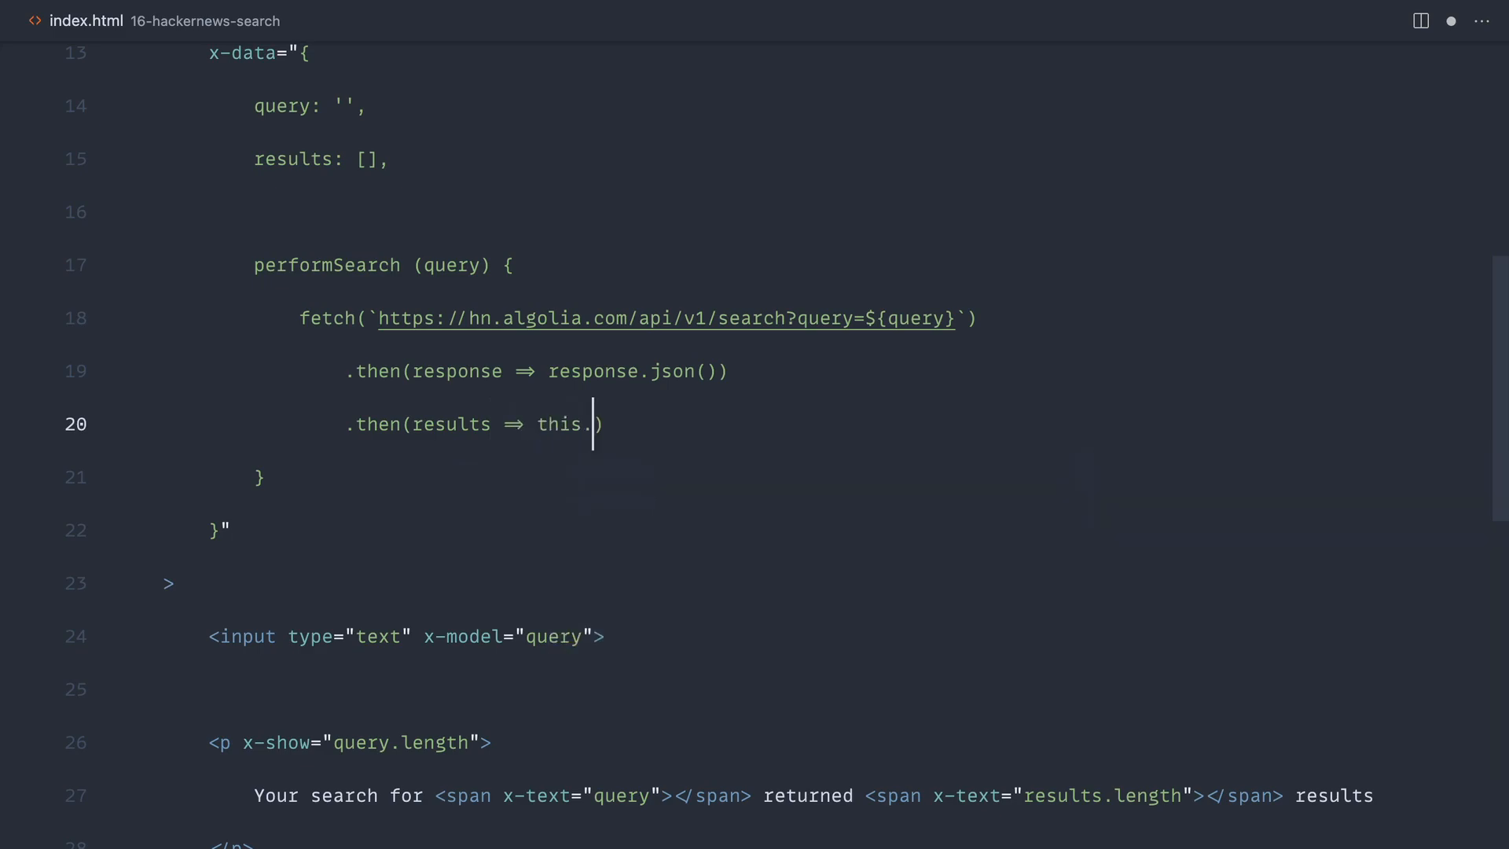
pyautogui.write('results')
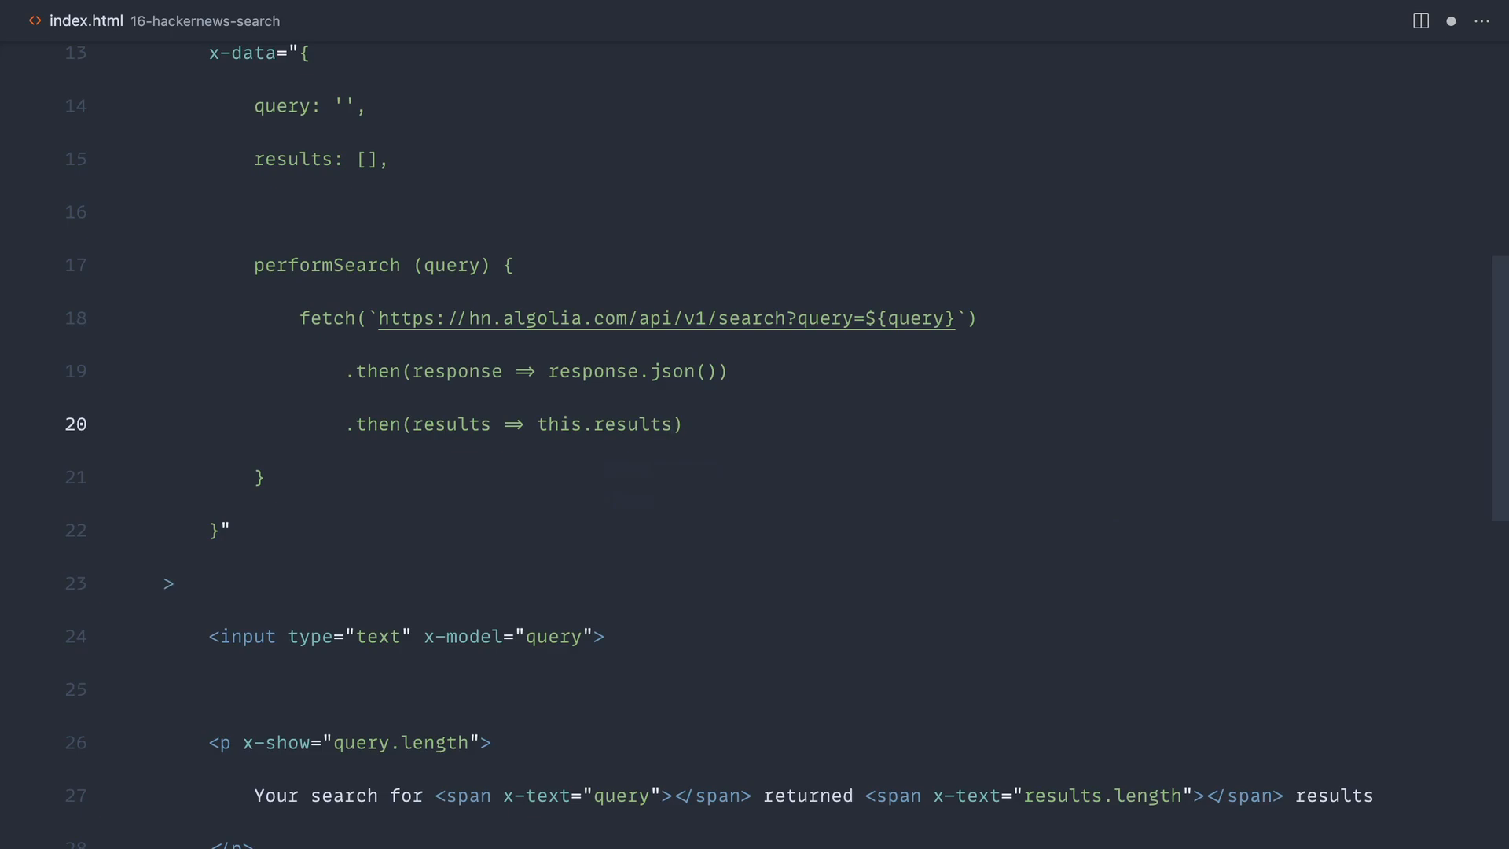
pyautogui.write('= results.')
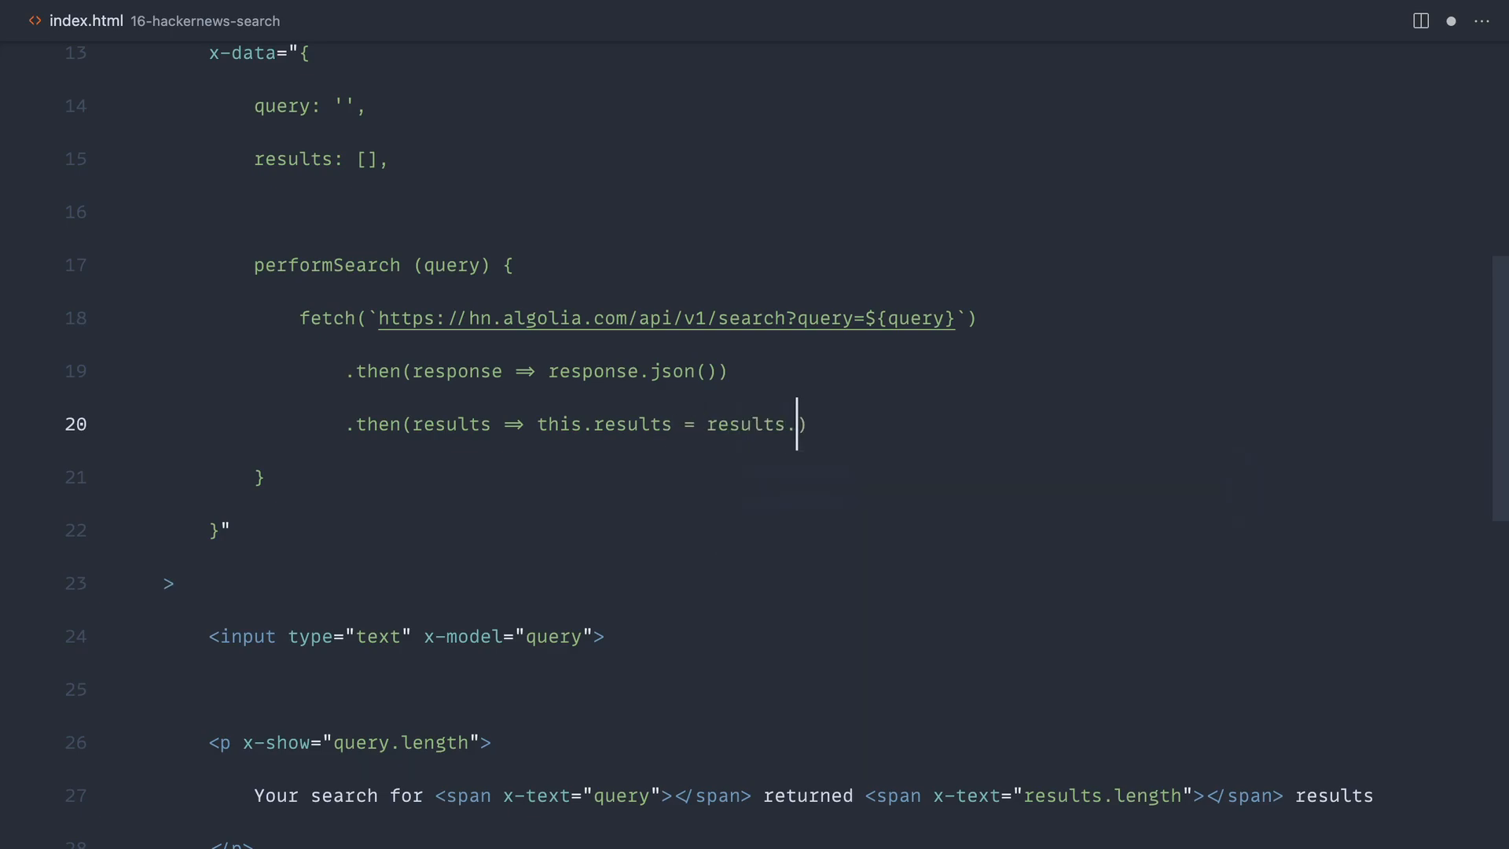
pyautogui.write('hits')
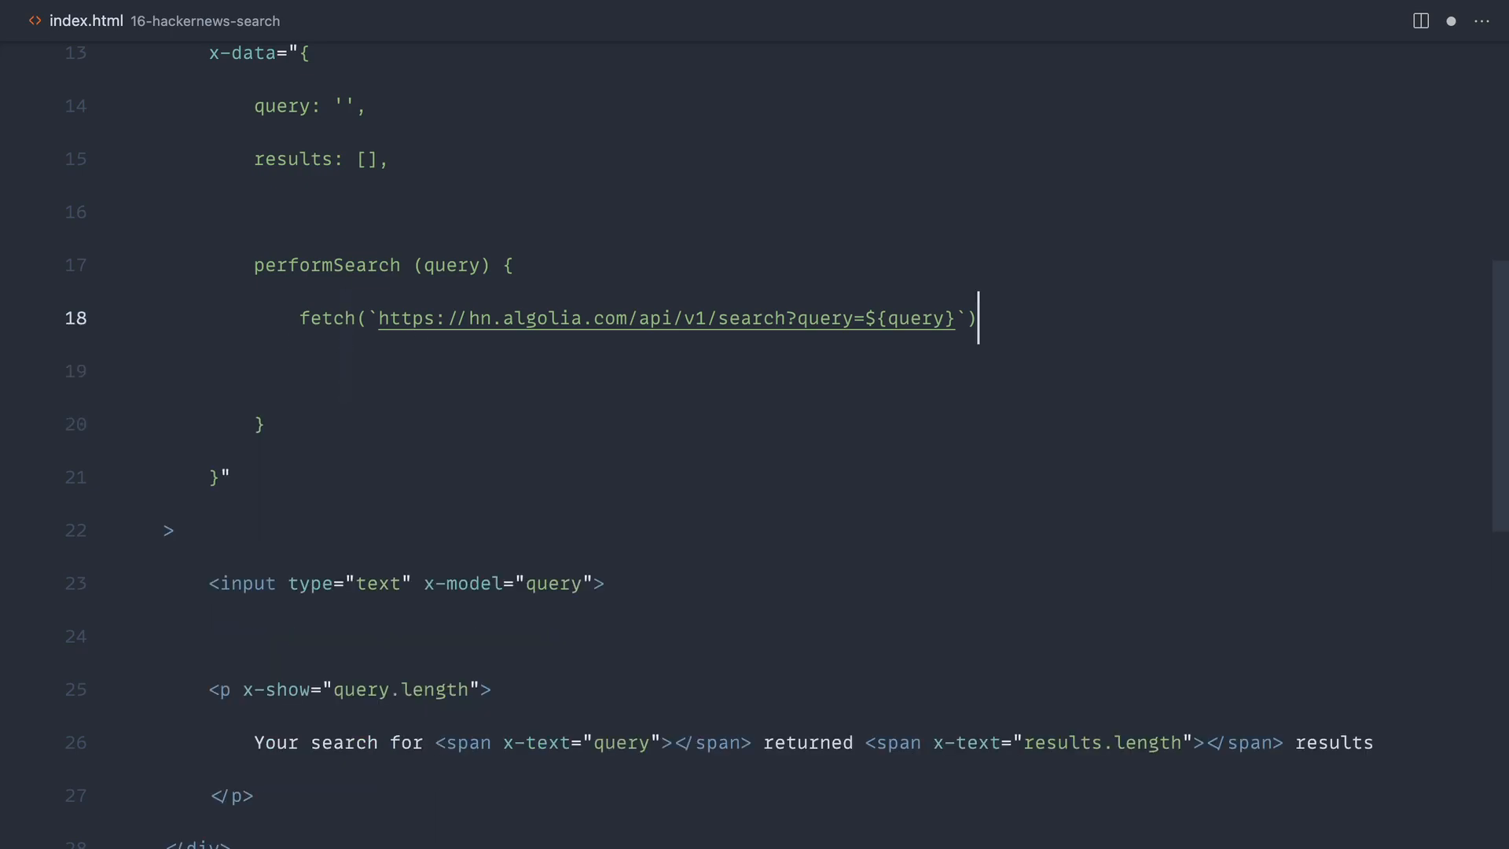
pyautogui.moveTo(404, 354)
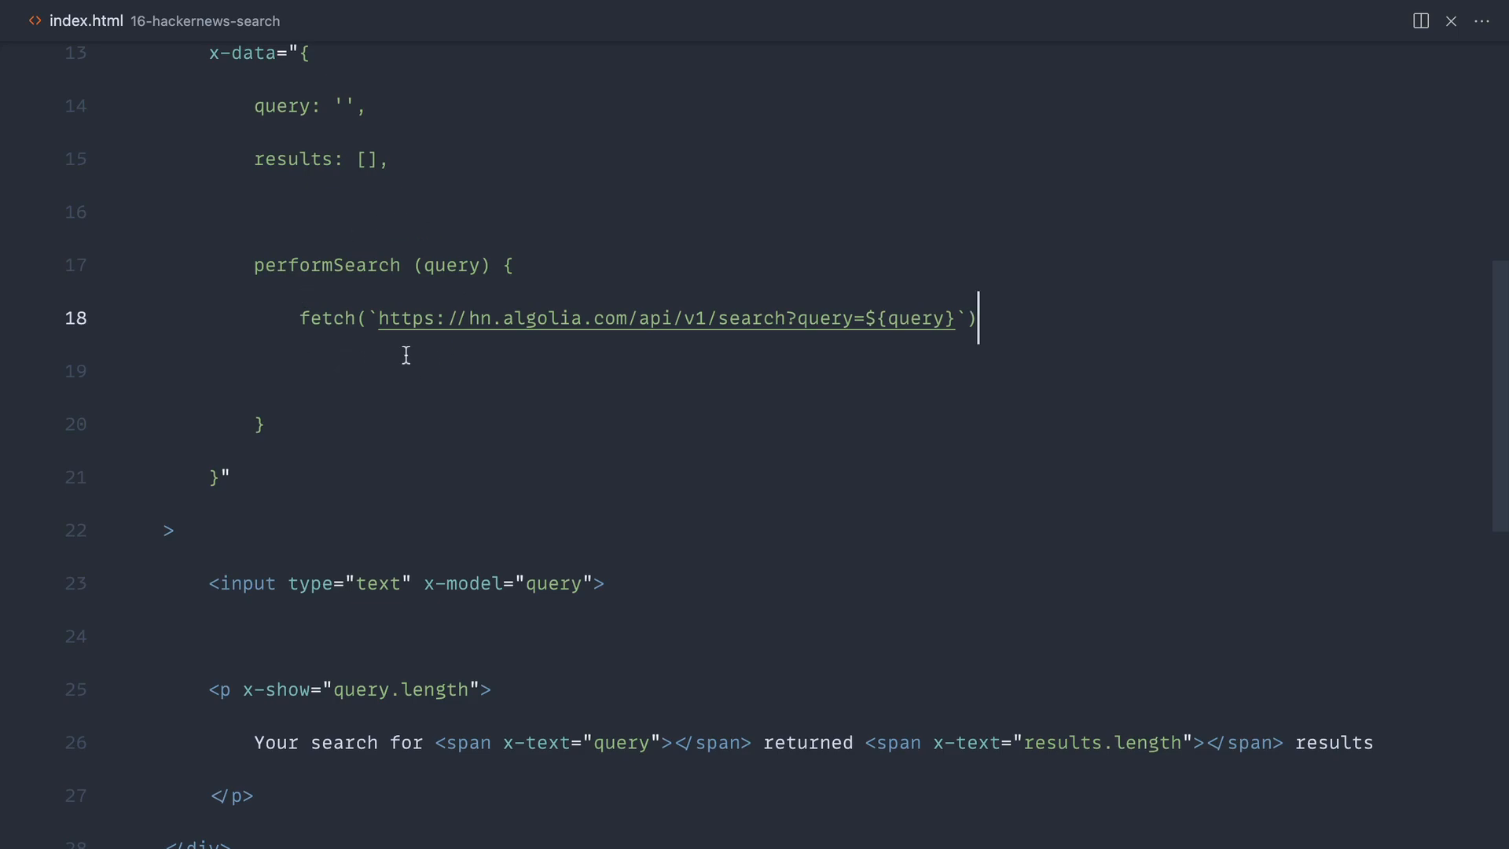
# Add an init() method using this.$watch('query') to call this.performSearch(query).
pyautogui.write(',')
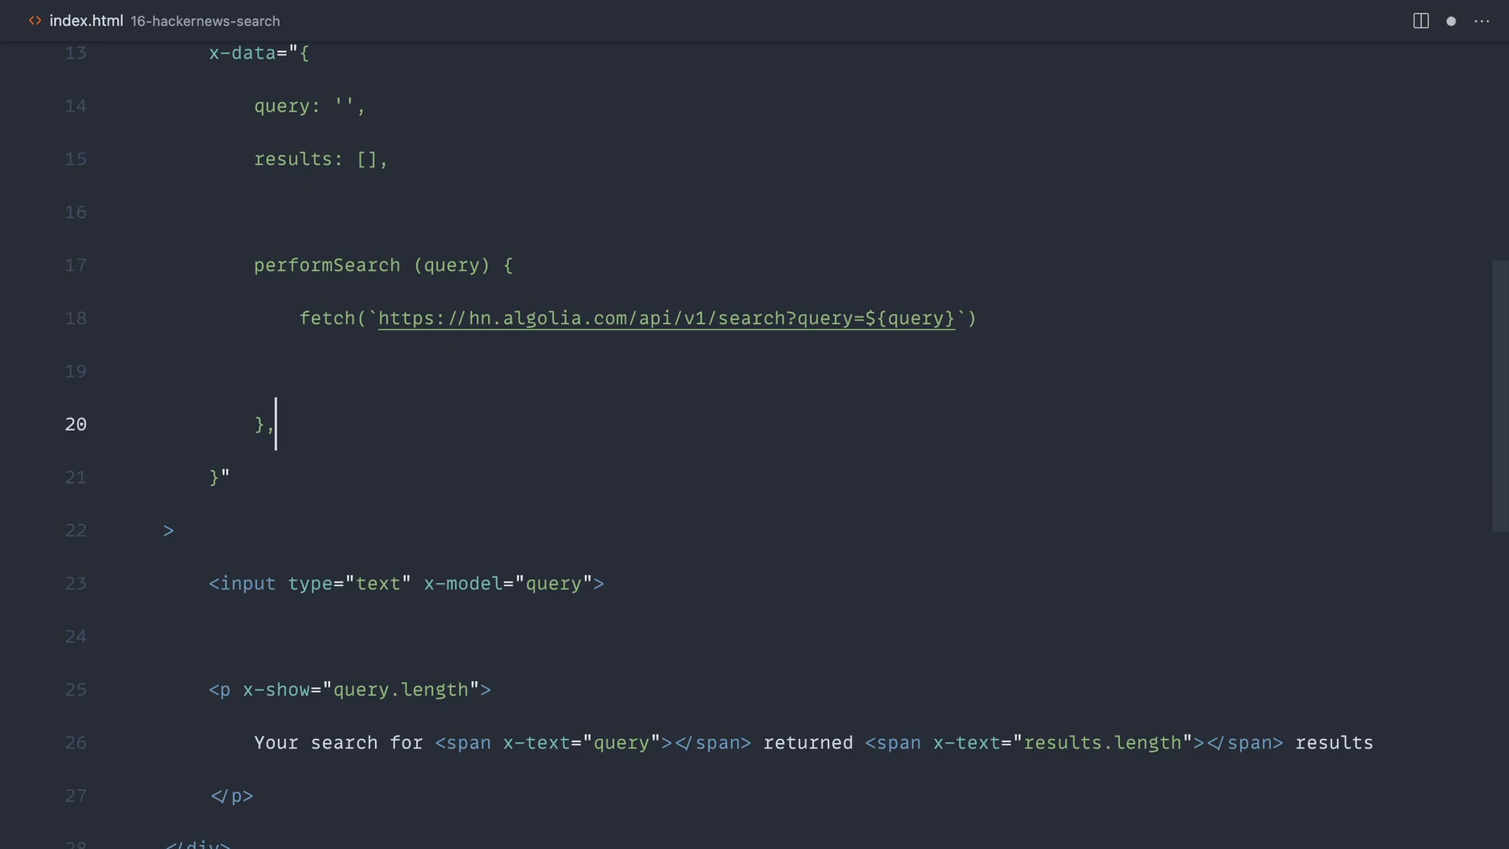
pyautogui.write('init ()')
pyautogui.write("this.$watch('query', () => ")
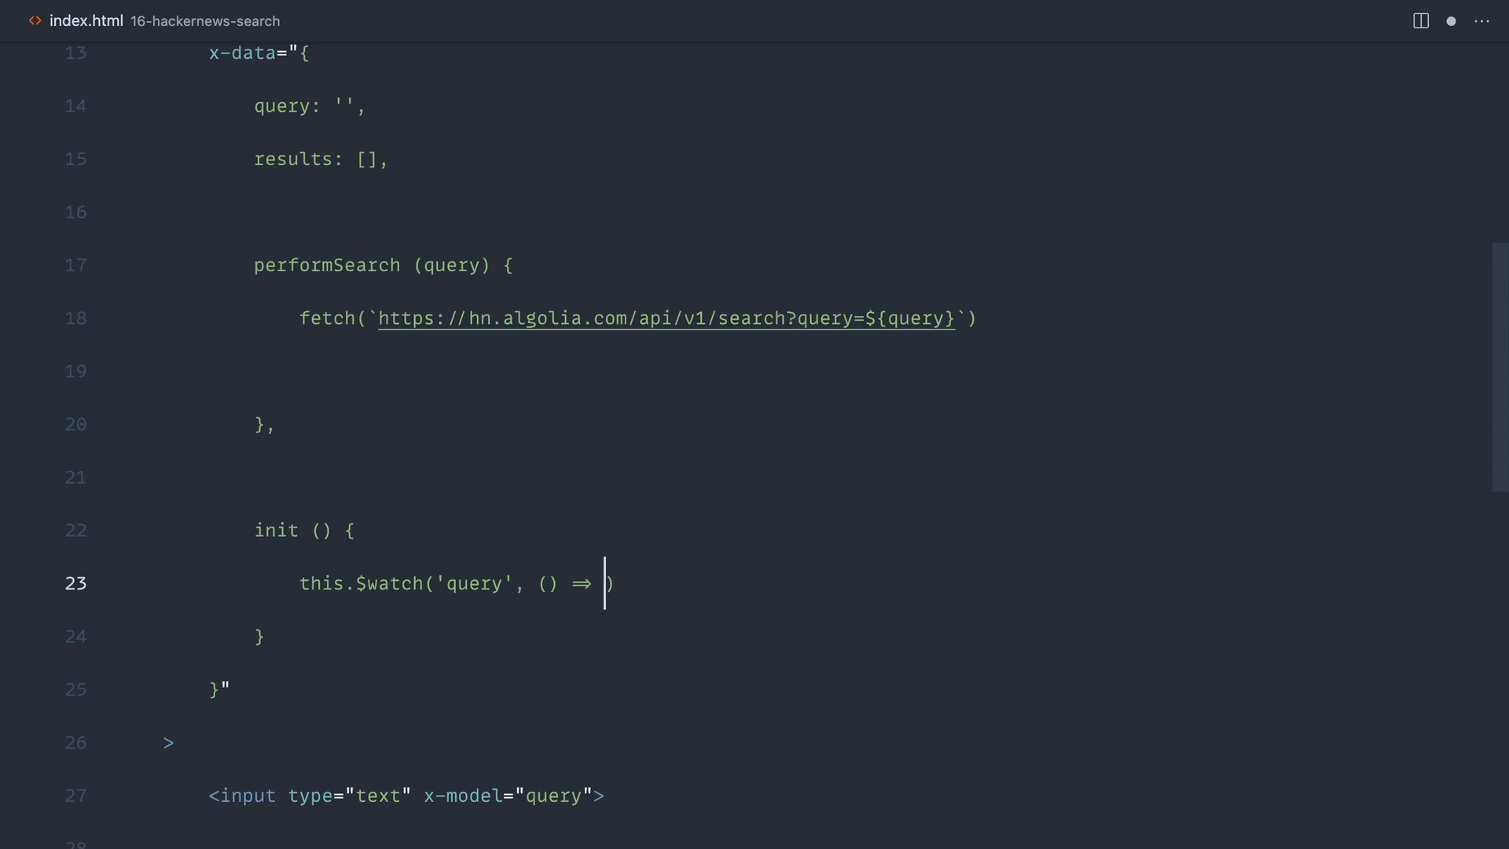
pyautogui.write('{')
pyautogui.write('this')
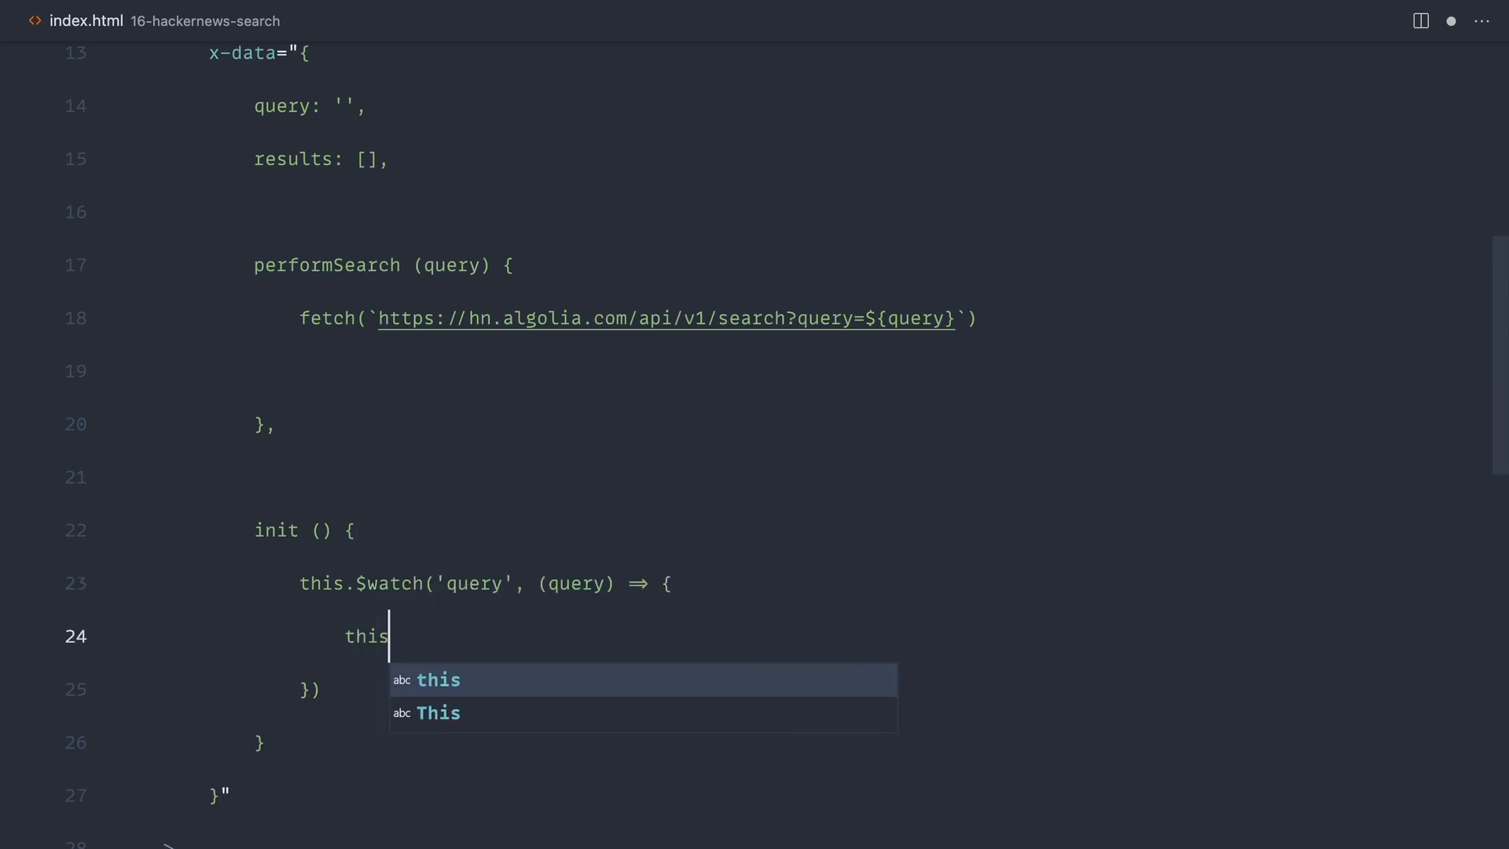
pyautogui.write('.performSearch(q')
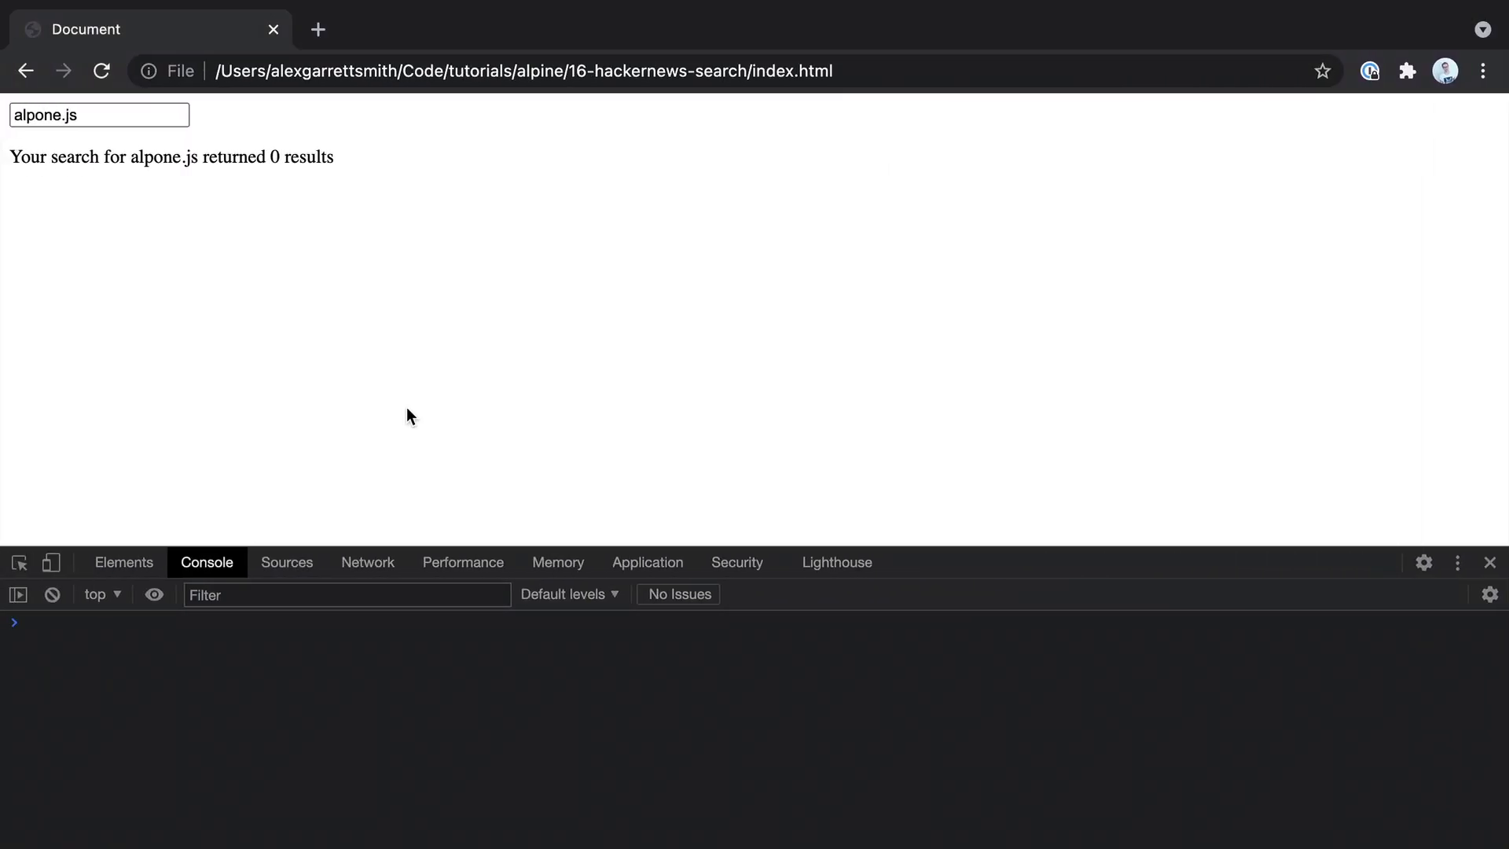
# Filter Network requests to XHR, type 'alpine', and preview the final search response's hits.
pyautogui.click(367, 562)
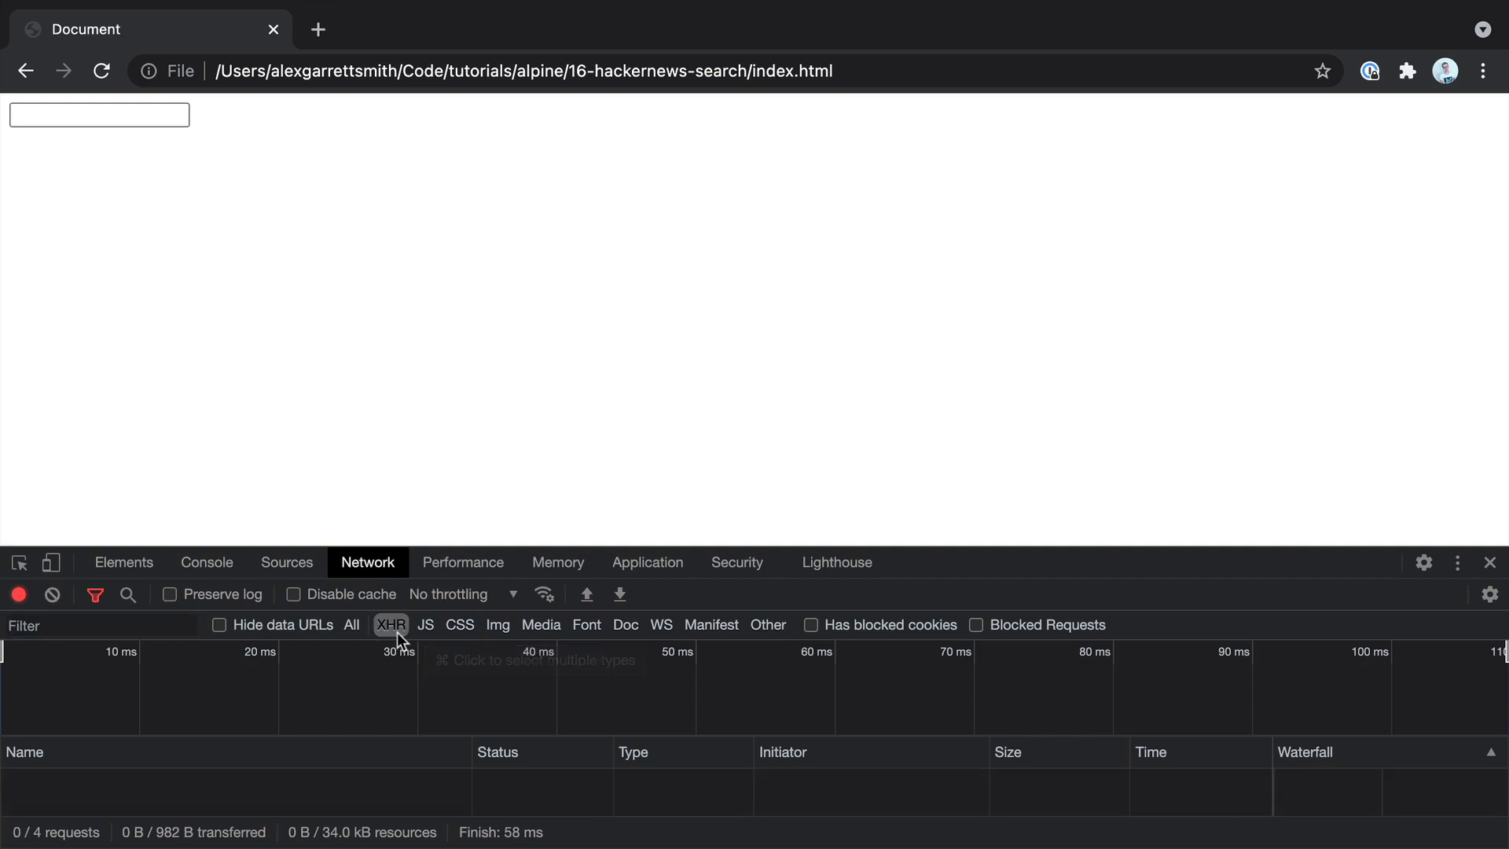
pyautogui.write('alpine.js')
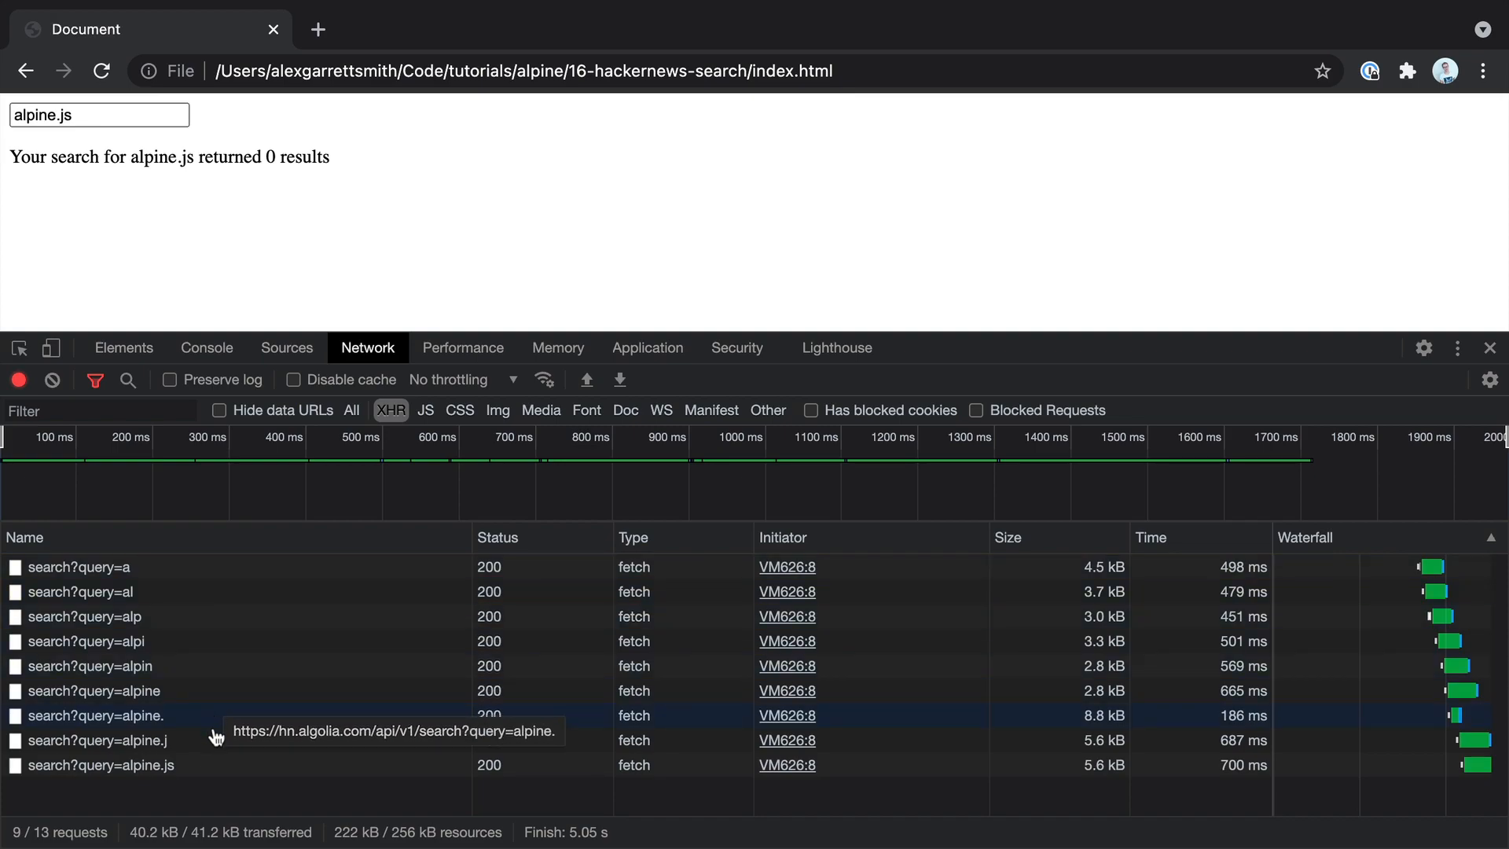
pyautogui.moveTo(213, 768)
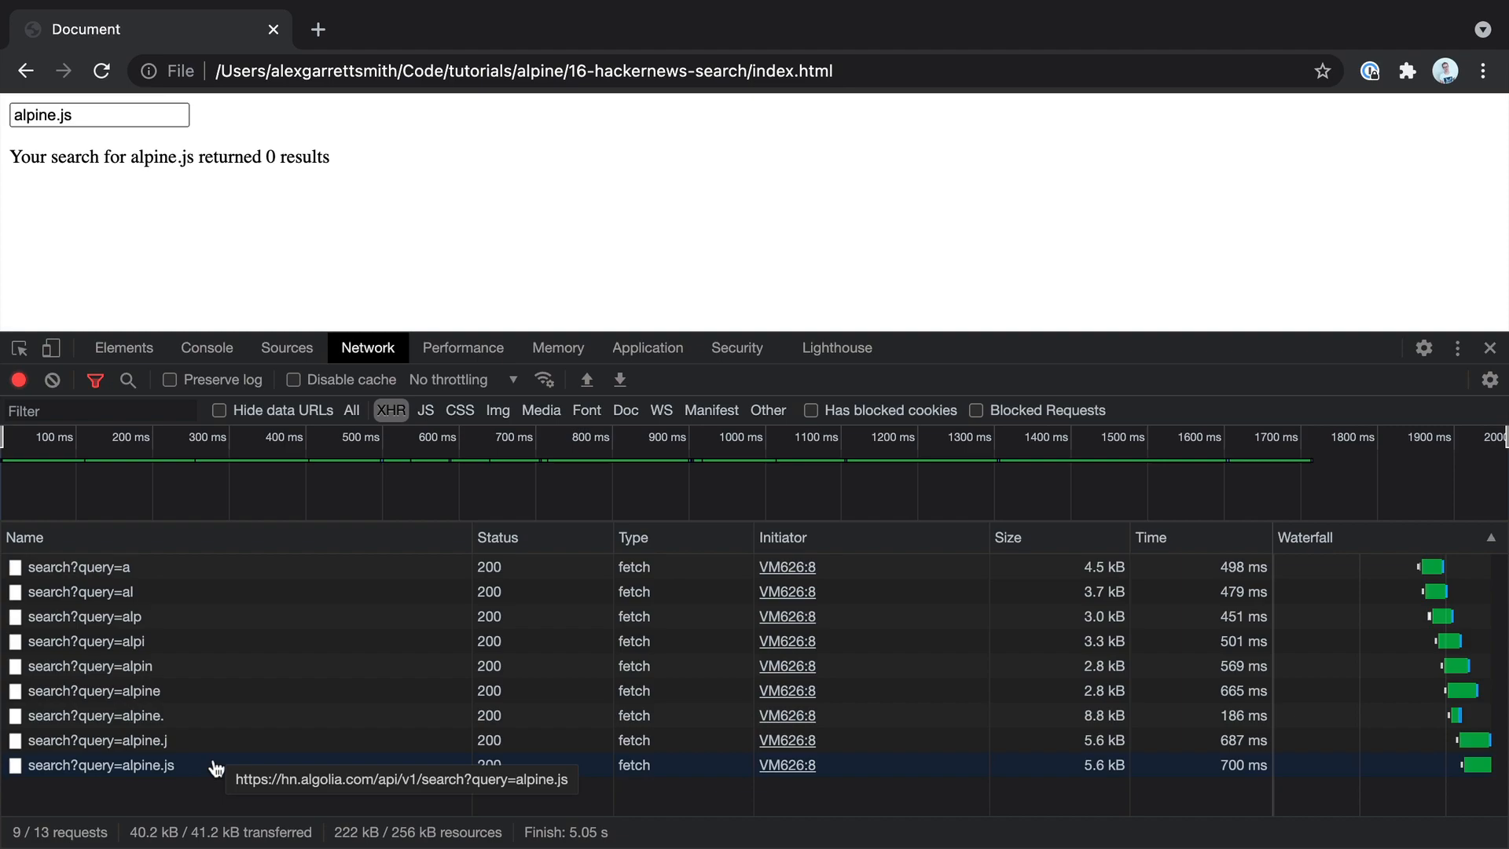
pyautogui.click(99, 764)
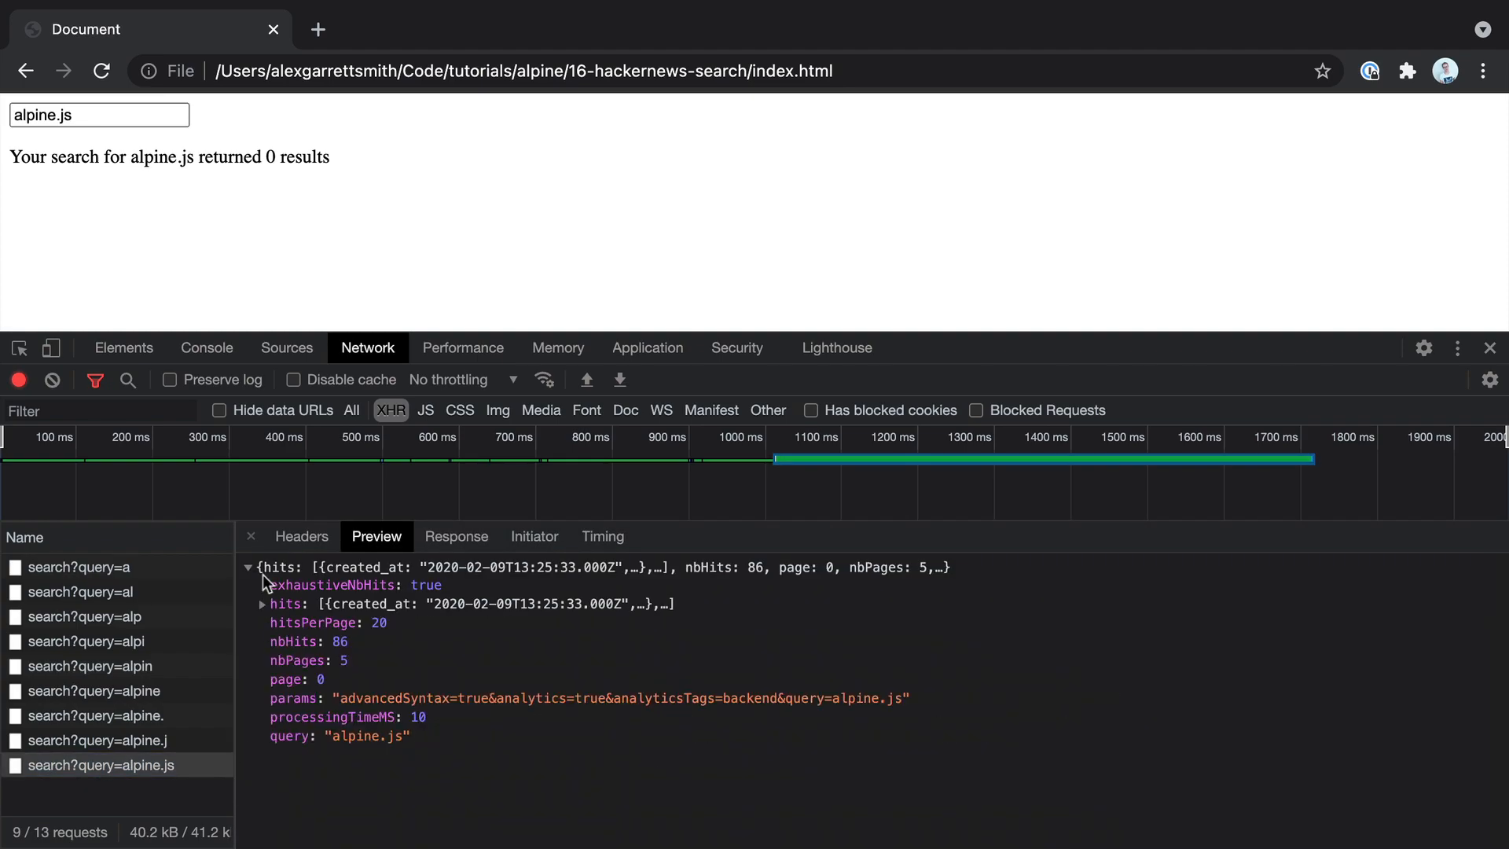
pyautogui.click(261, 603)
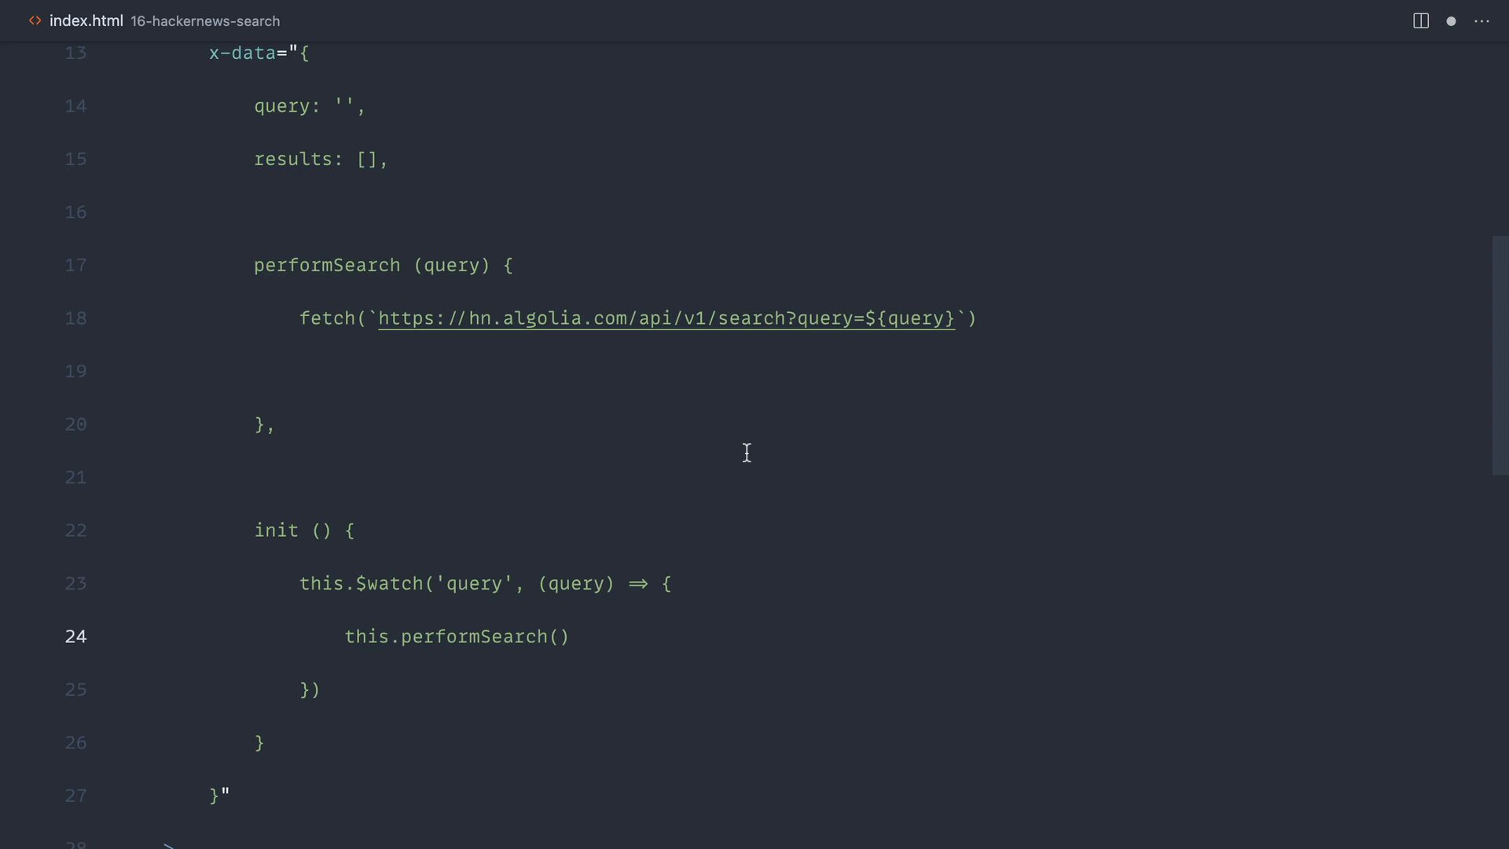
# Restore the .then(response => response.json()) chain, save, and reload the empty search page.
pyautogui.write('.then(response => response.json())')
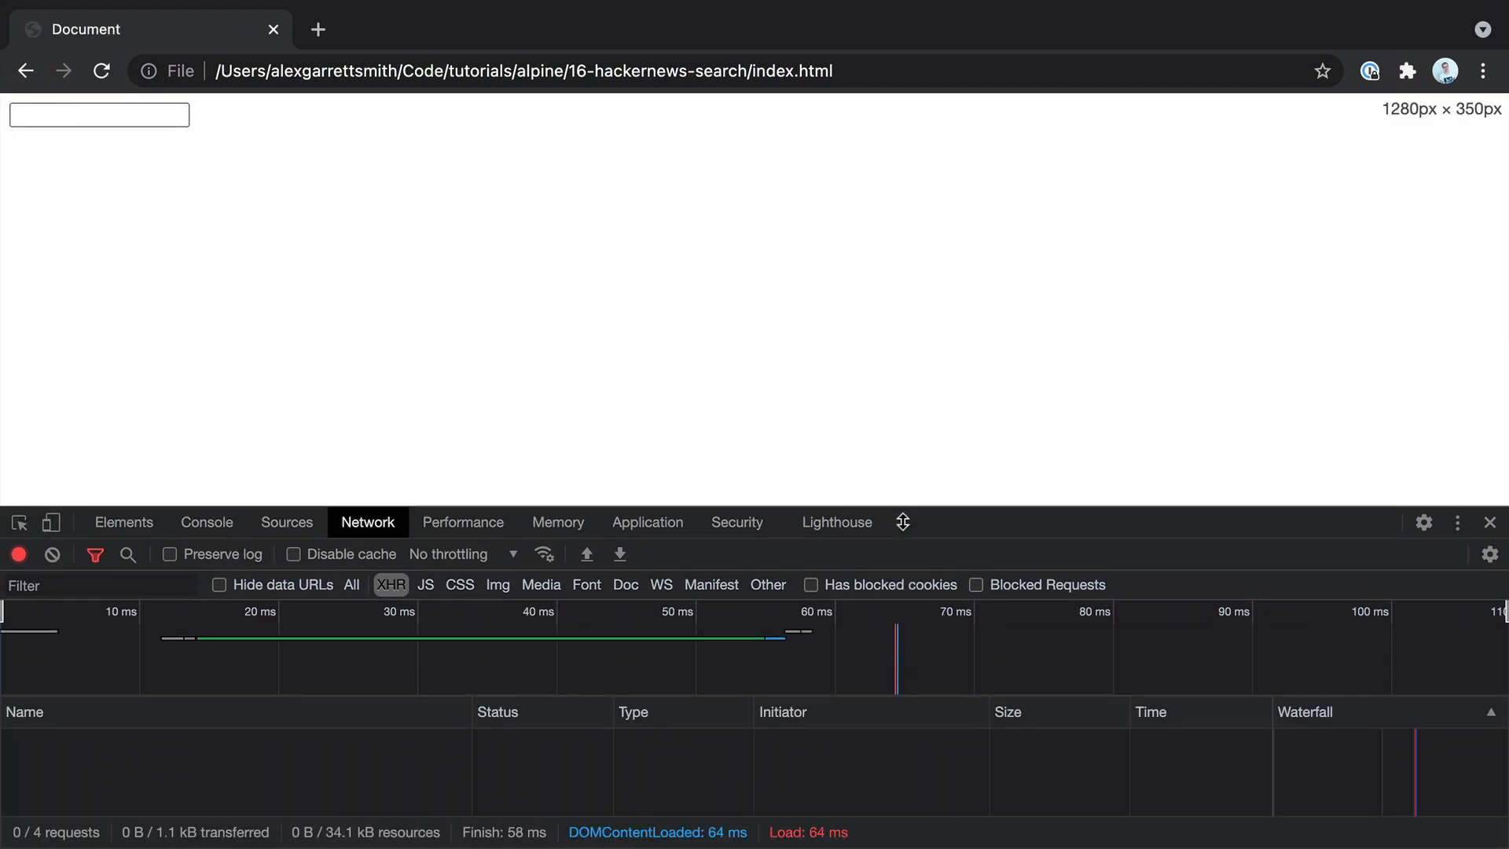
# Type 'alpine.js' for 20 results, then clear and retype queries like 'abc'.
pyautogui.write('alpn')
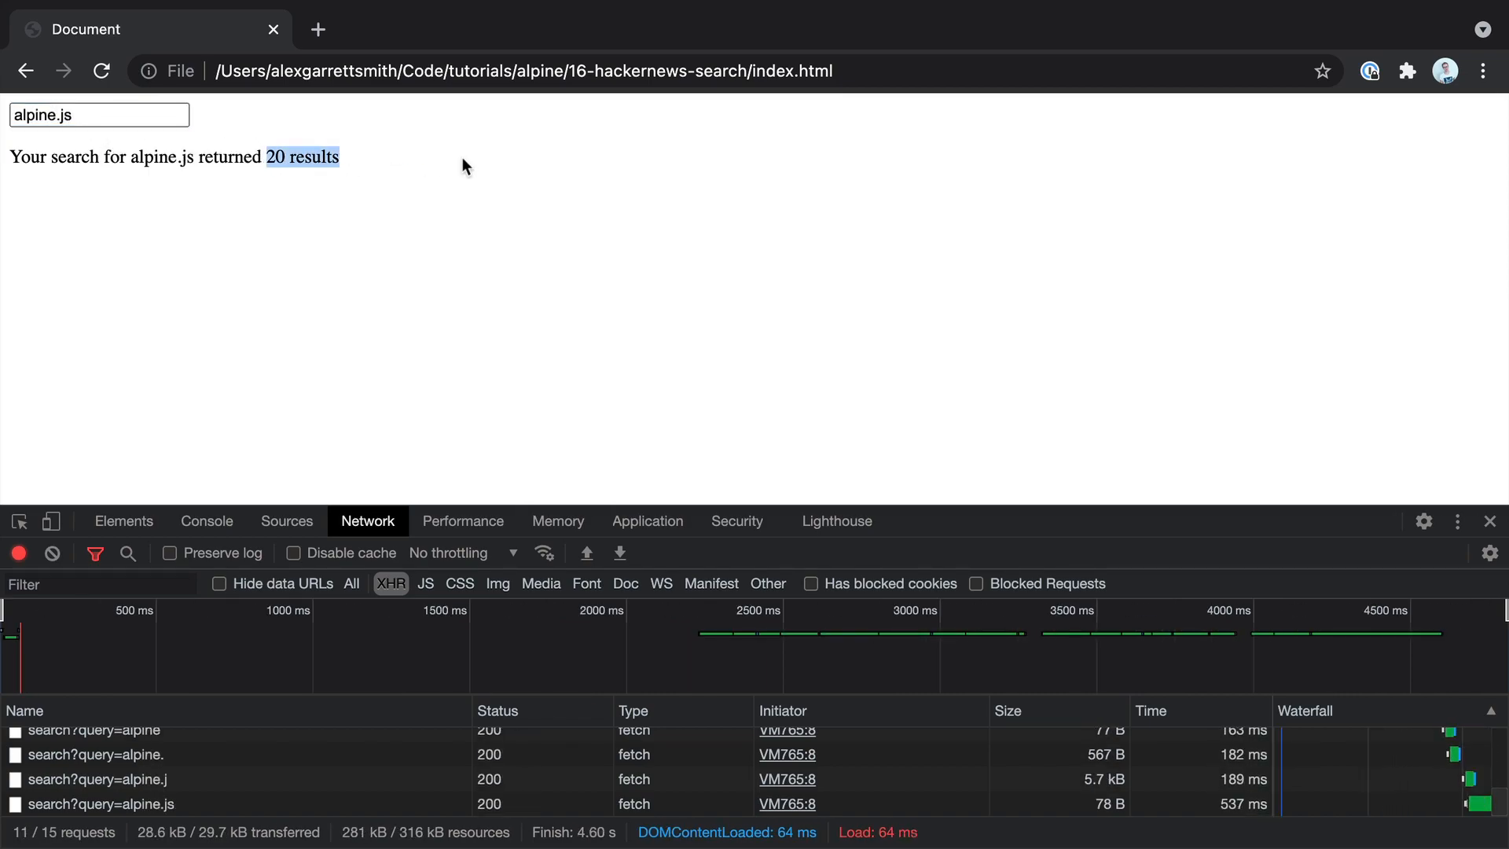
pyautogui.click(99, 115)
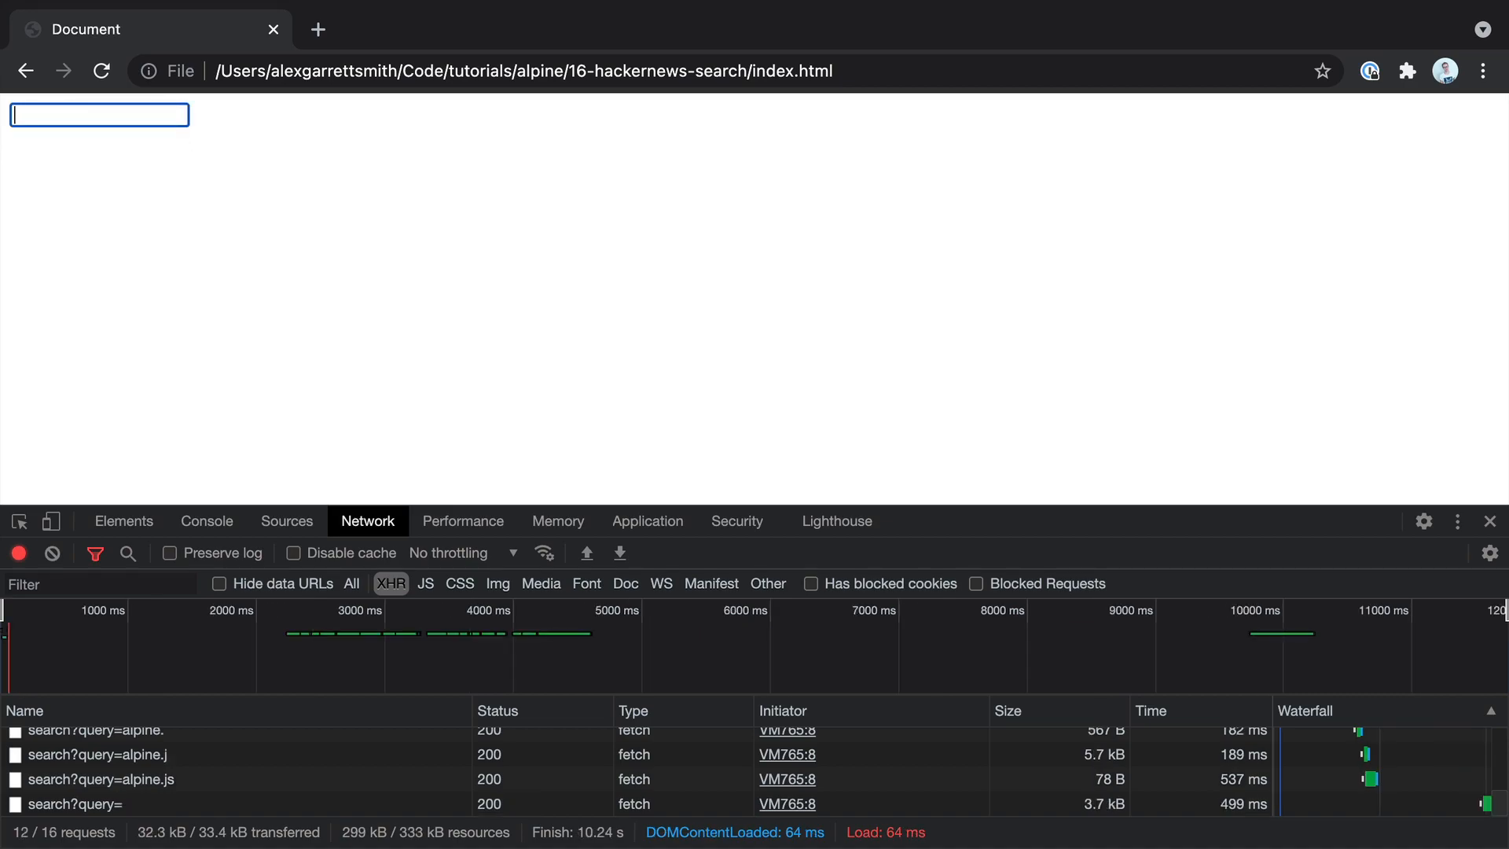
pyautogui.write('alpine.js a')
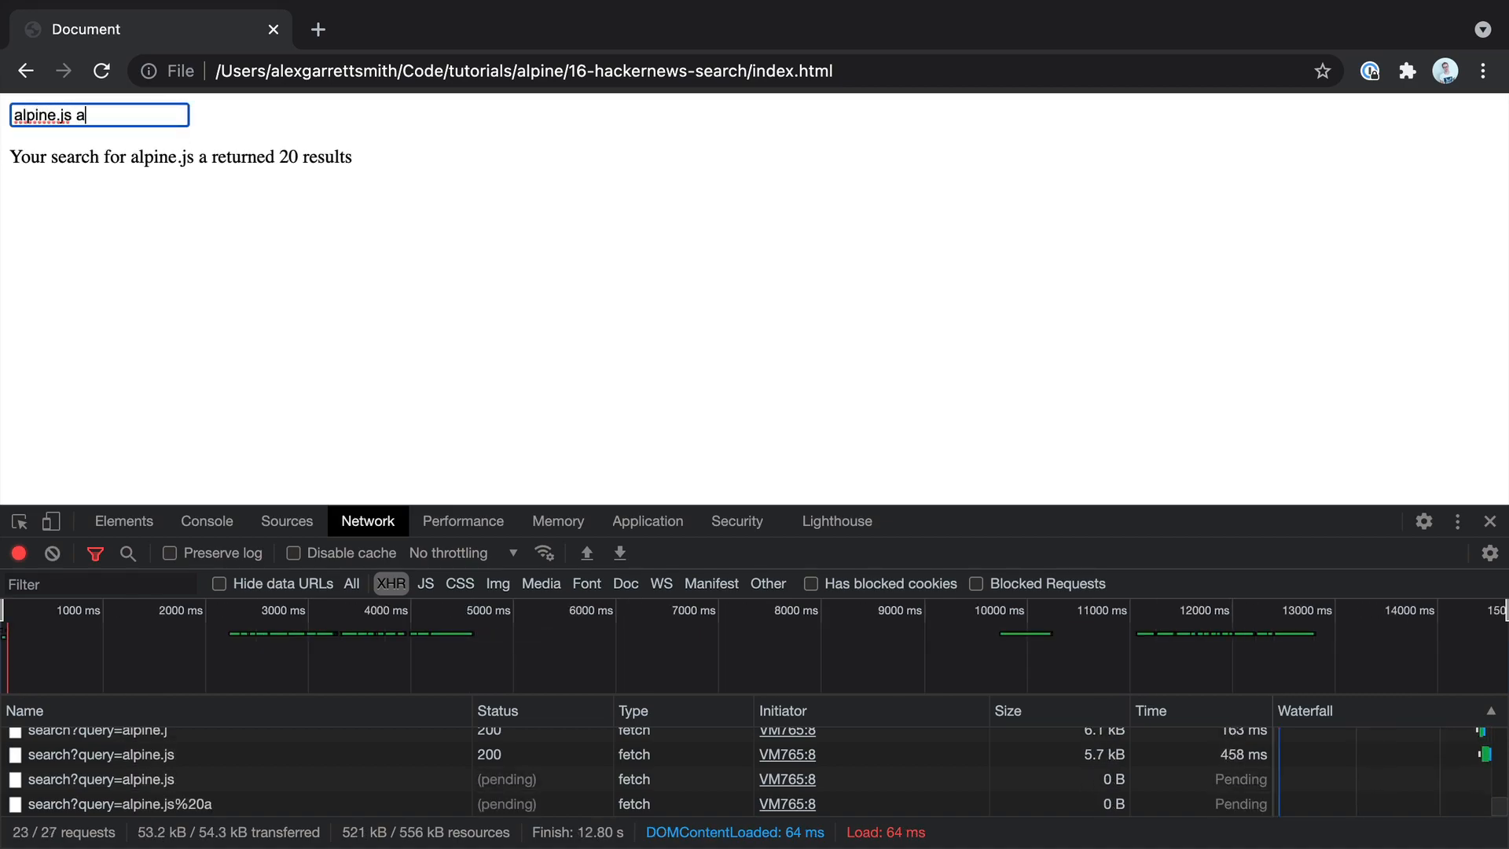
pyautogui.write('bc')
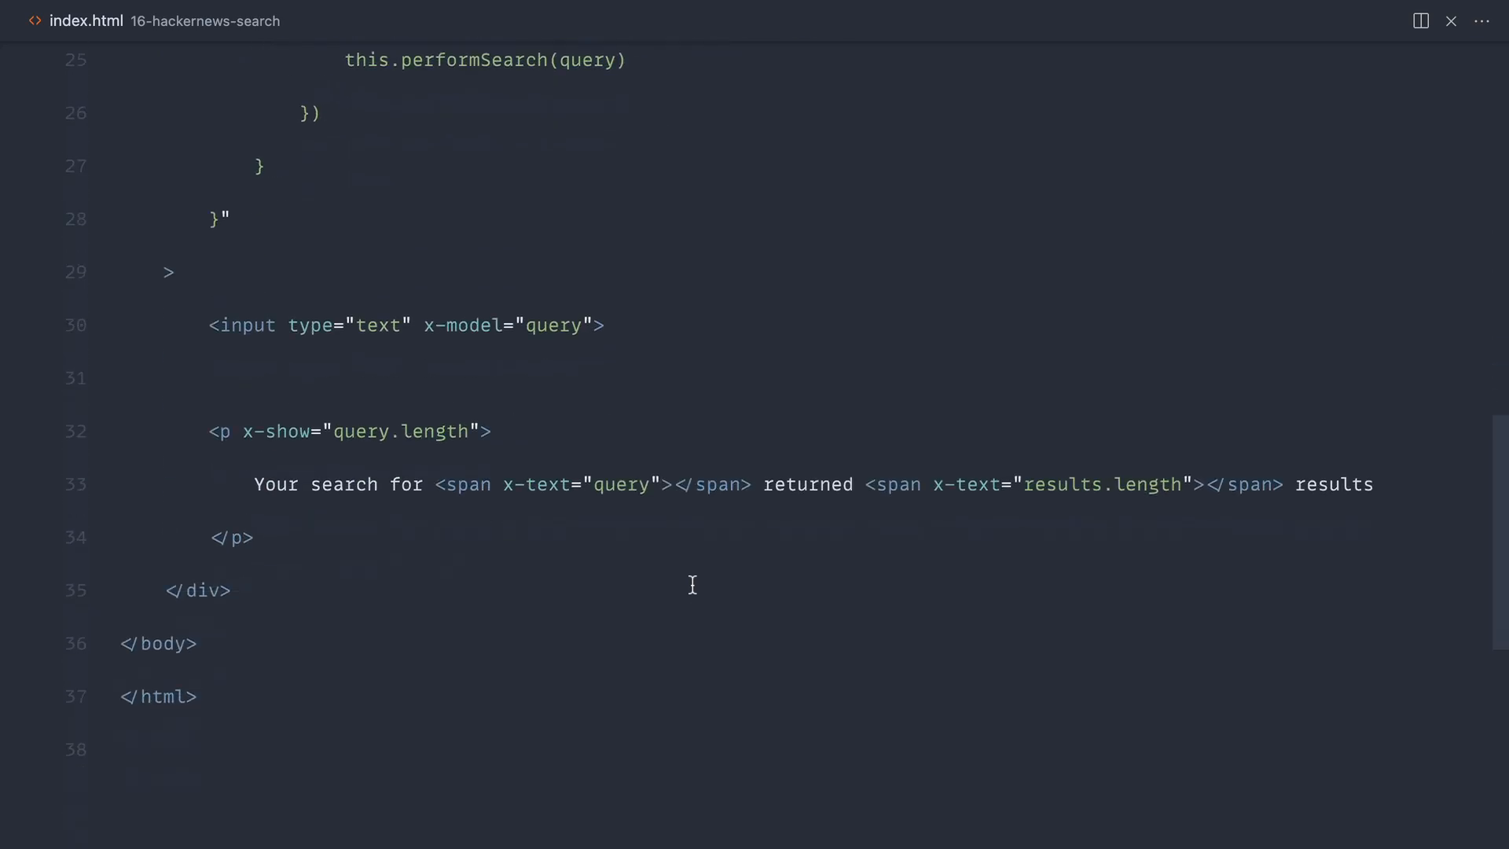
# Add a div with <template x-for="result in results" :key>, then test the query 'a'.
pyautogui.write('<div></div>')
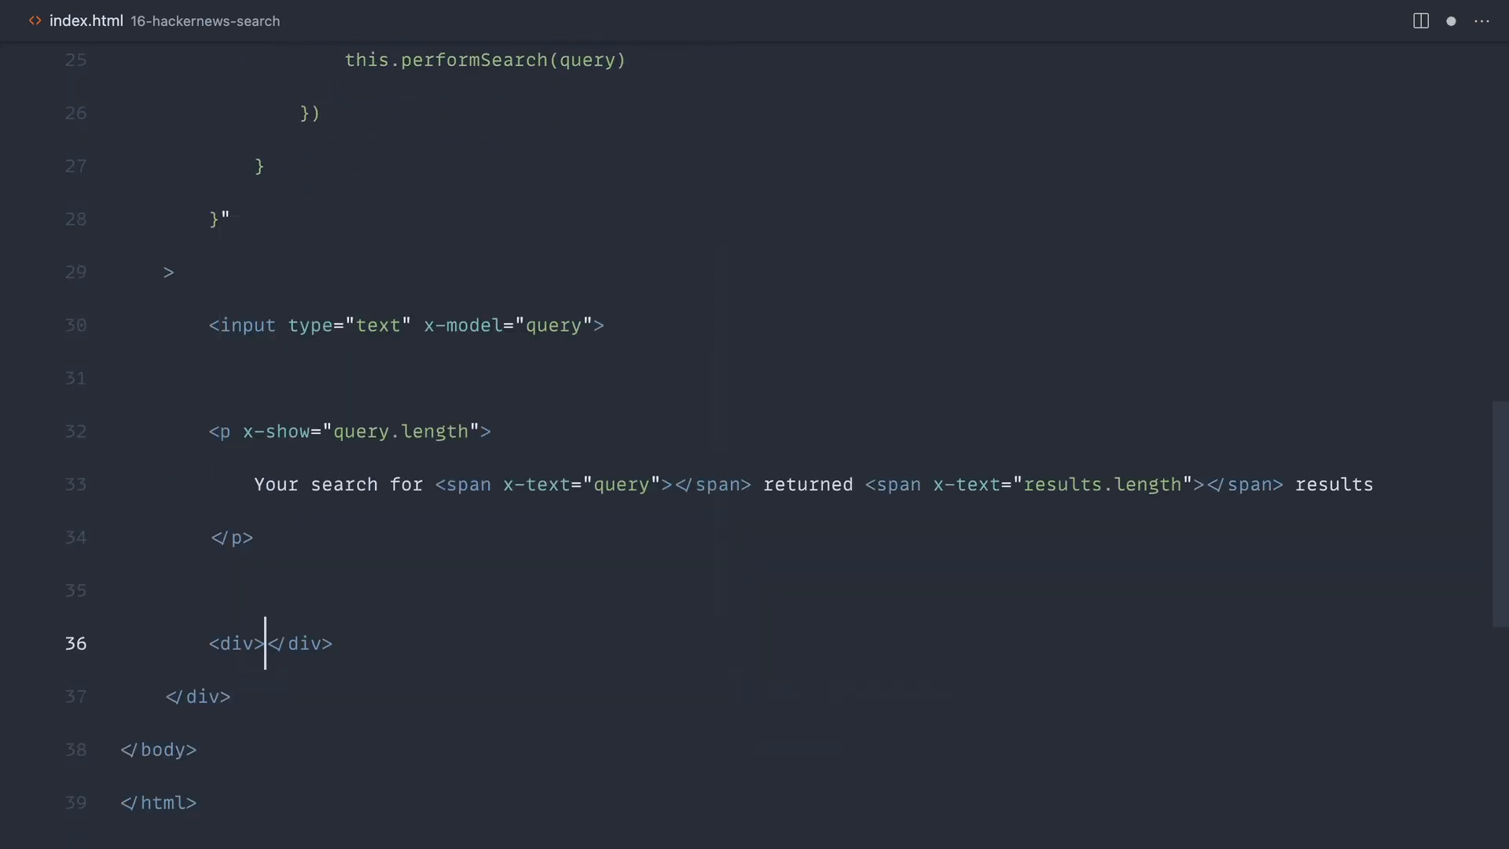
pyautogui.press('Enter')
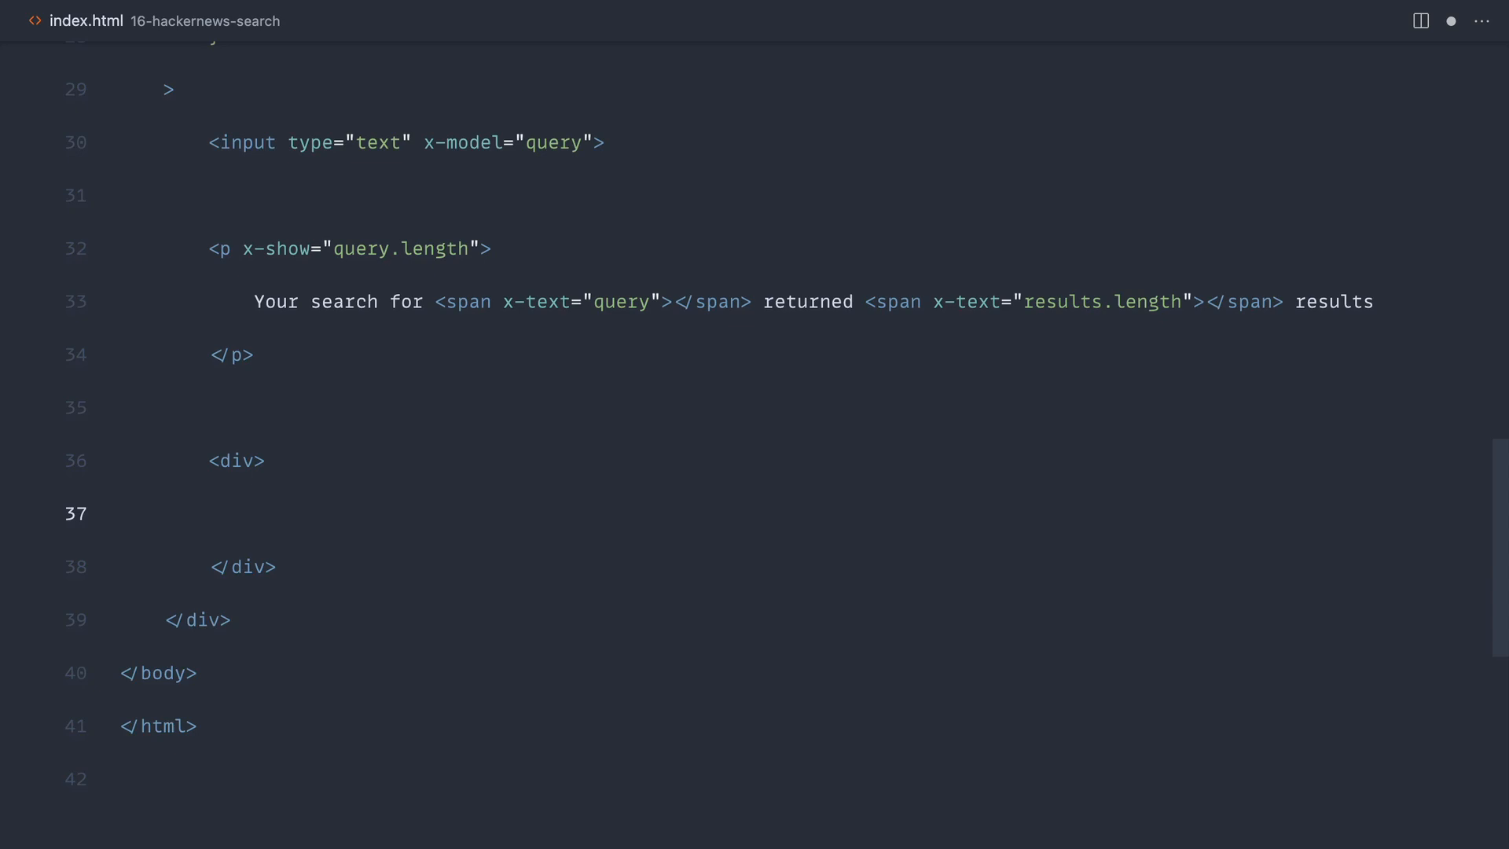
pyautogui.write('<template>')
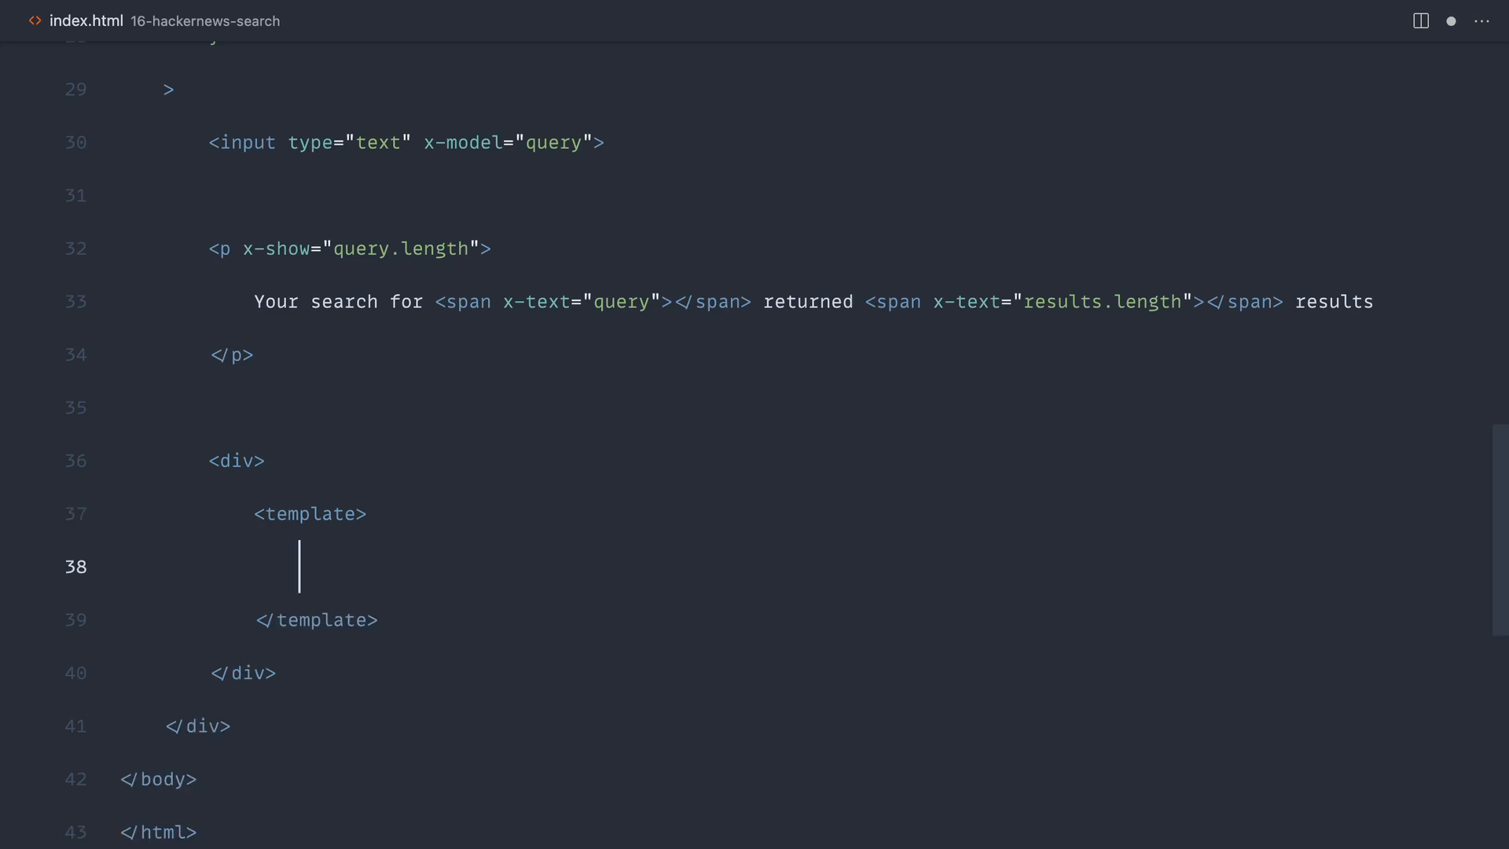
pyautogui.write('x-for=')
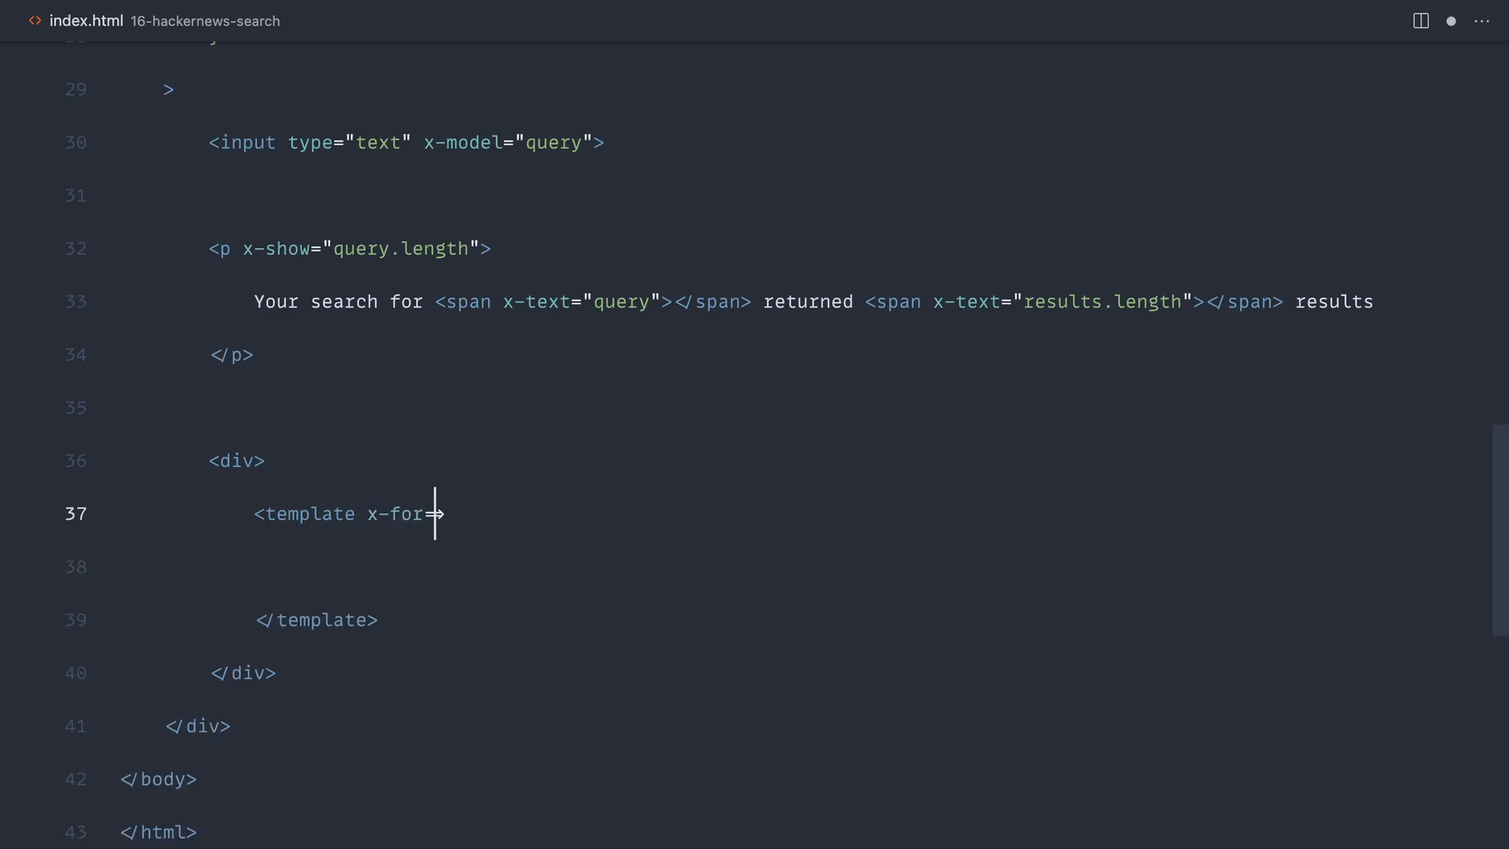
pyautogui.write('"result in results')
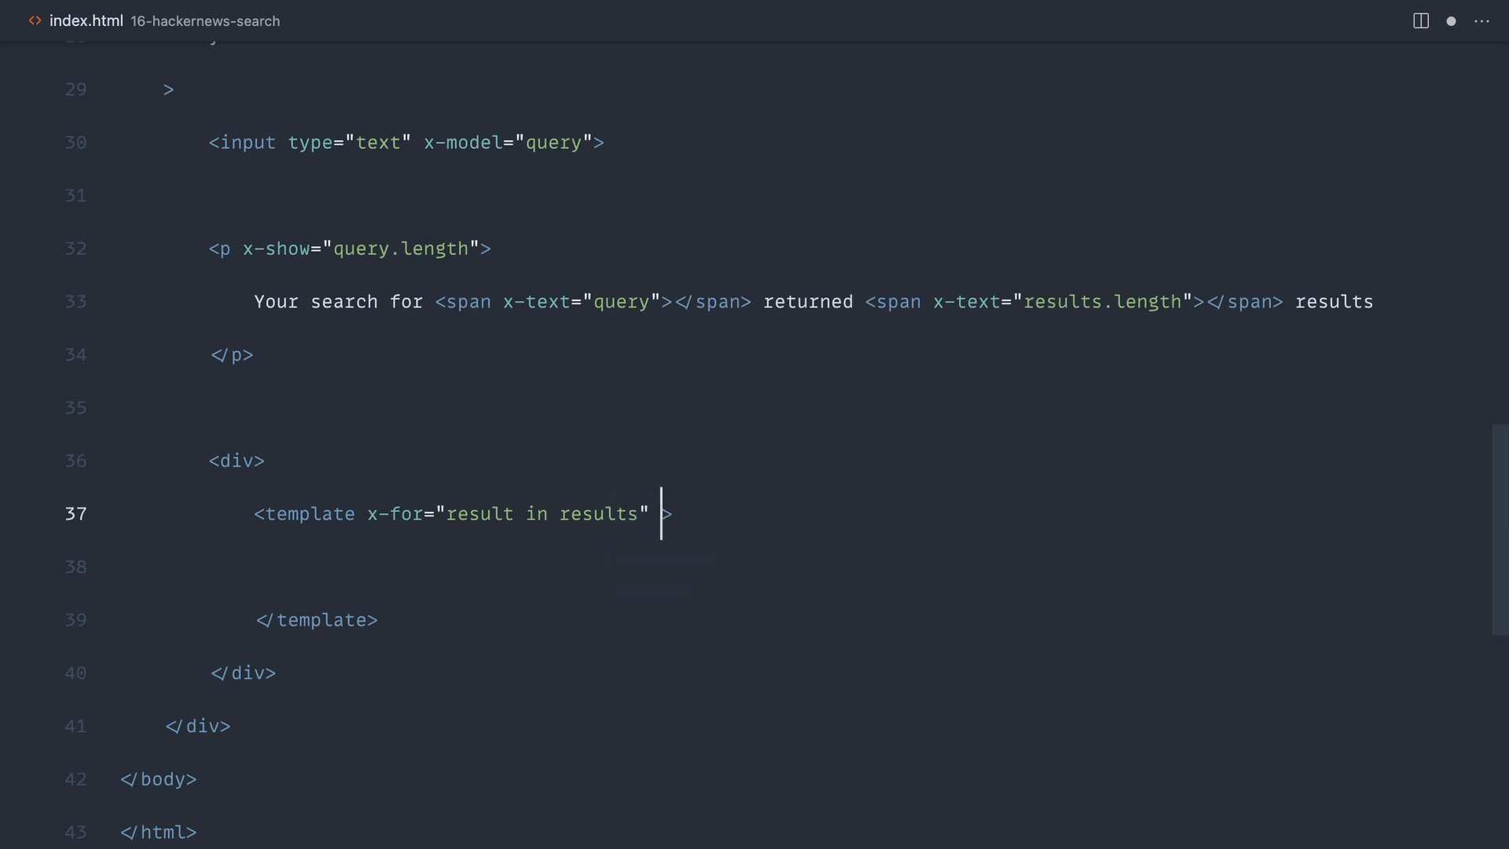
pyautogui.write(':key=""')
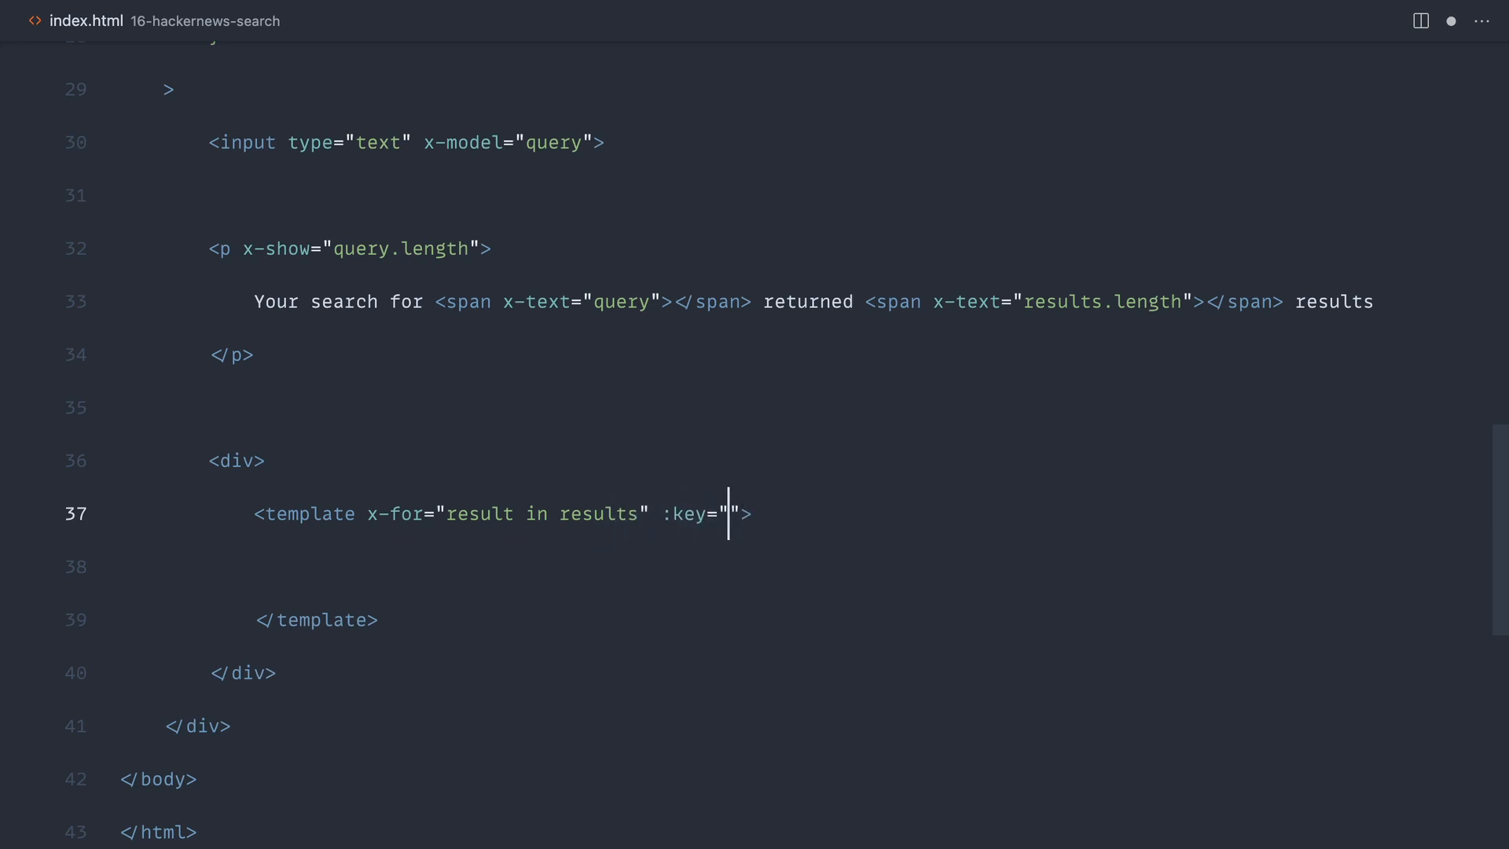
pyautogui.write('re')
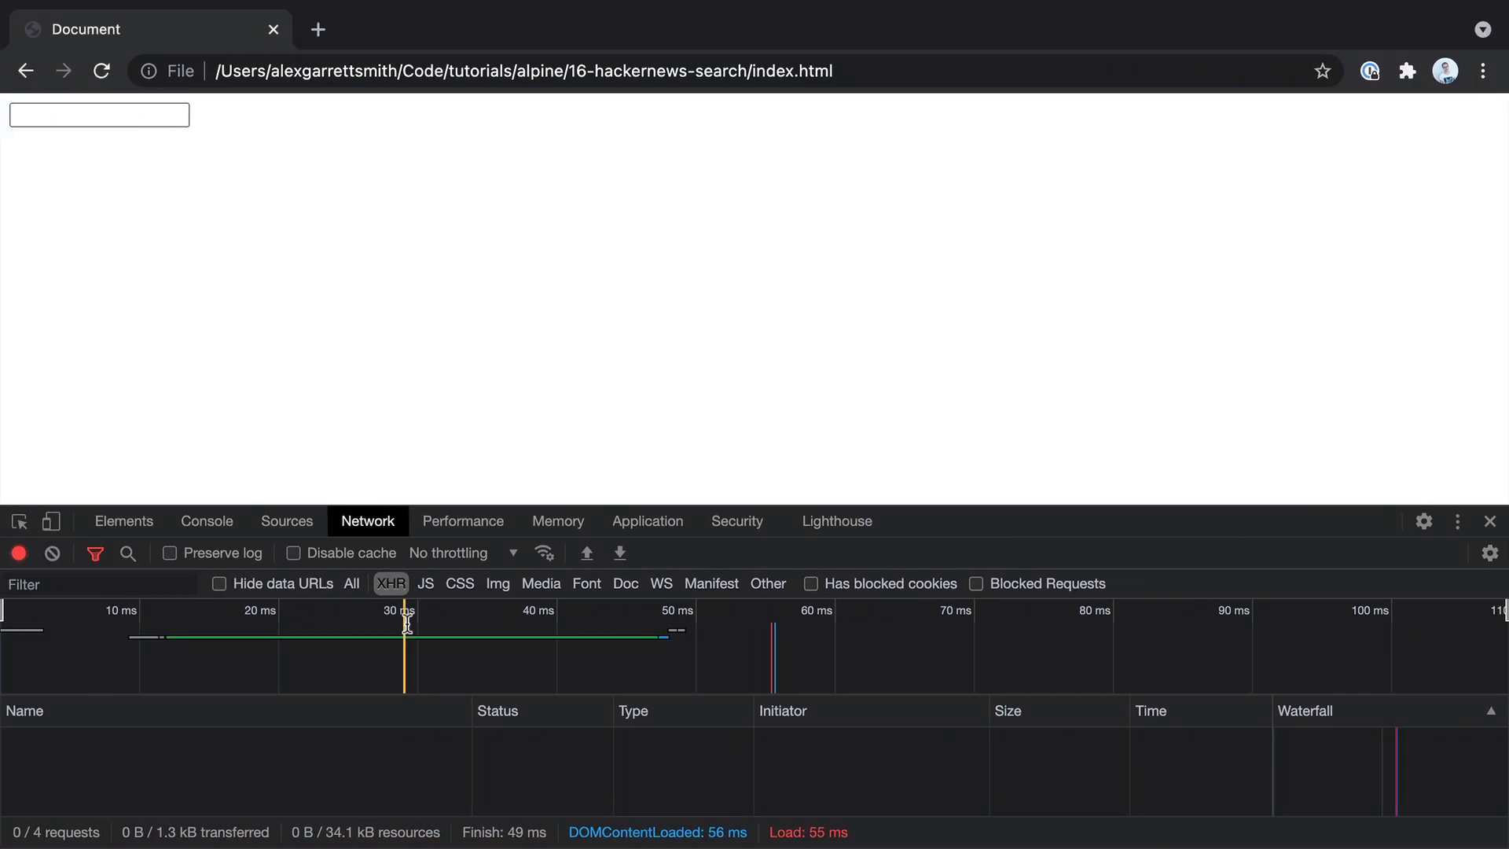
pyautogui.write('a')
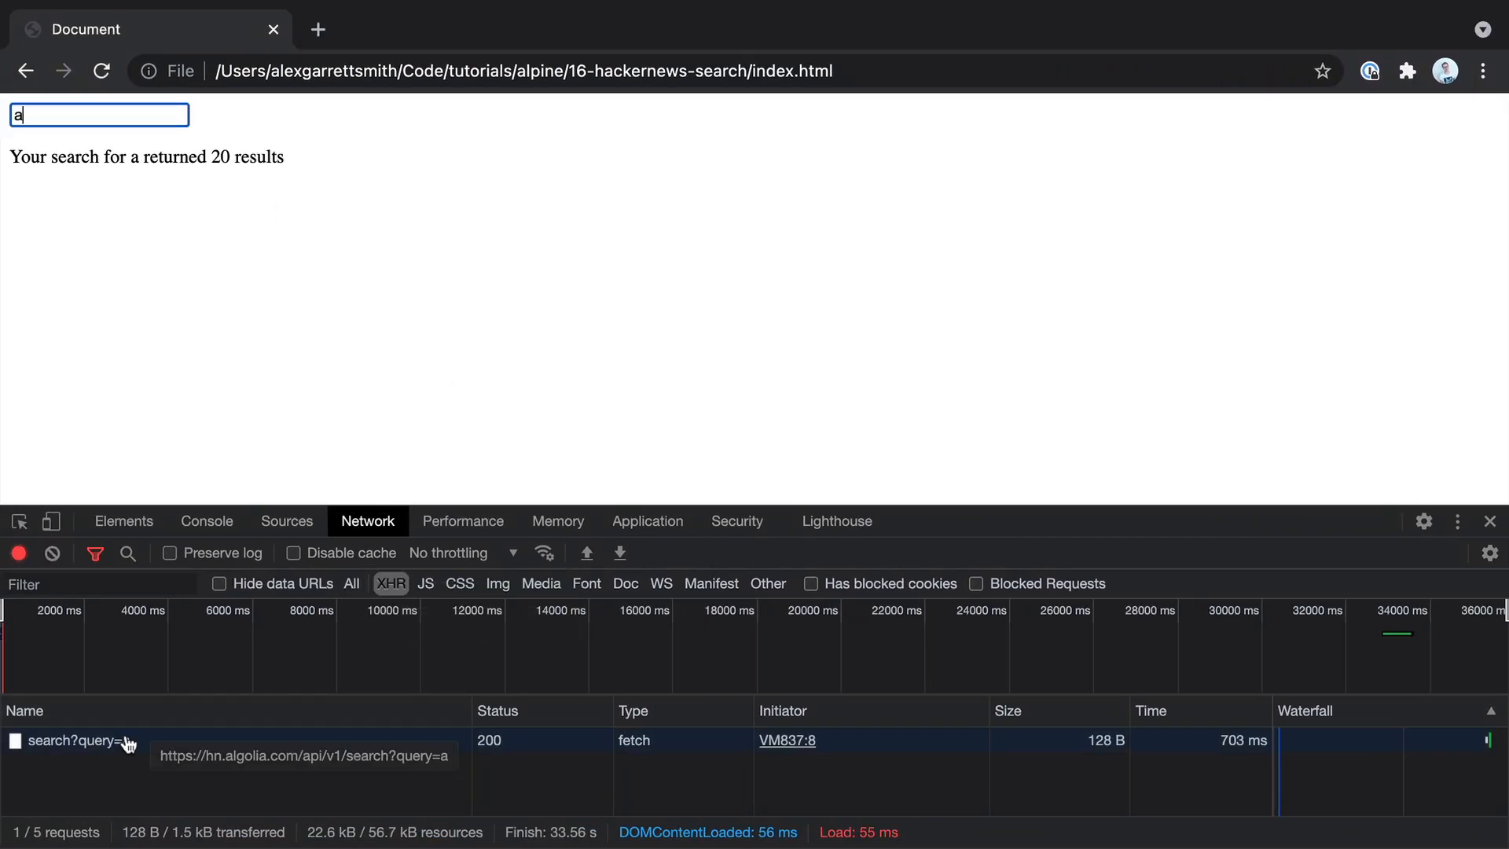
# Open the preview for the search?query=a request and expand a hit to inspect its fields.
pyautogui.click(87, 740)
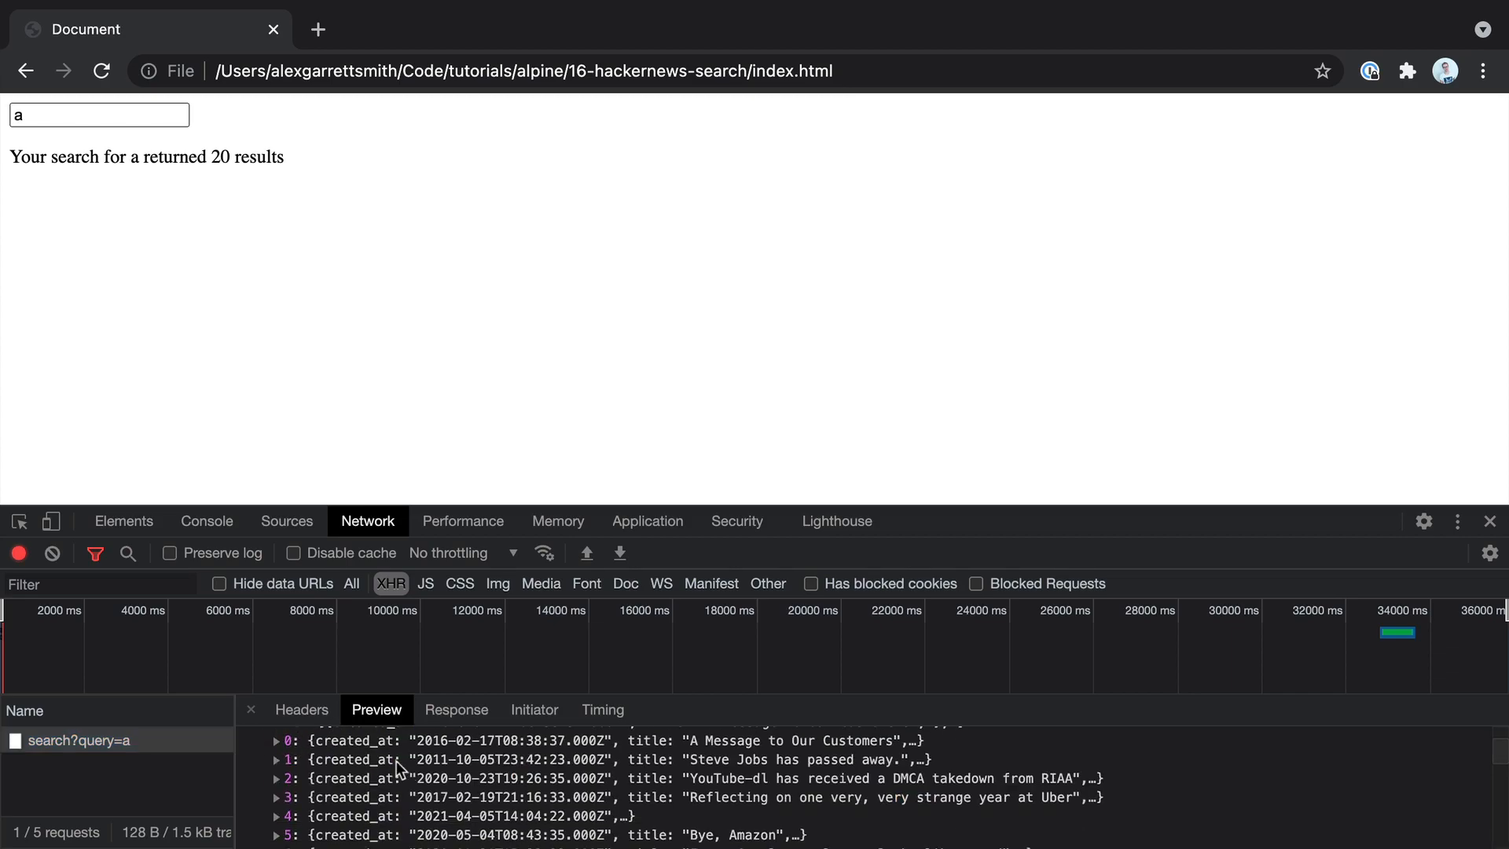
pyautogui.click(278, 741)
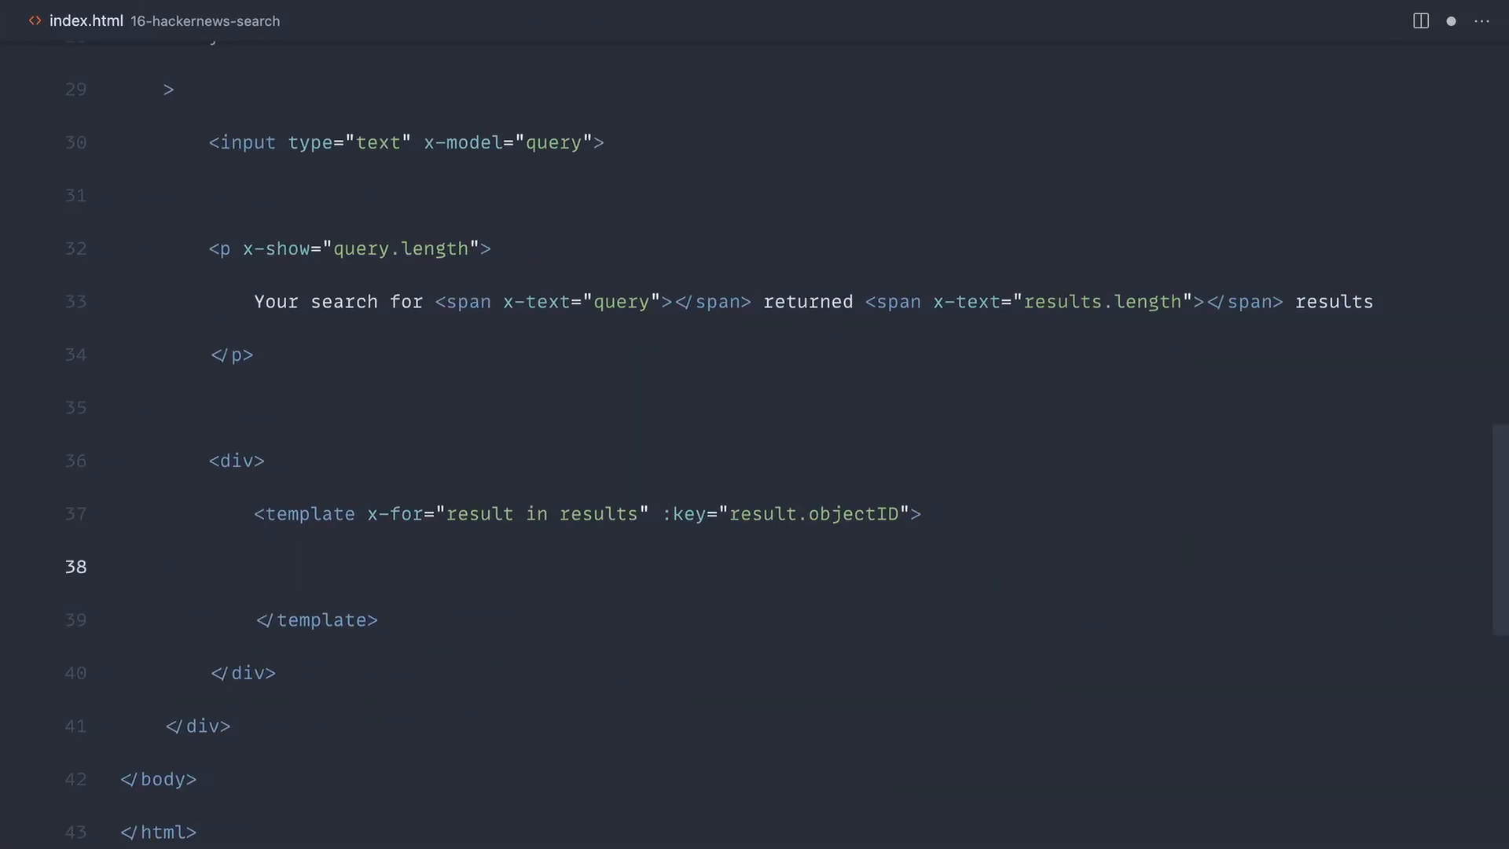
# Add a div containing an h4 with x-text bound to result.title inside the template.
pyautogui.write('<div></div>')
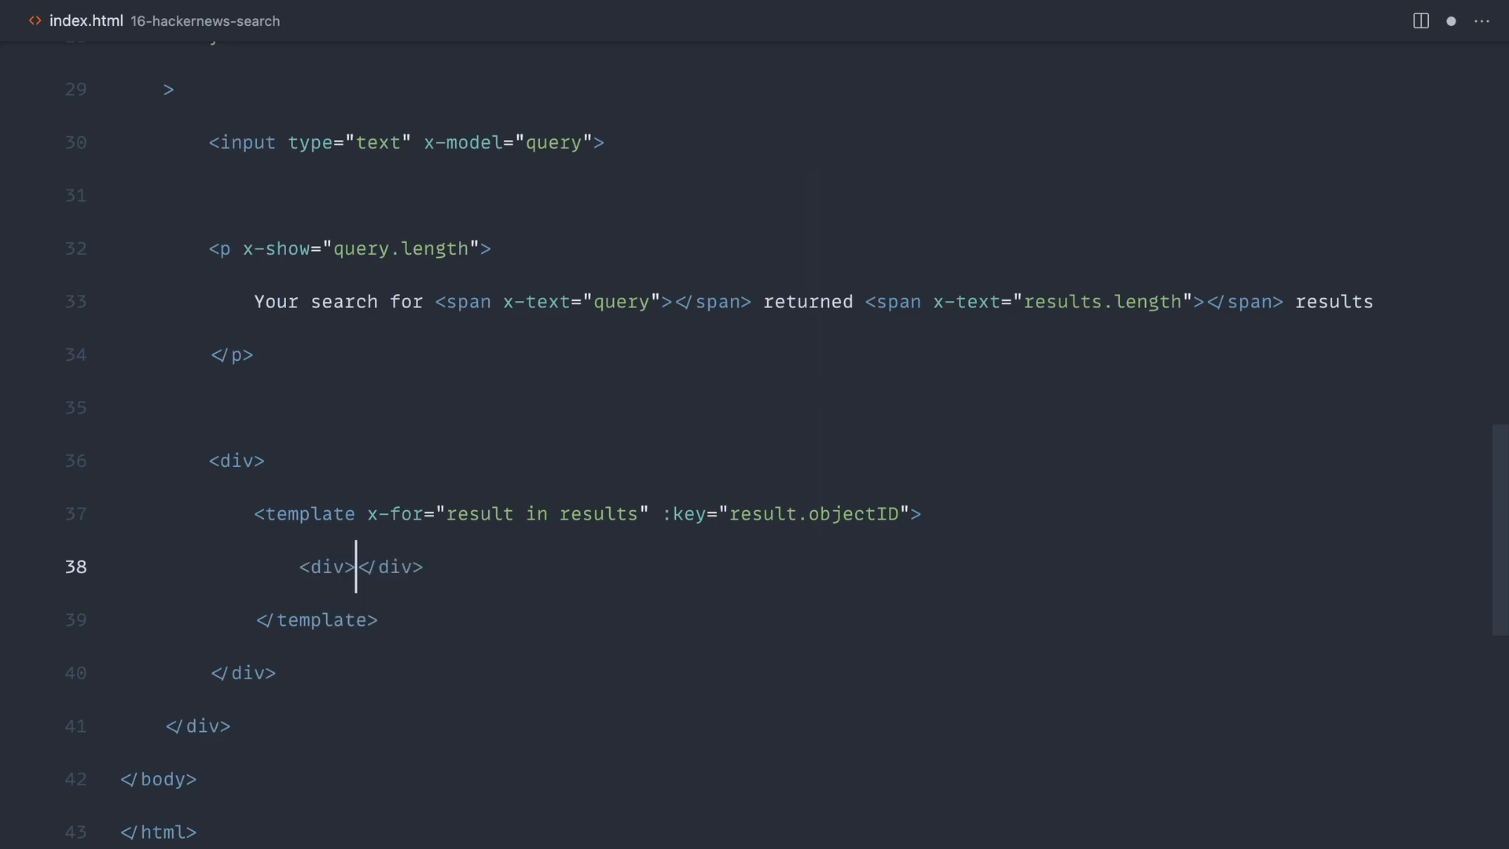
pyautogui.write('h4 x-text=""></h4>')
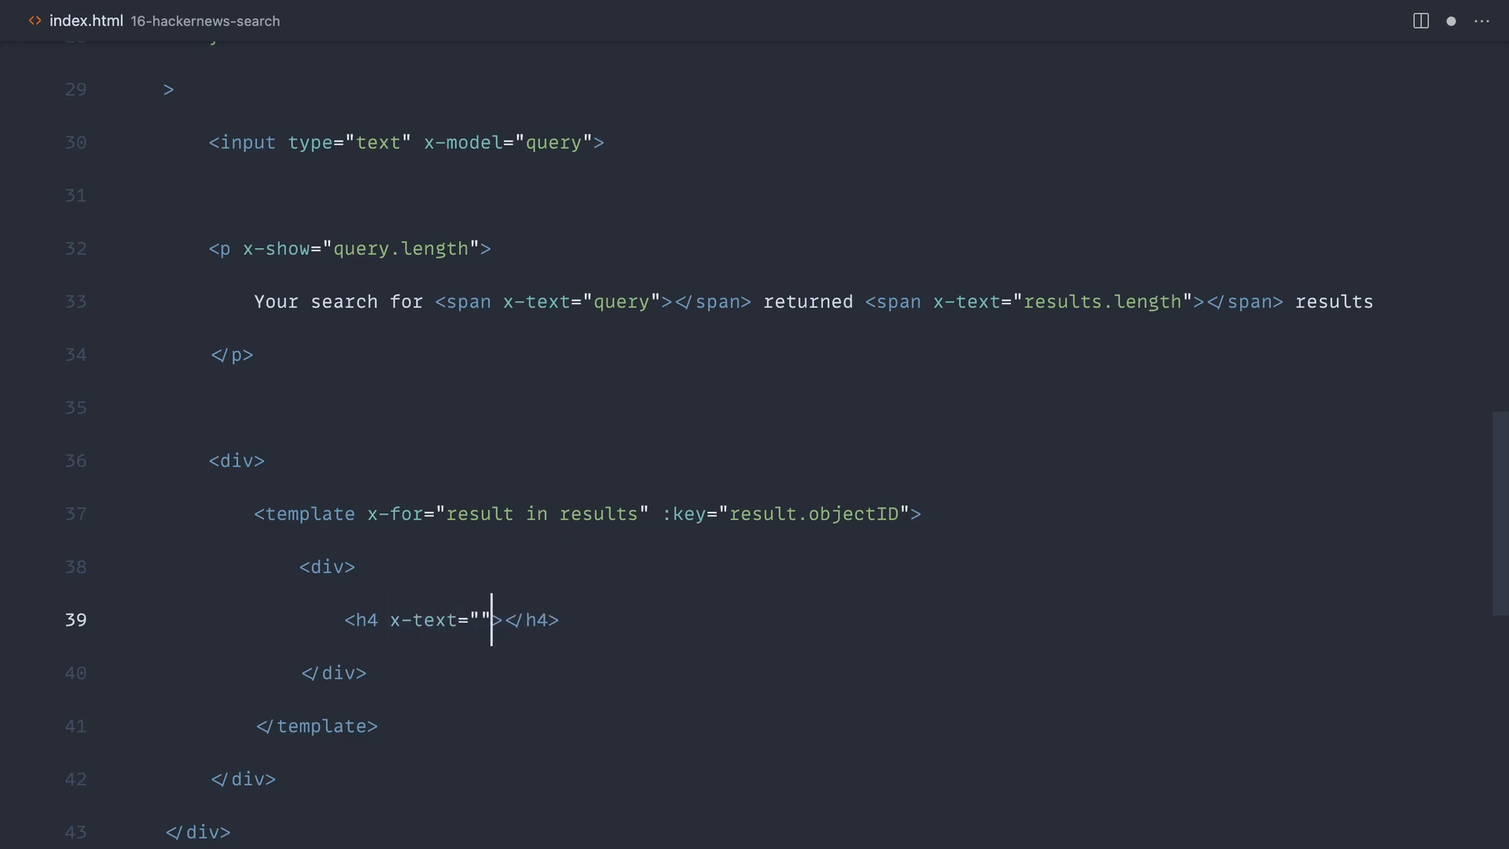
pyautogui.write('result.ti')
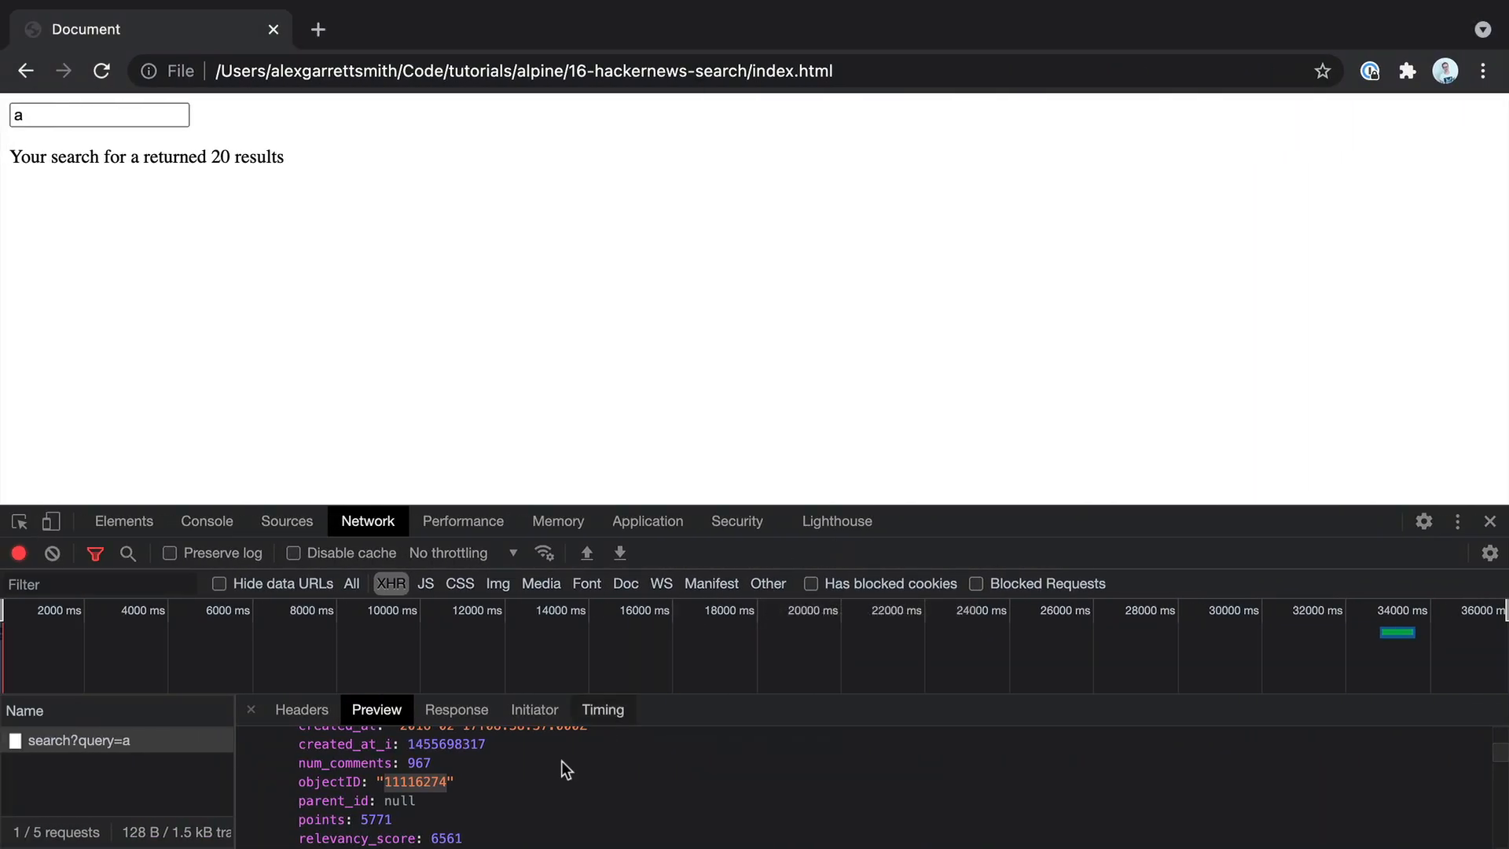
pyautogui.scroll(-3)
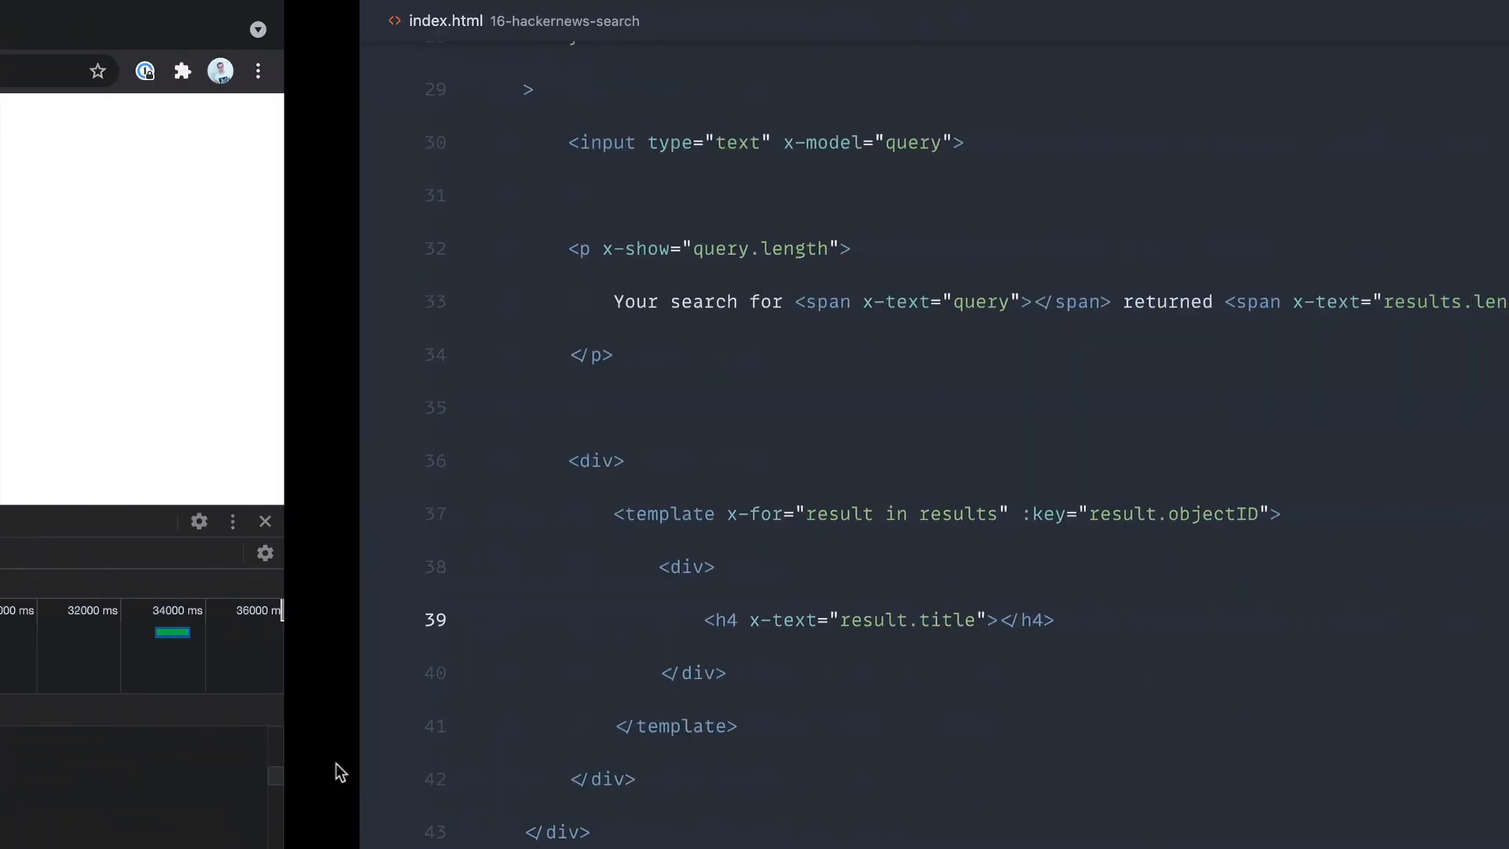
# Add an anchor with empty href and x-text="result.url" below the h4, starting an x-bind.
pyautogui.write('a href=""></a>')
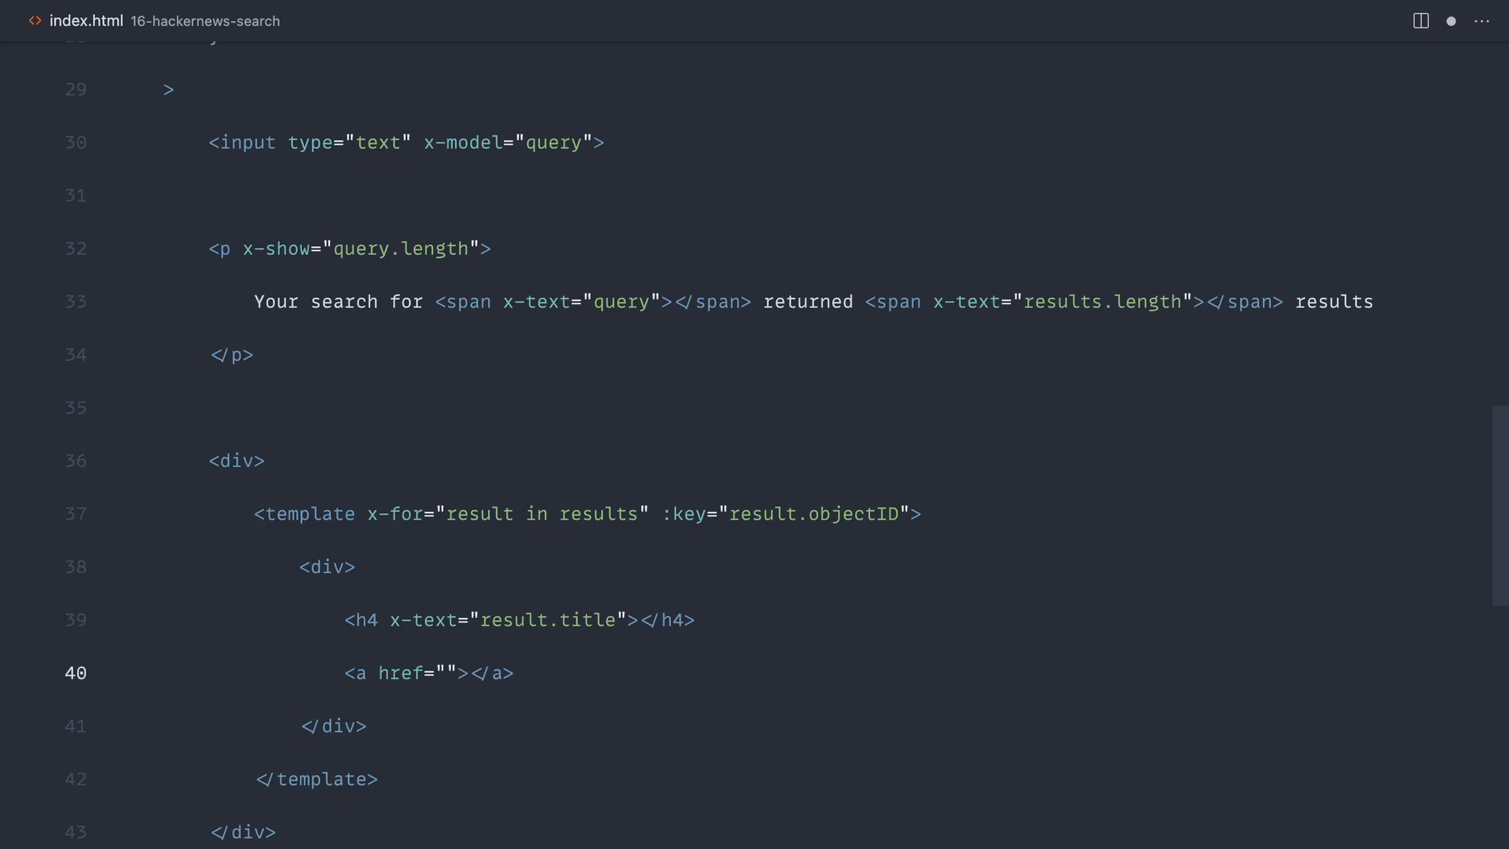
pyautogui.write('x-t')
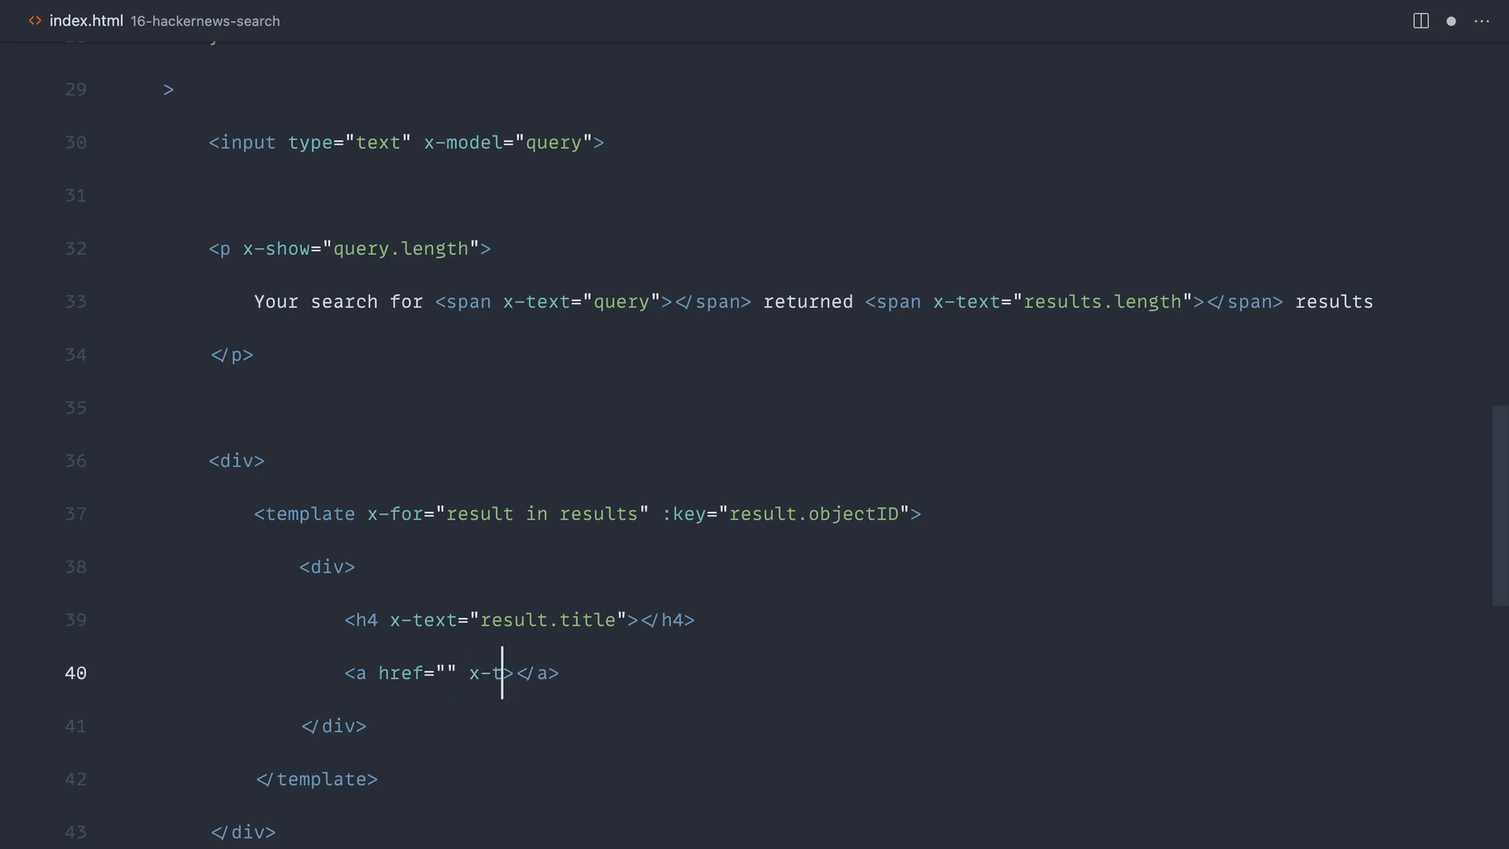
pyautogui.write('ext=""')
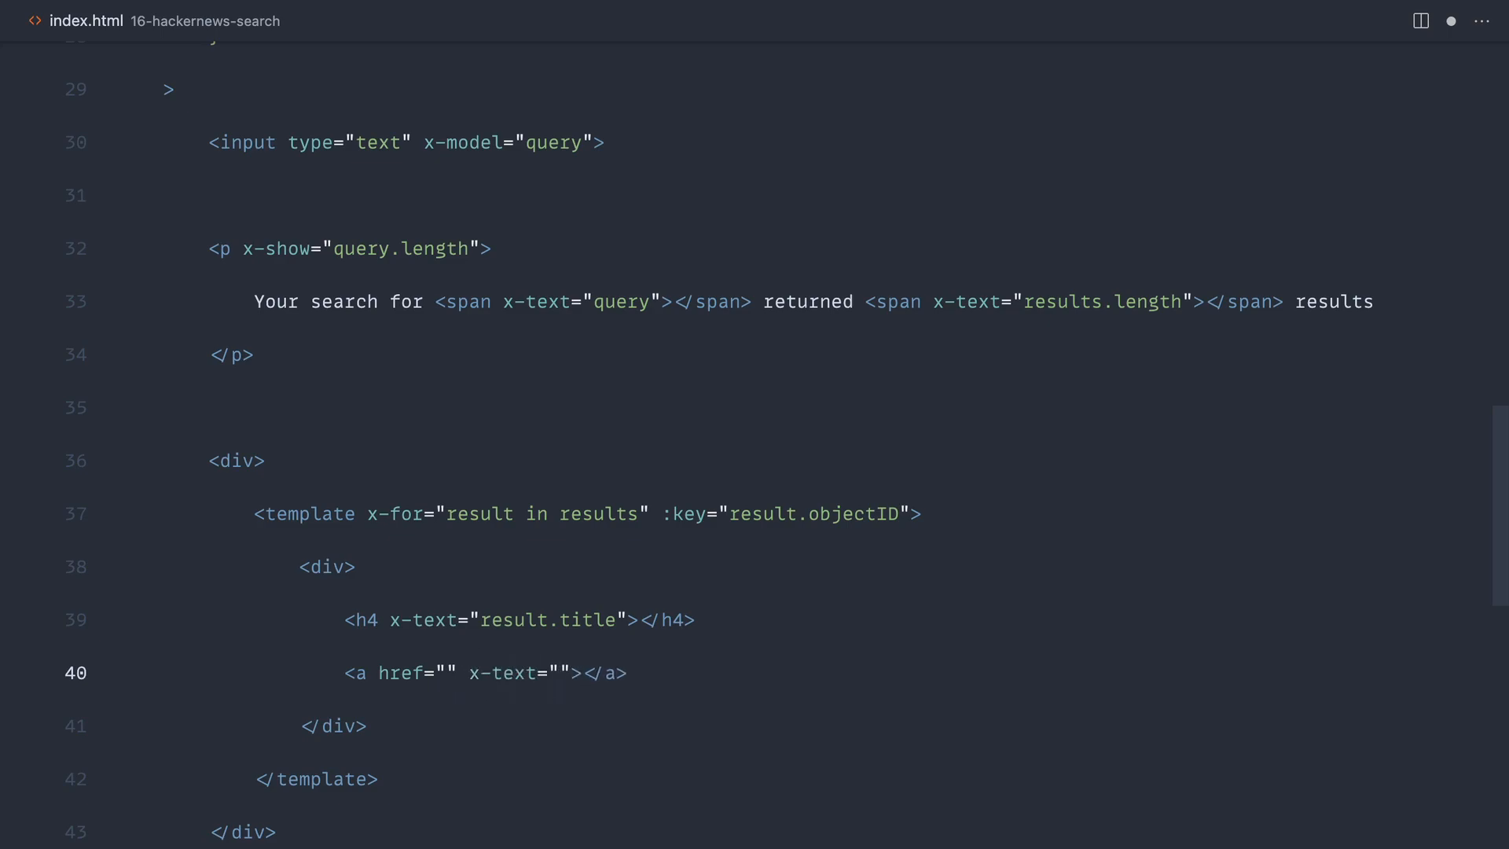
pyautogui.write('result')
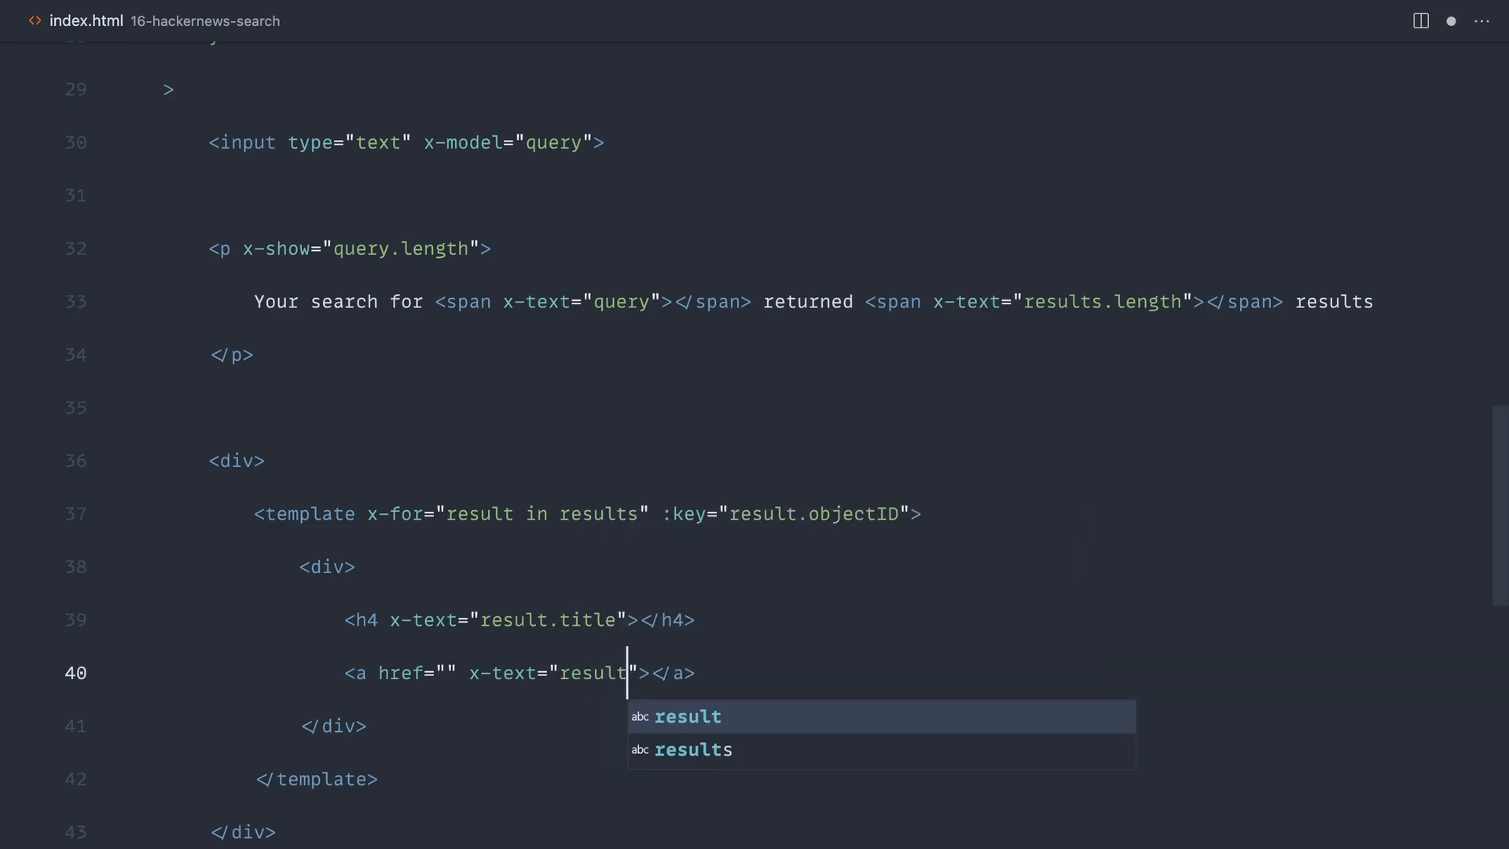
pyautogui.write('.url')
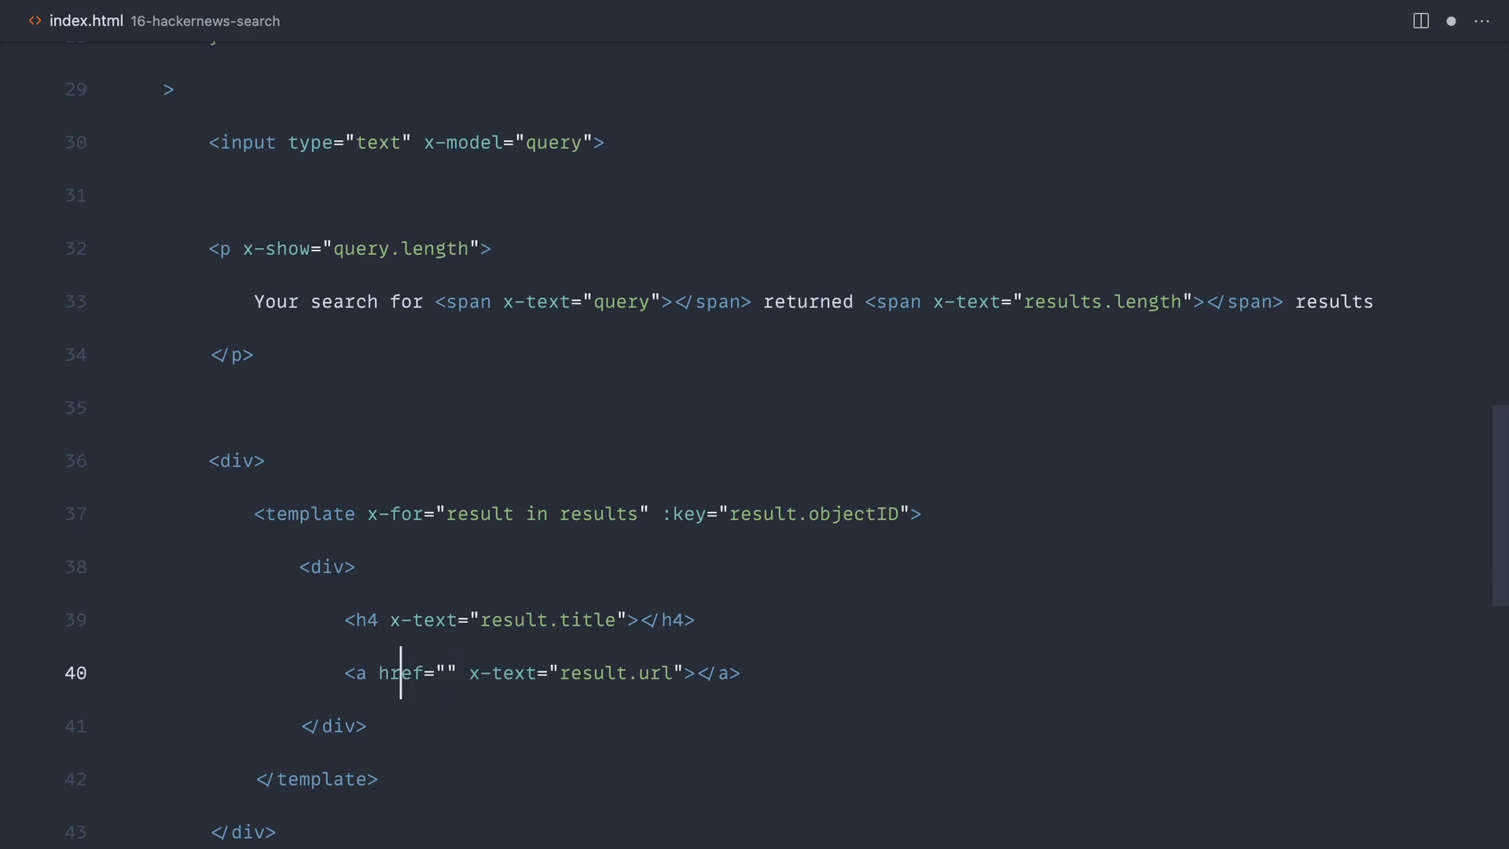
pyautogui.write('x-b')
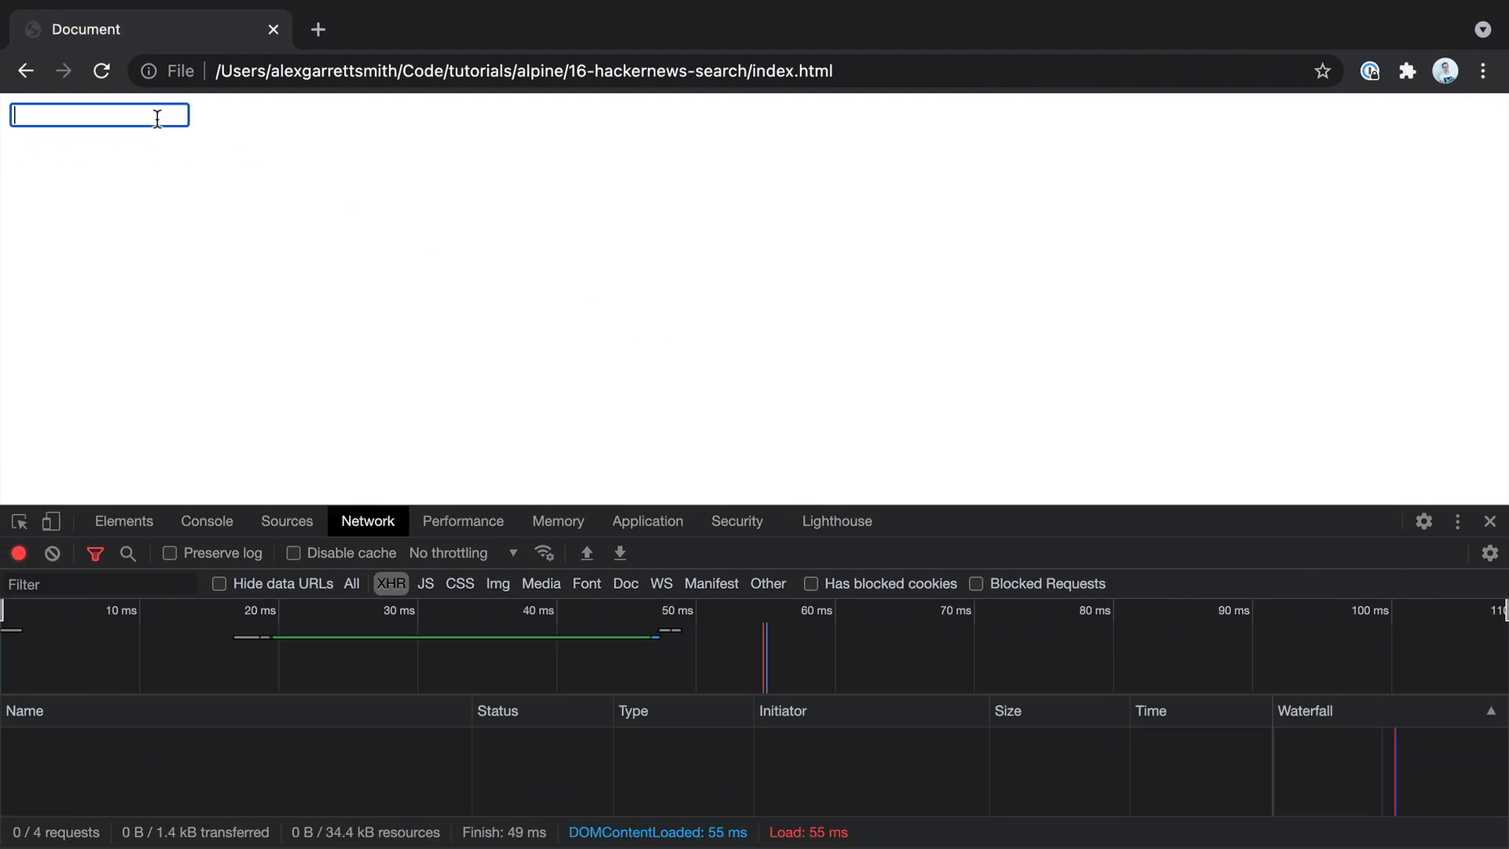
# Search alpine.js, follow the first result's link, then search alpine.js again.
pyautogui.write('alpine.js')
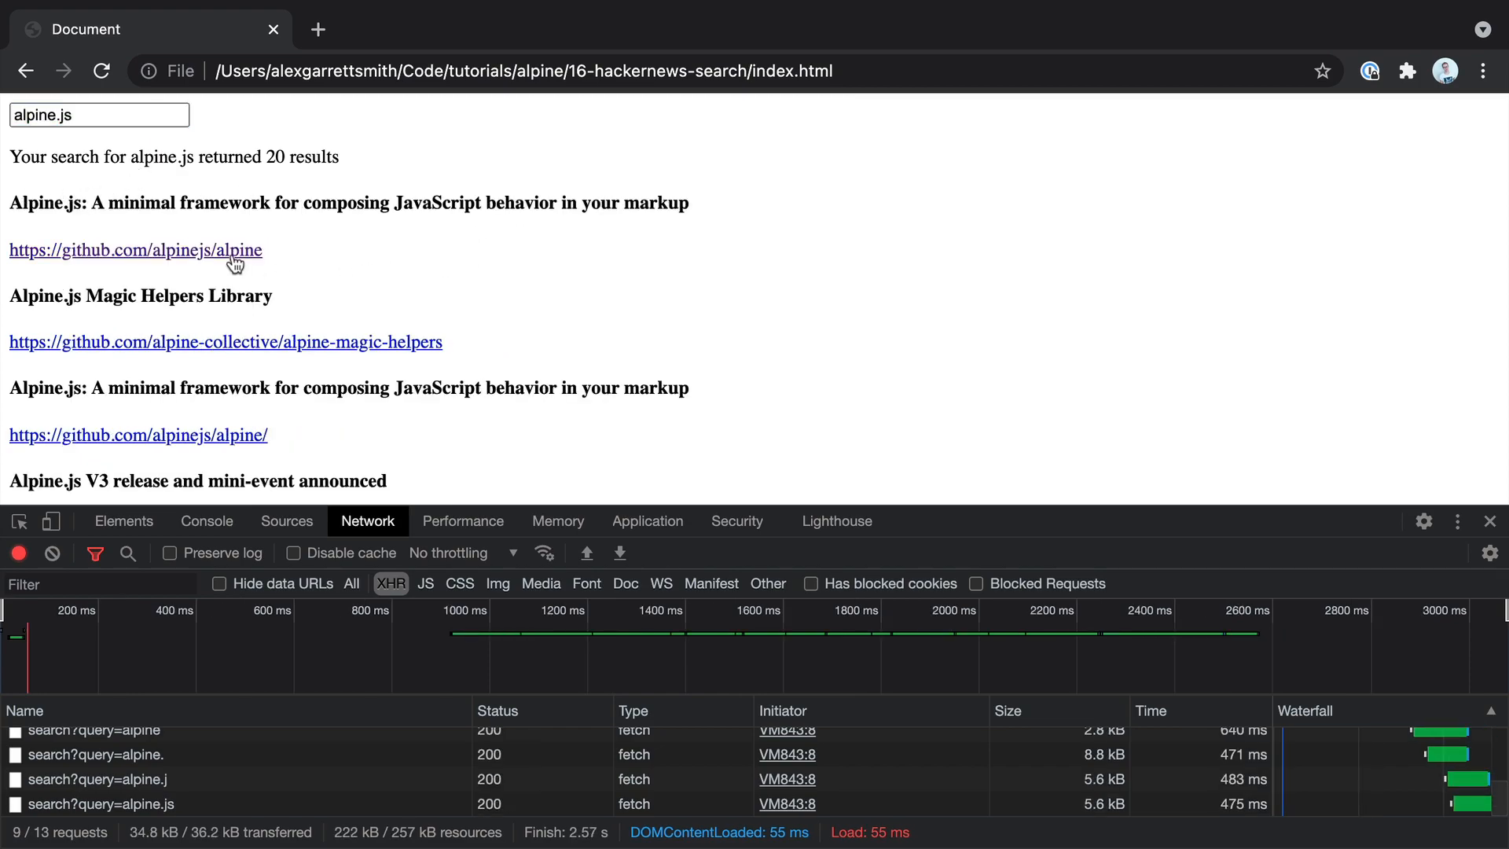
pyautogui.click(136, 250)
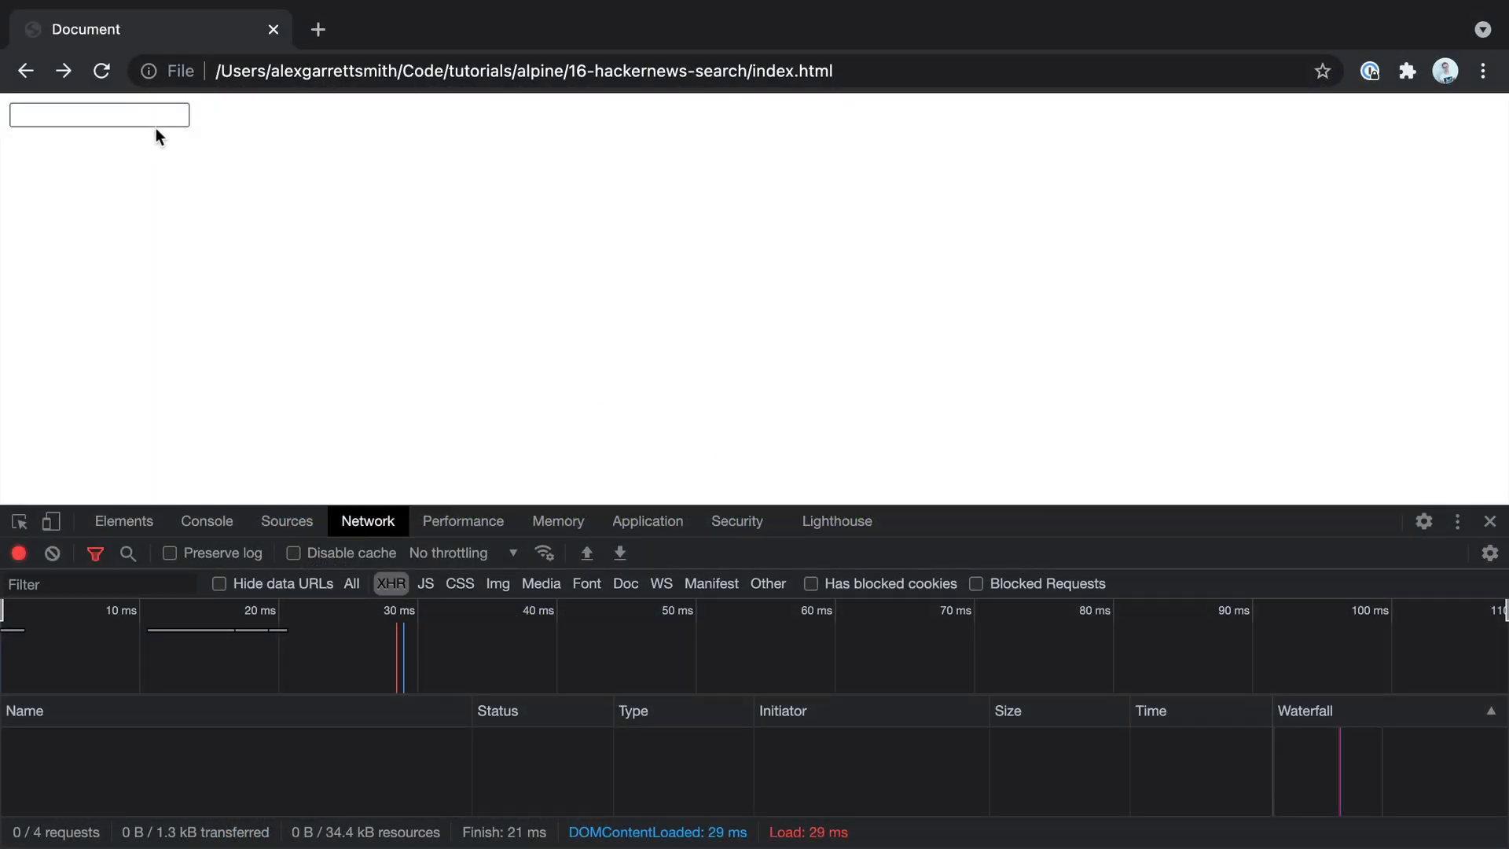
pyautogui.write('alpine.js')
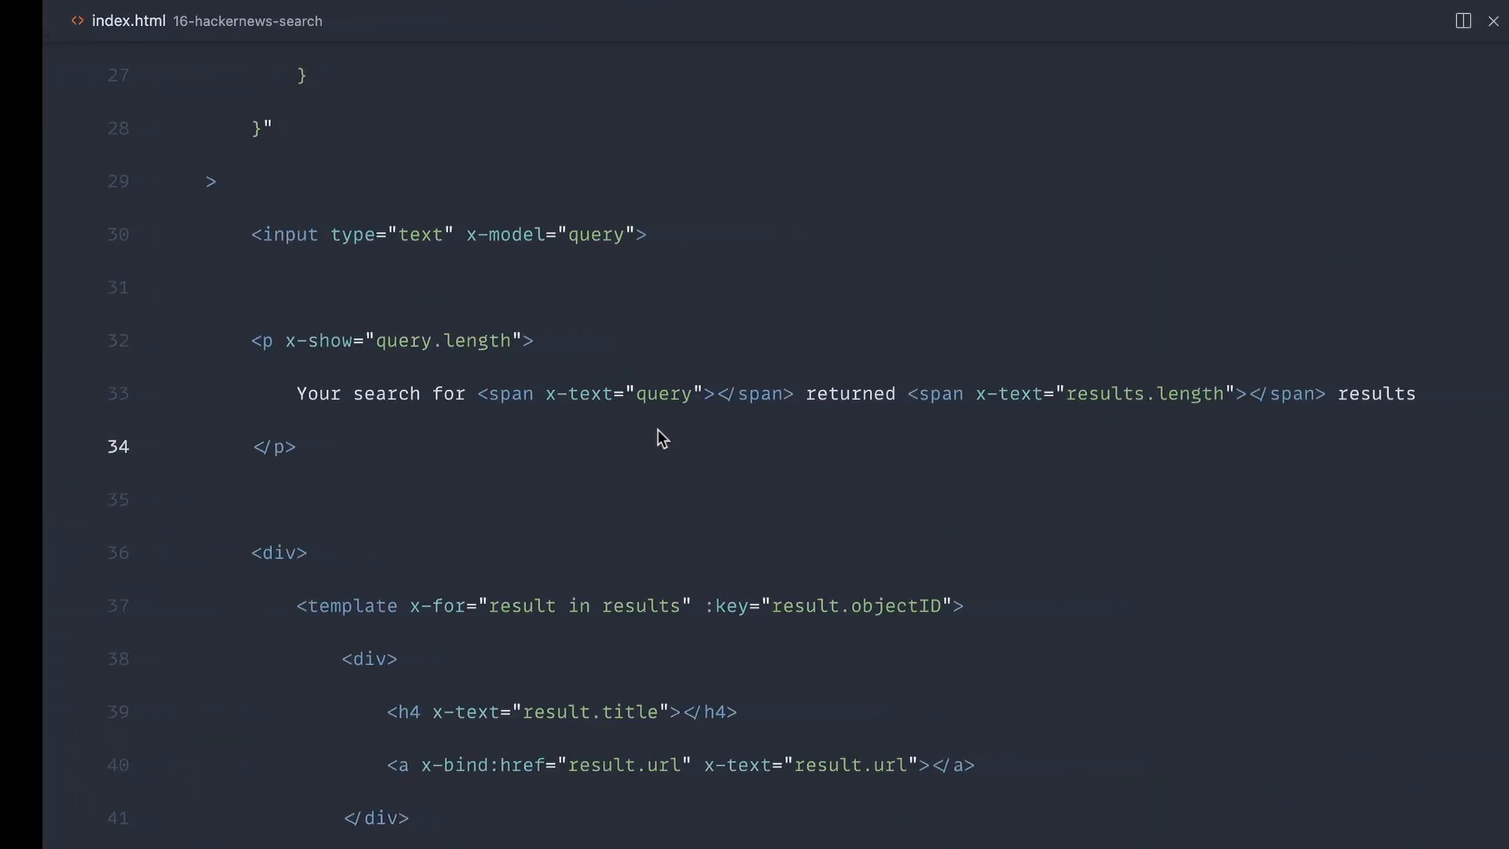
# Insert an if (query === '') block above this.performSearch(query) in the watcher.
pyautogui.scroll(3)
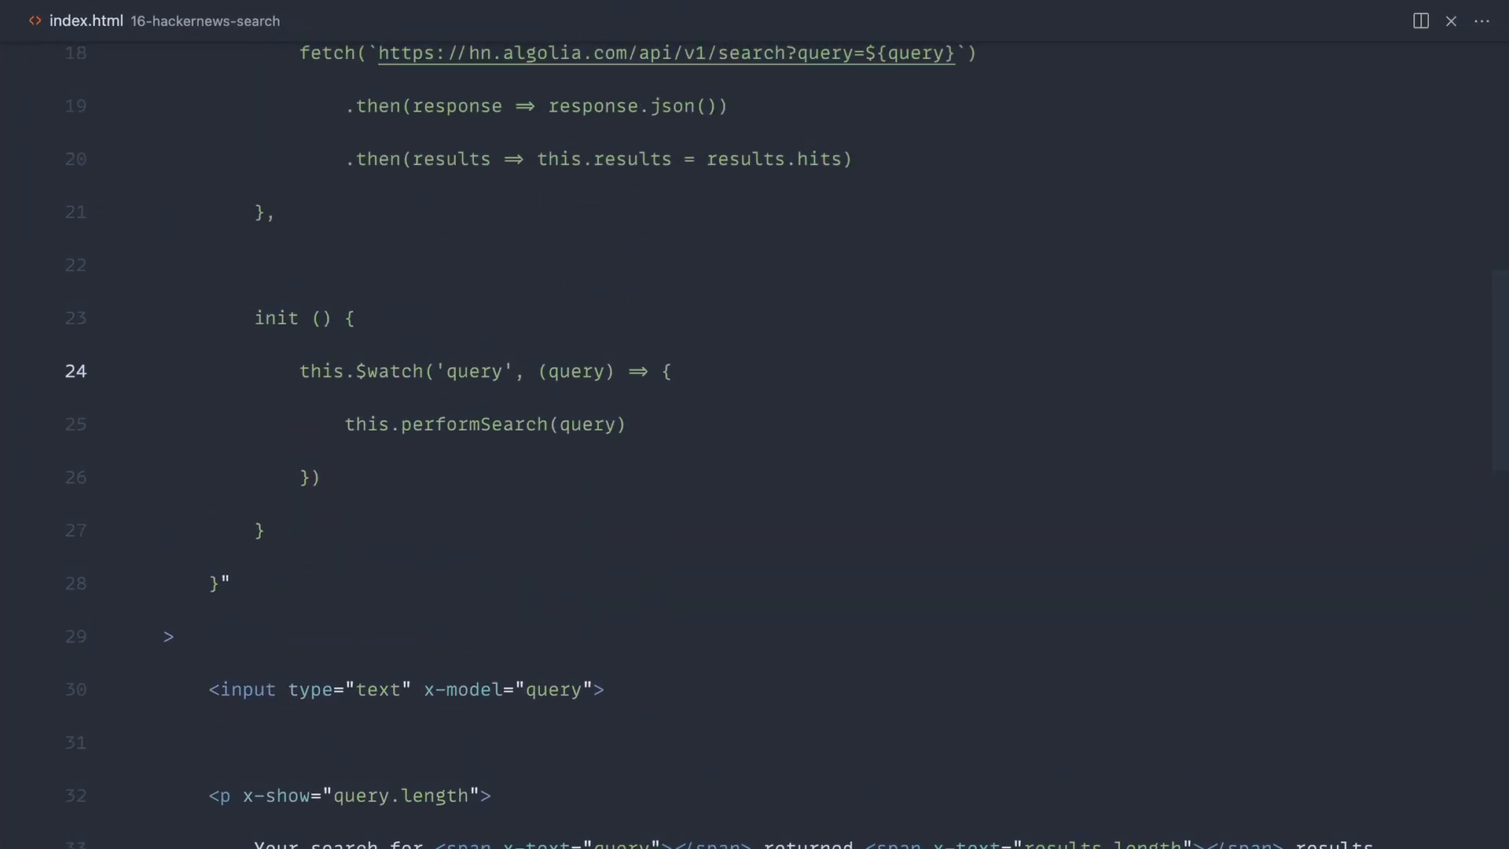
pyautogui.press('Enter')
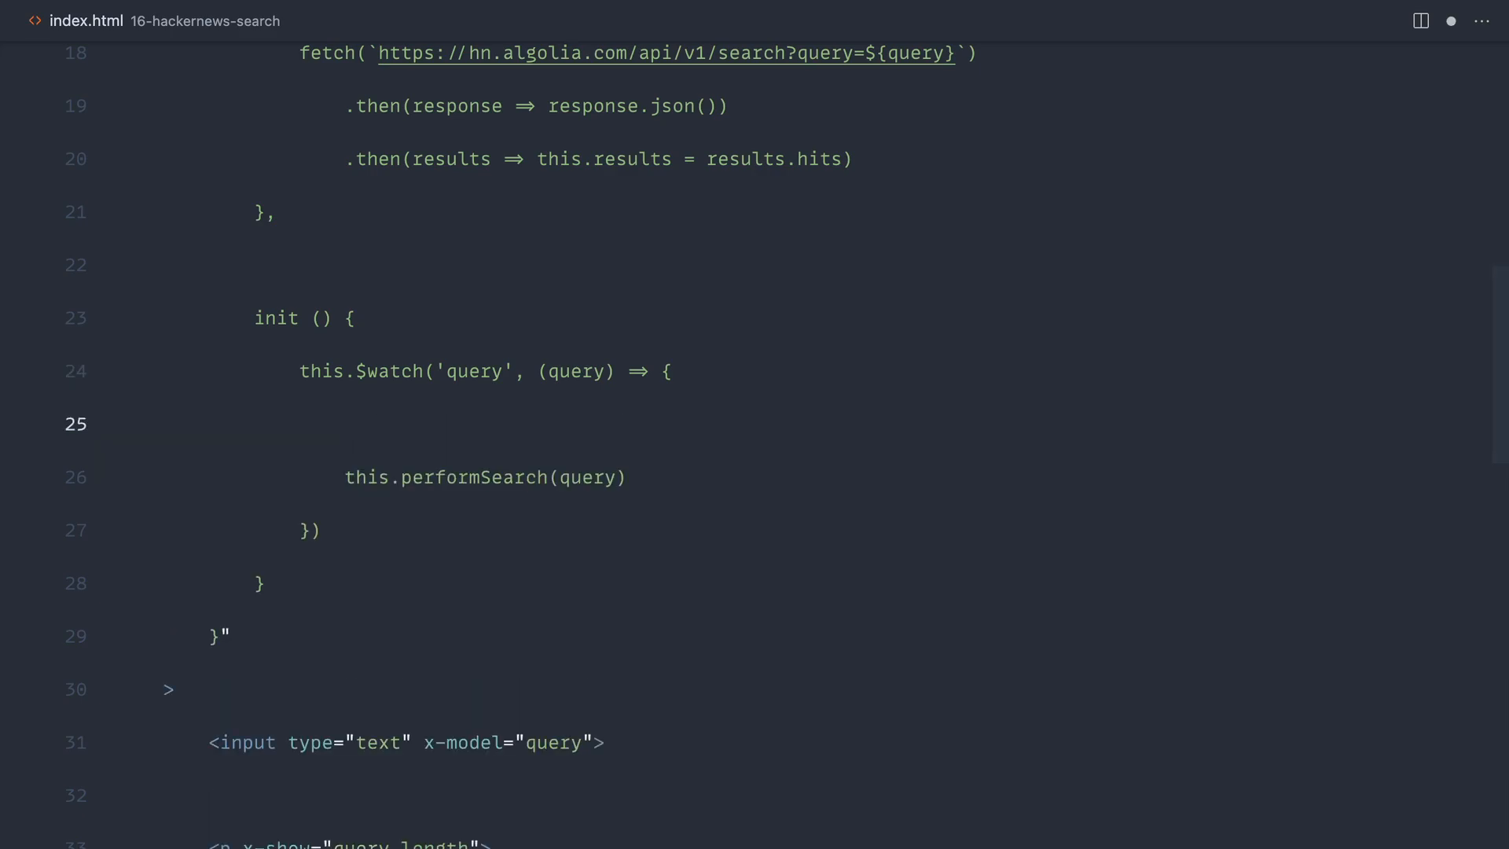
pyautogui.write('if () {')
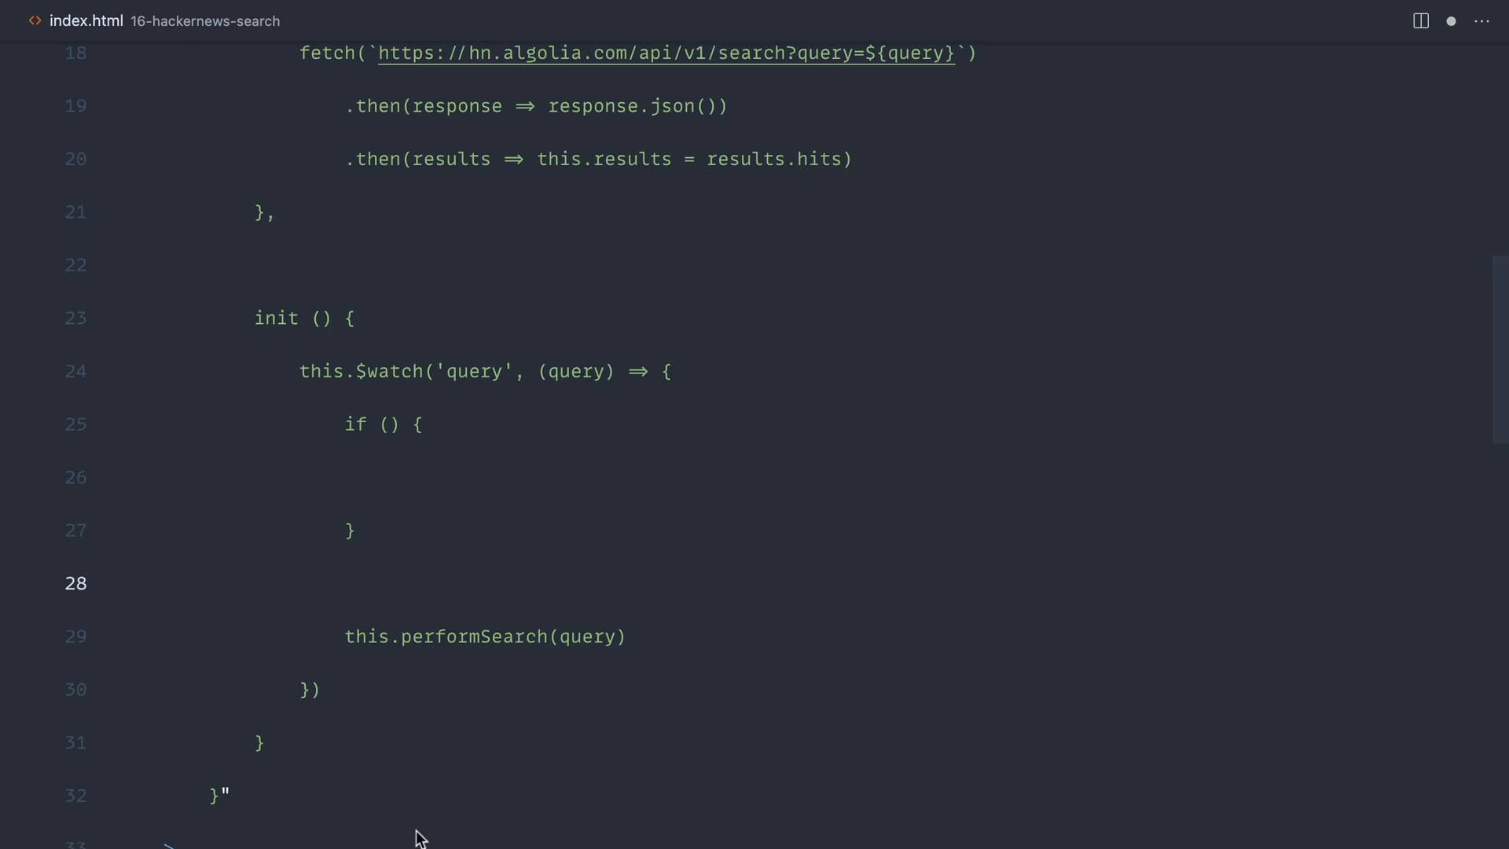
pyautogui.click(387, 424)
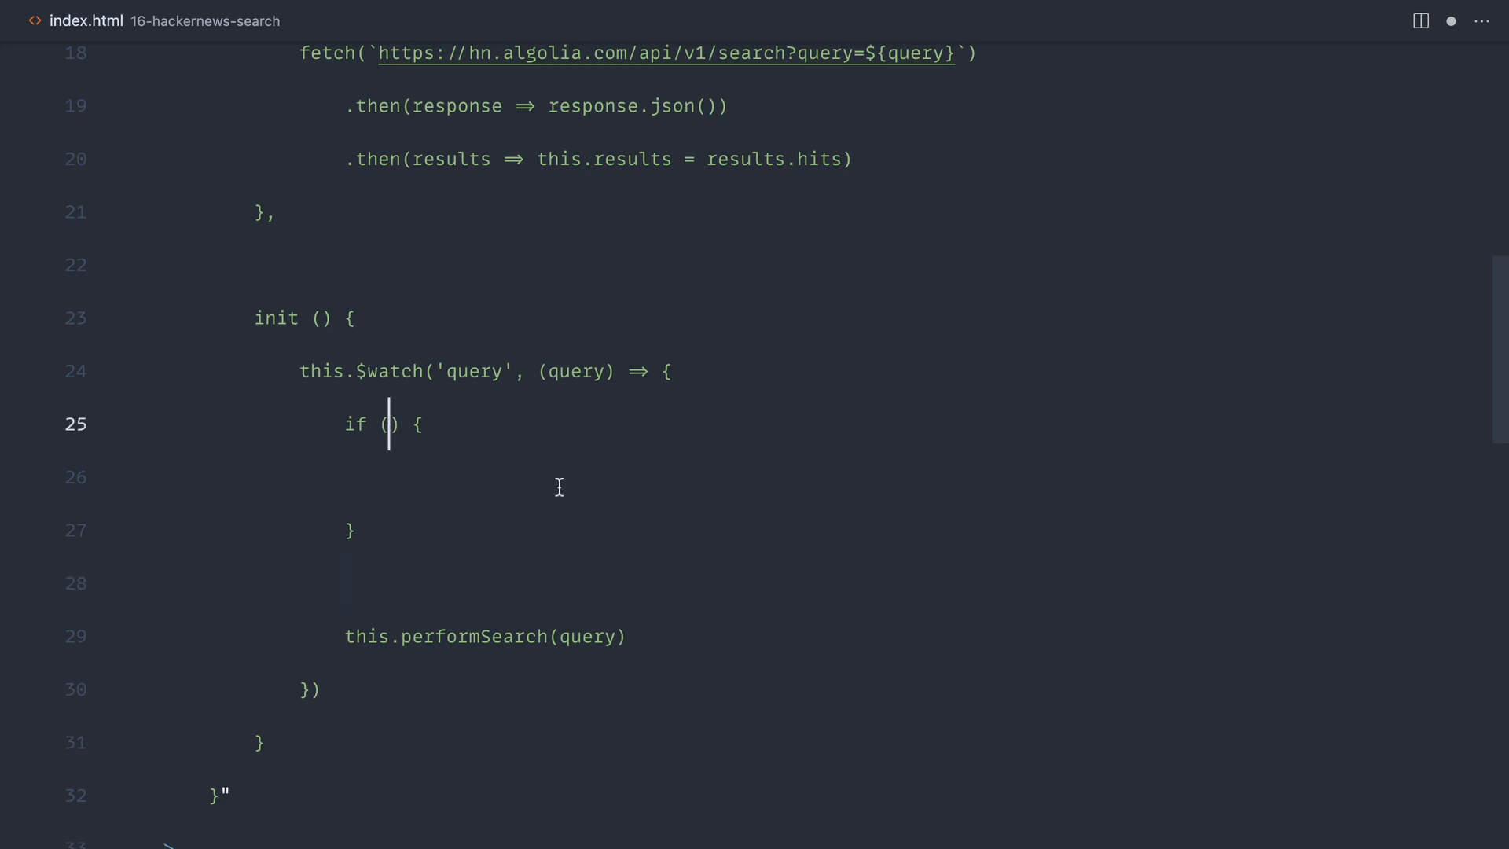
pyautogui.write('query')
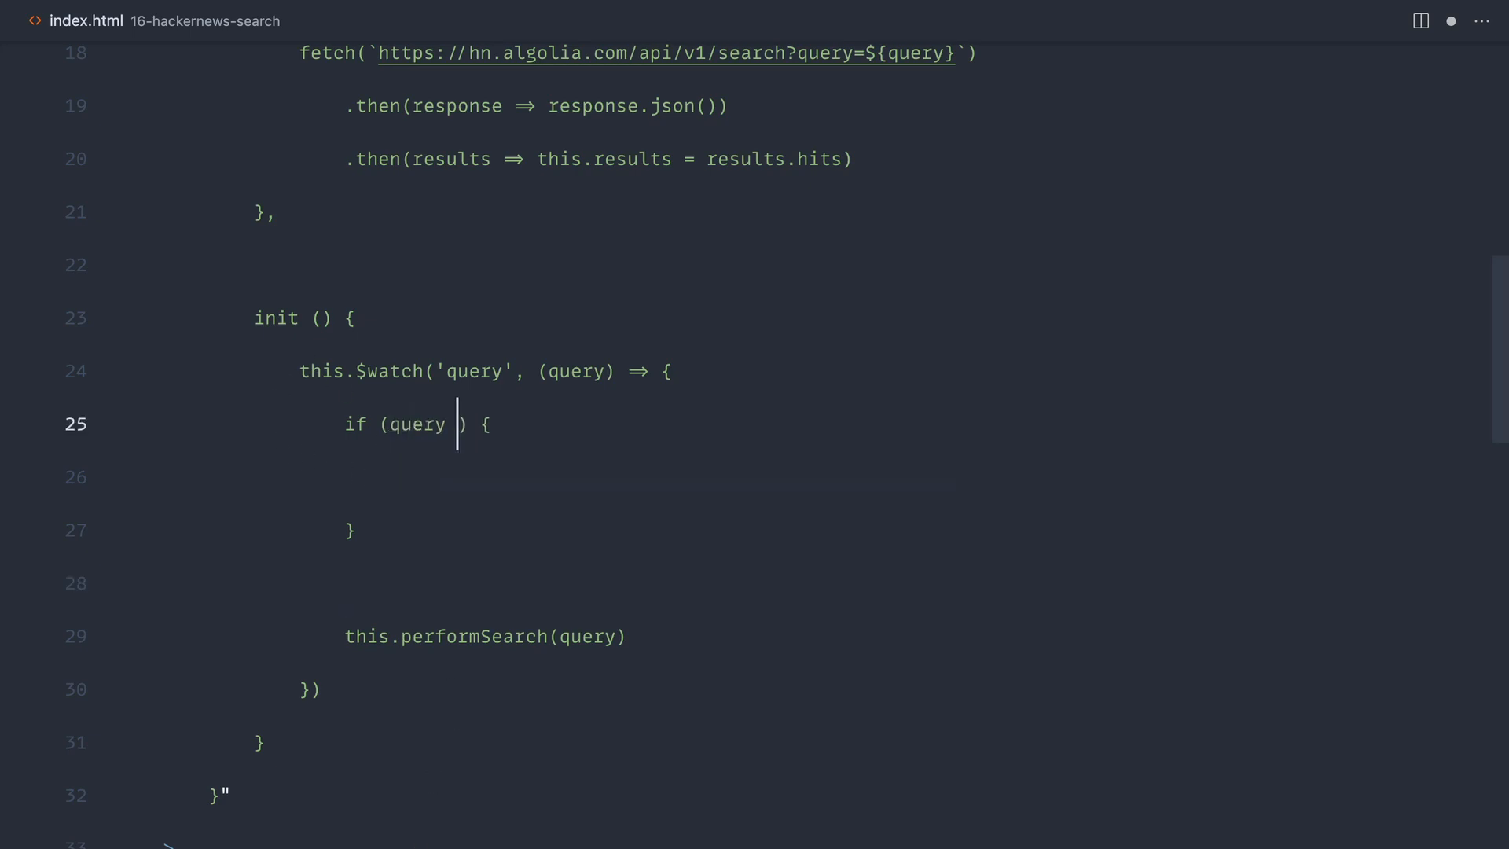
pyautogui.write("=== ''")
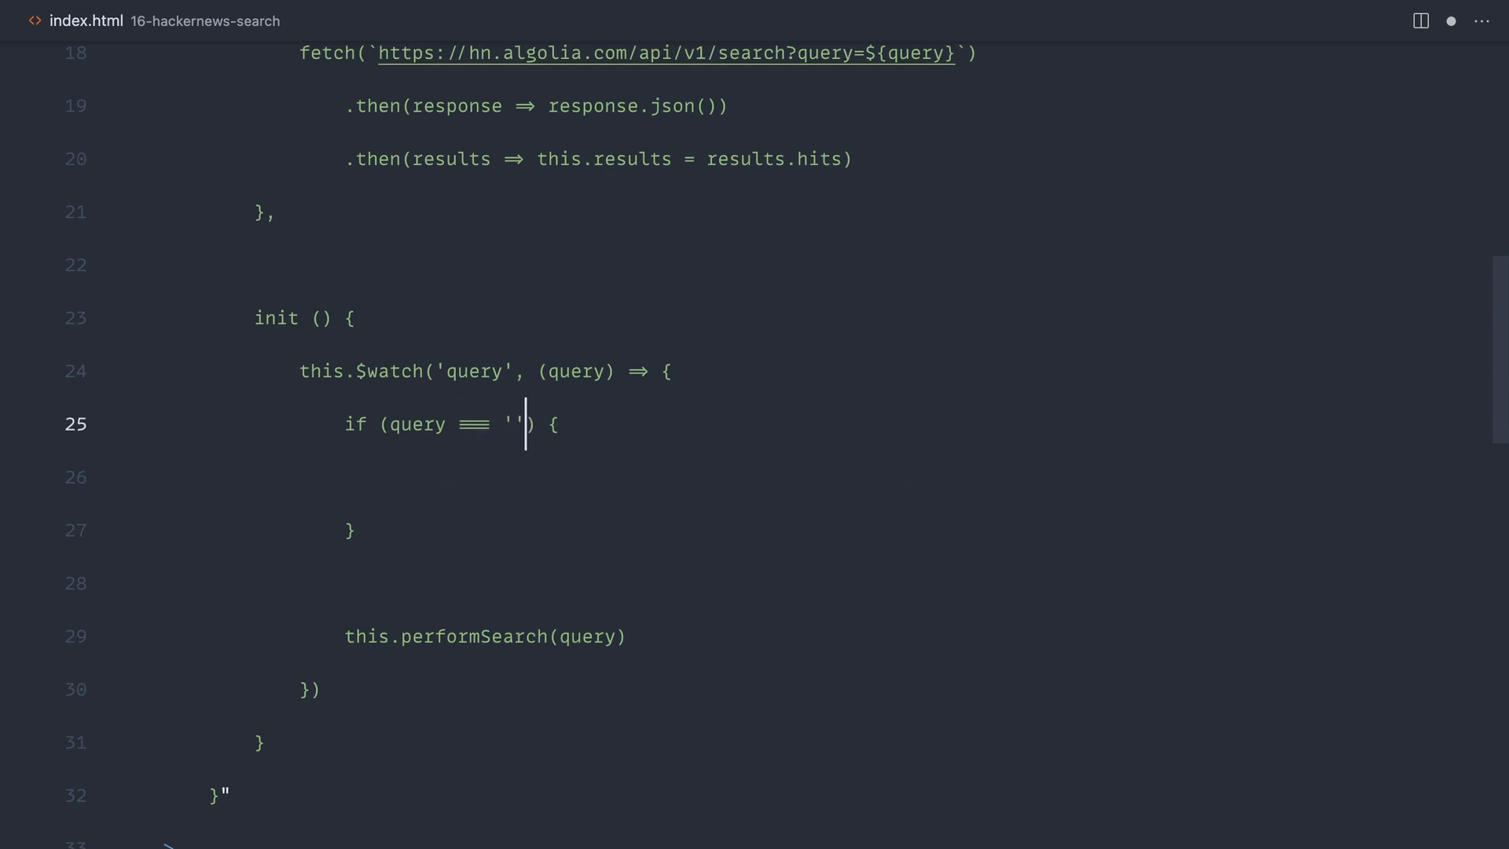
pyautogui.write('t')
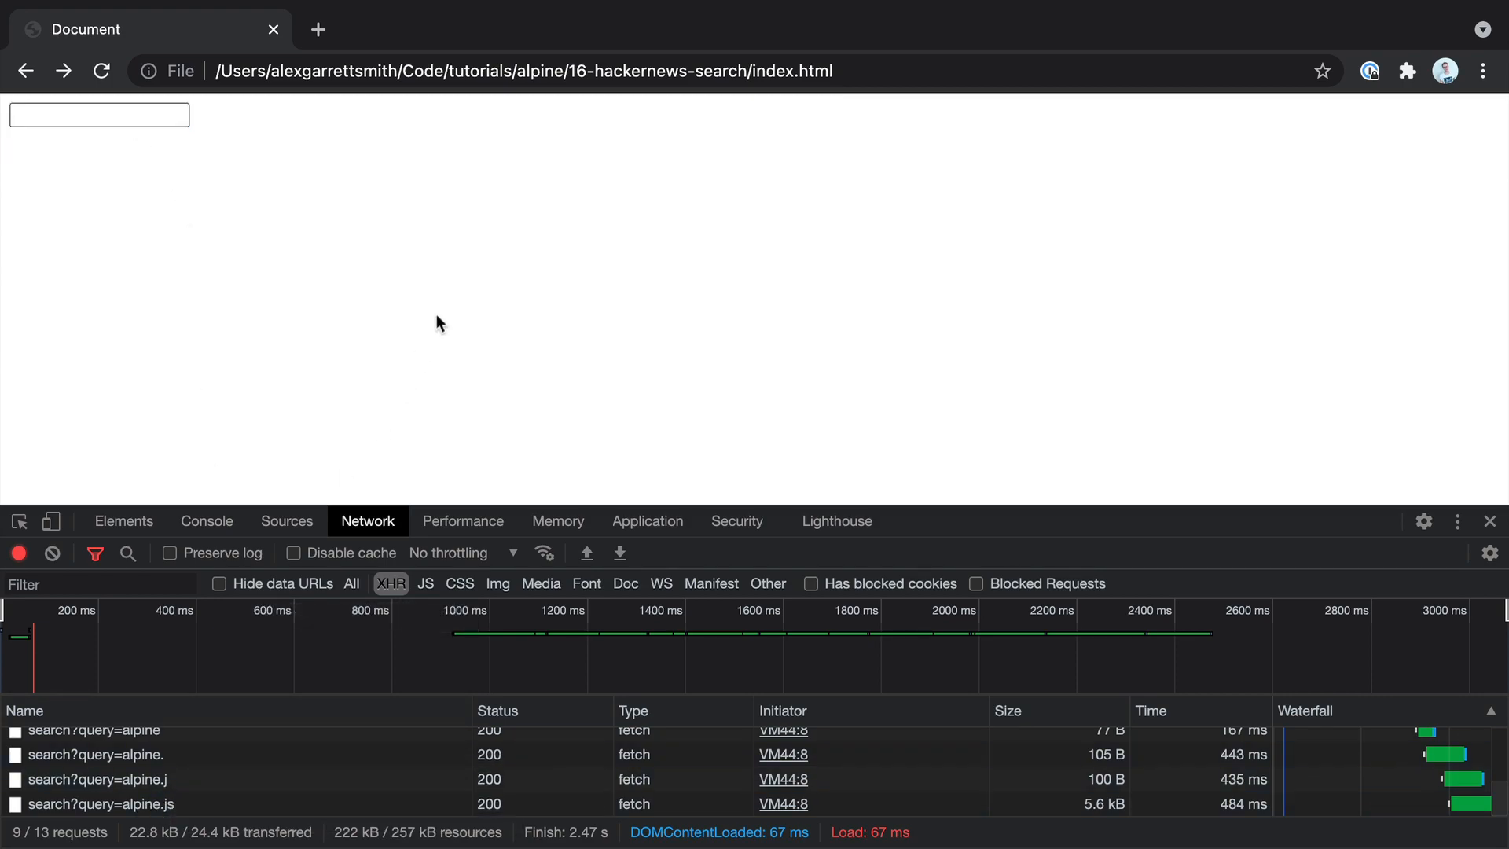
pyautogui.moveTo(739, 402)
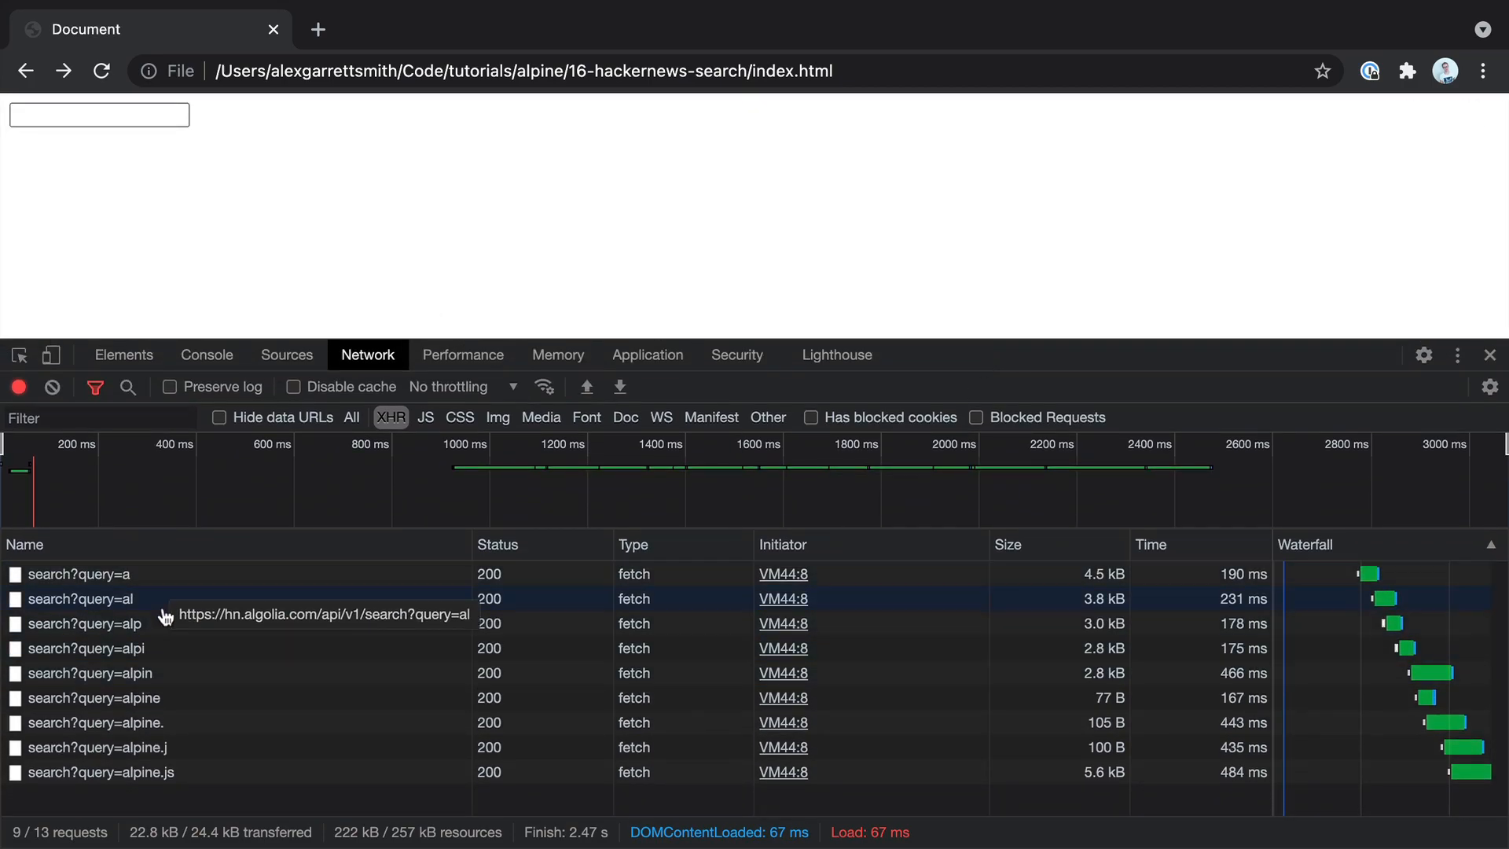
pyautogui.moveTo(158, 574)
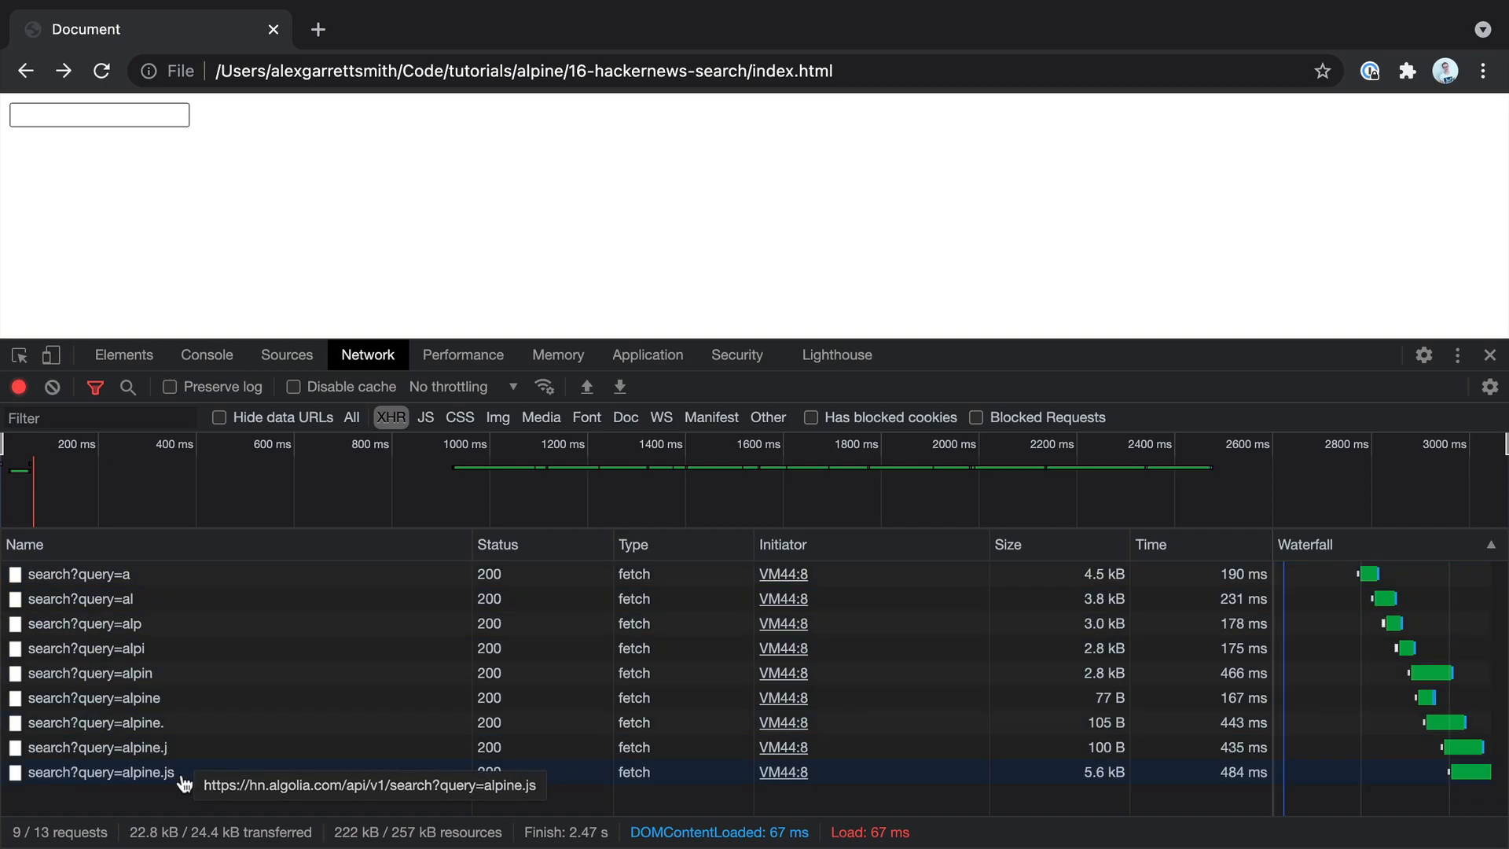
pyautogui.moveTo(926, 359)
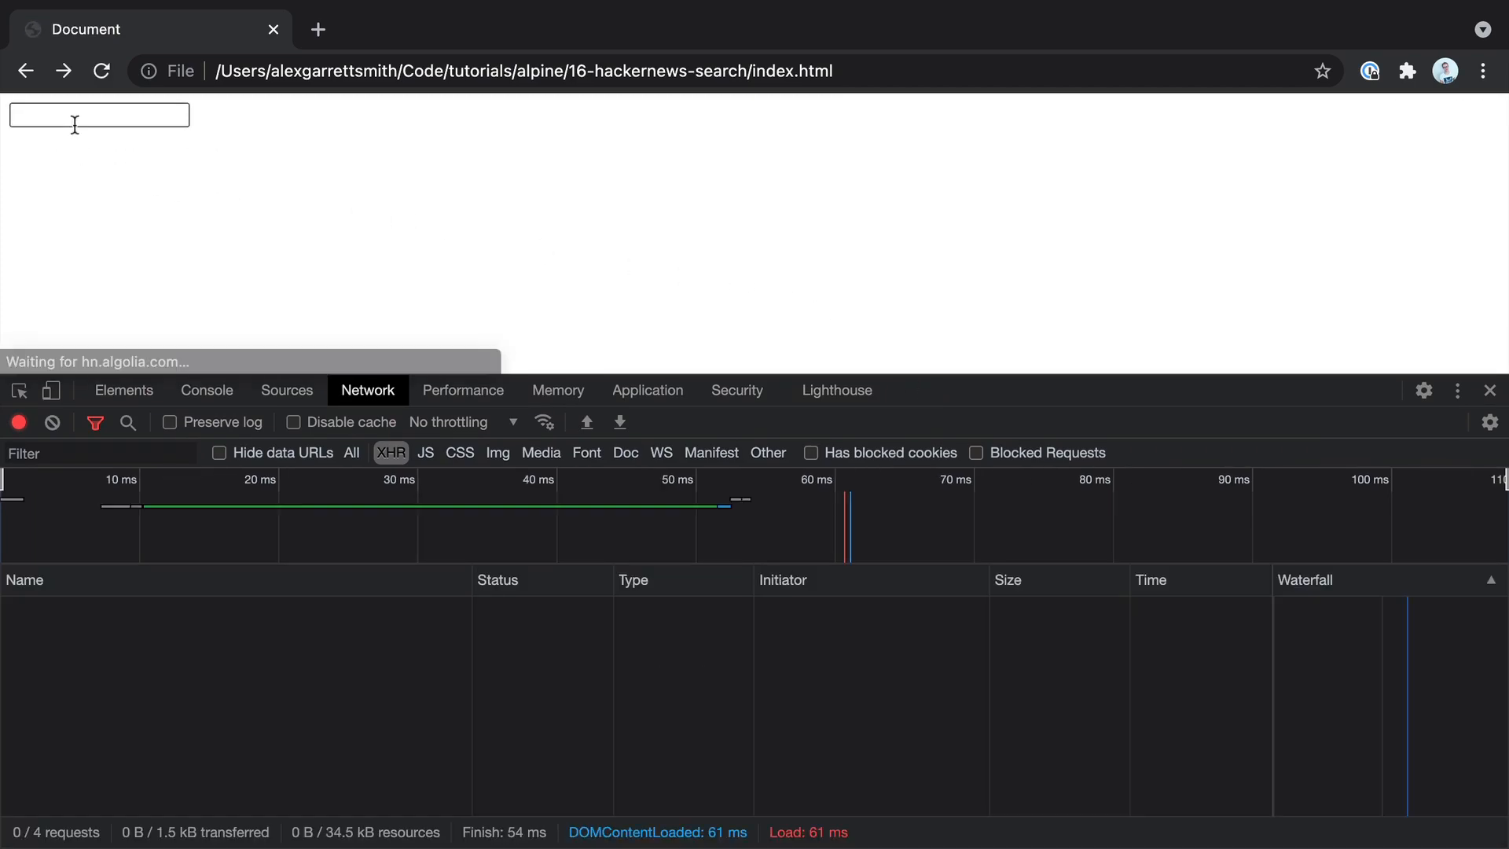
# Type alpine into the reloaded page's search input.
pyautogui.write('alpine')
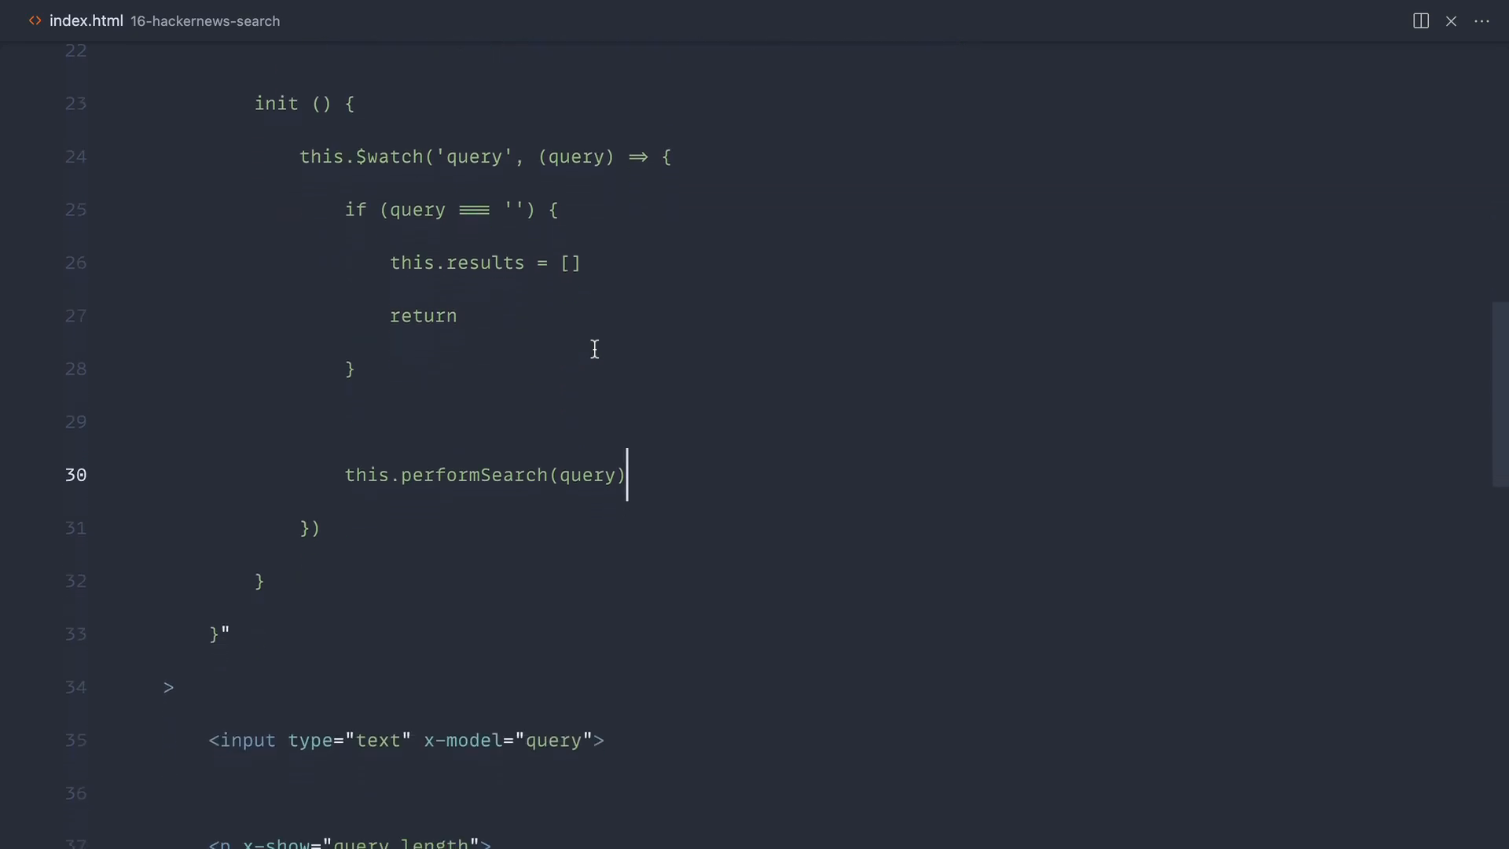
# Change the input's x-model binding to x-model.debounce.
pyautogui.scroll(-3)
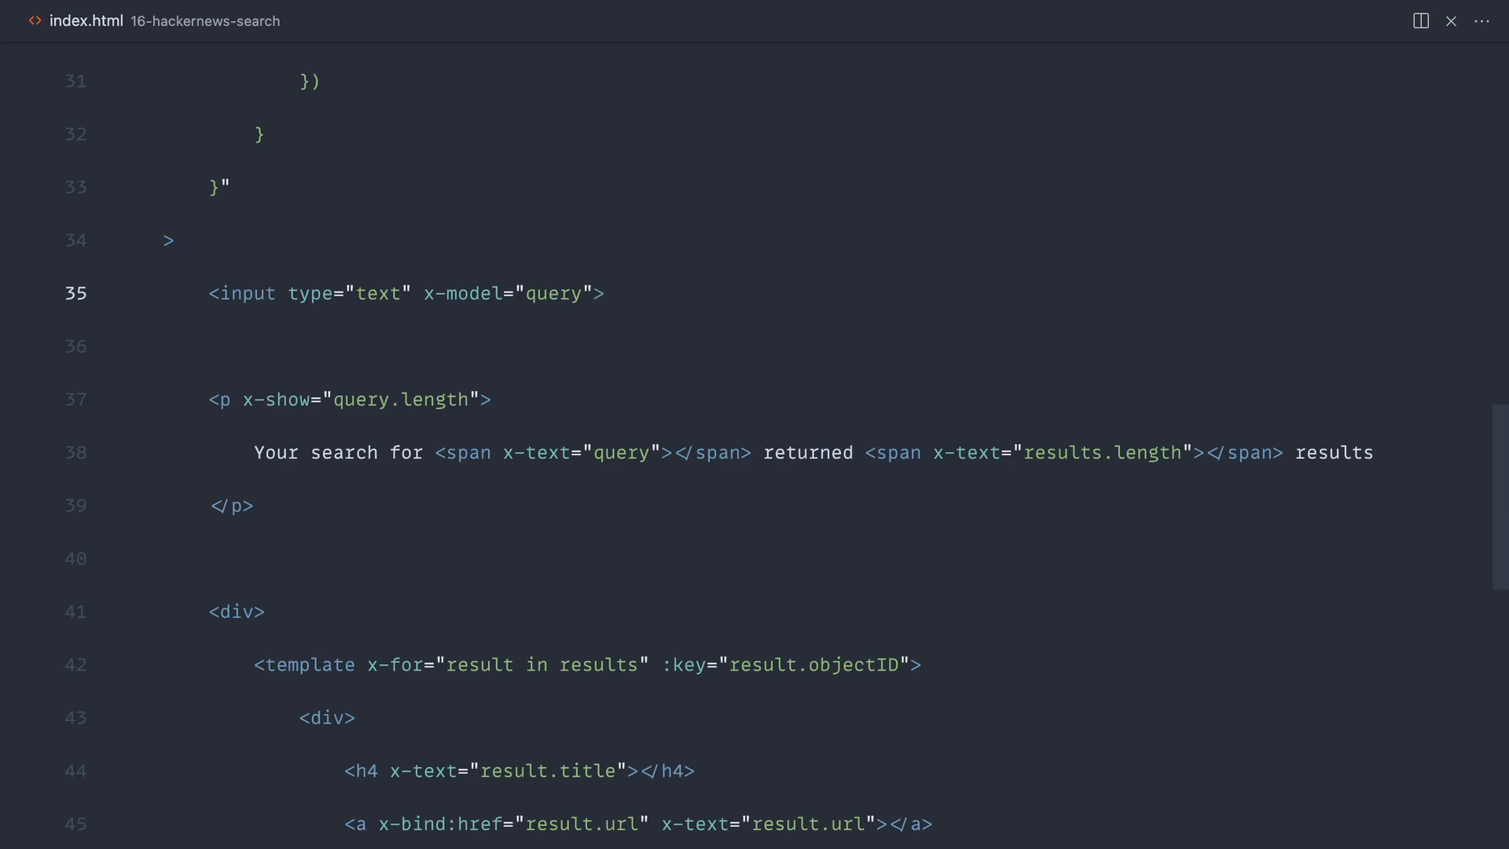
pyautogui.scroll(3)
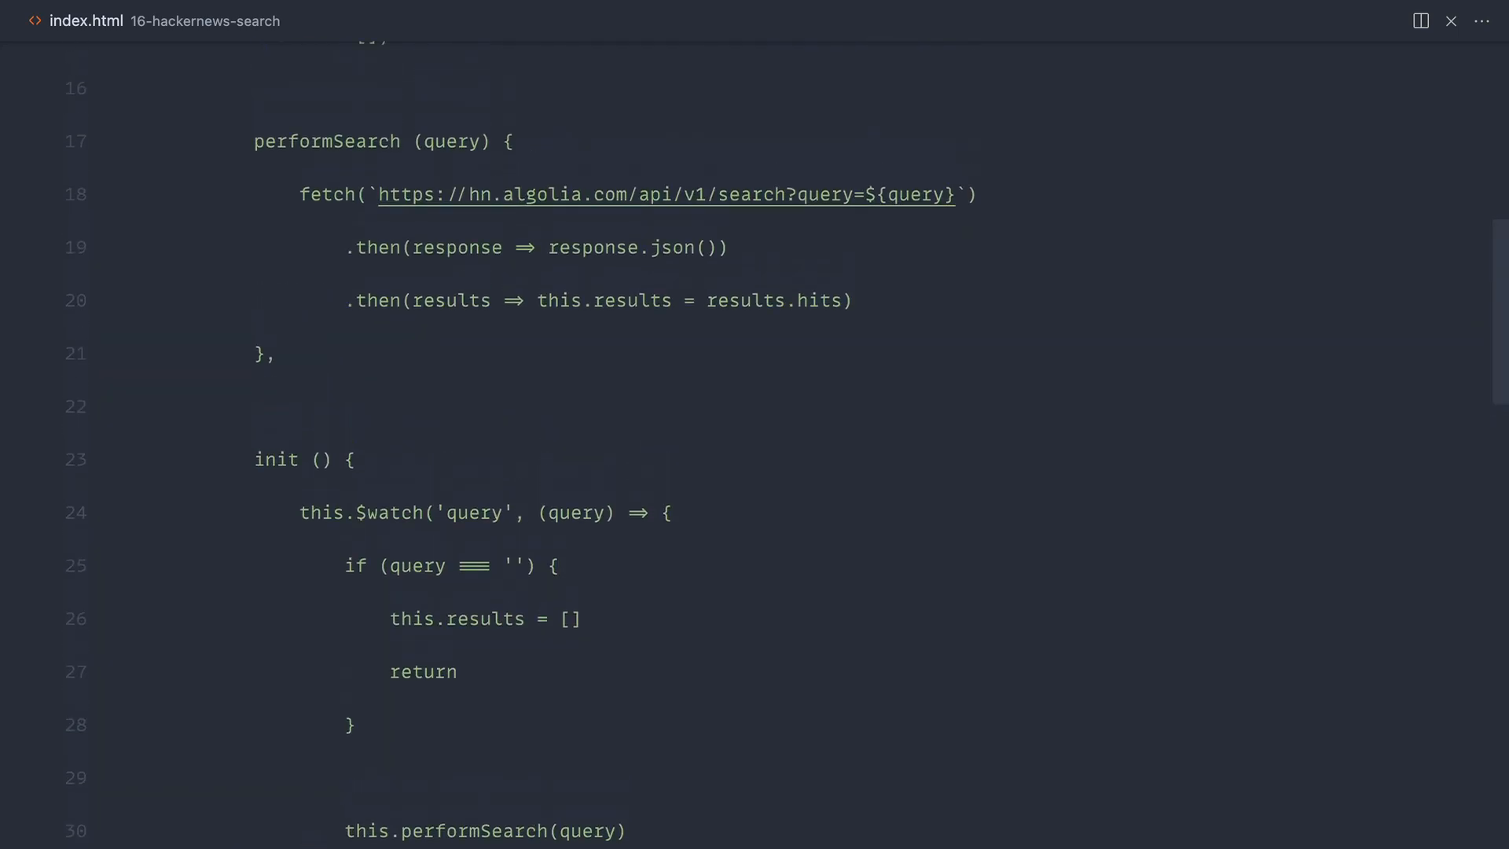
pyautogui.scroll(-3)
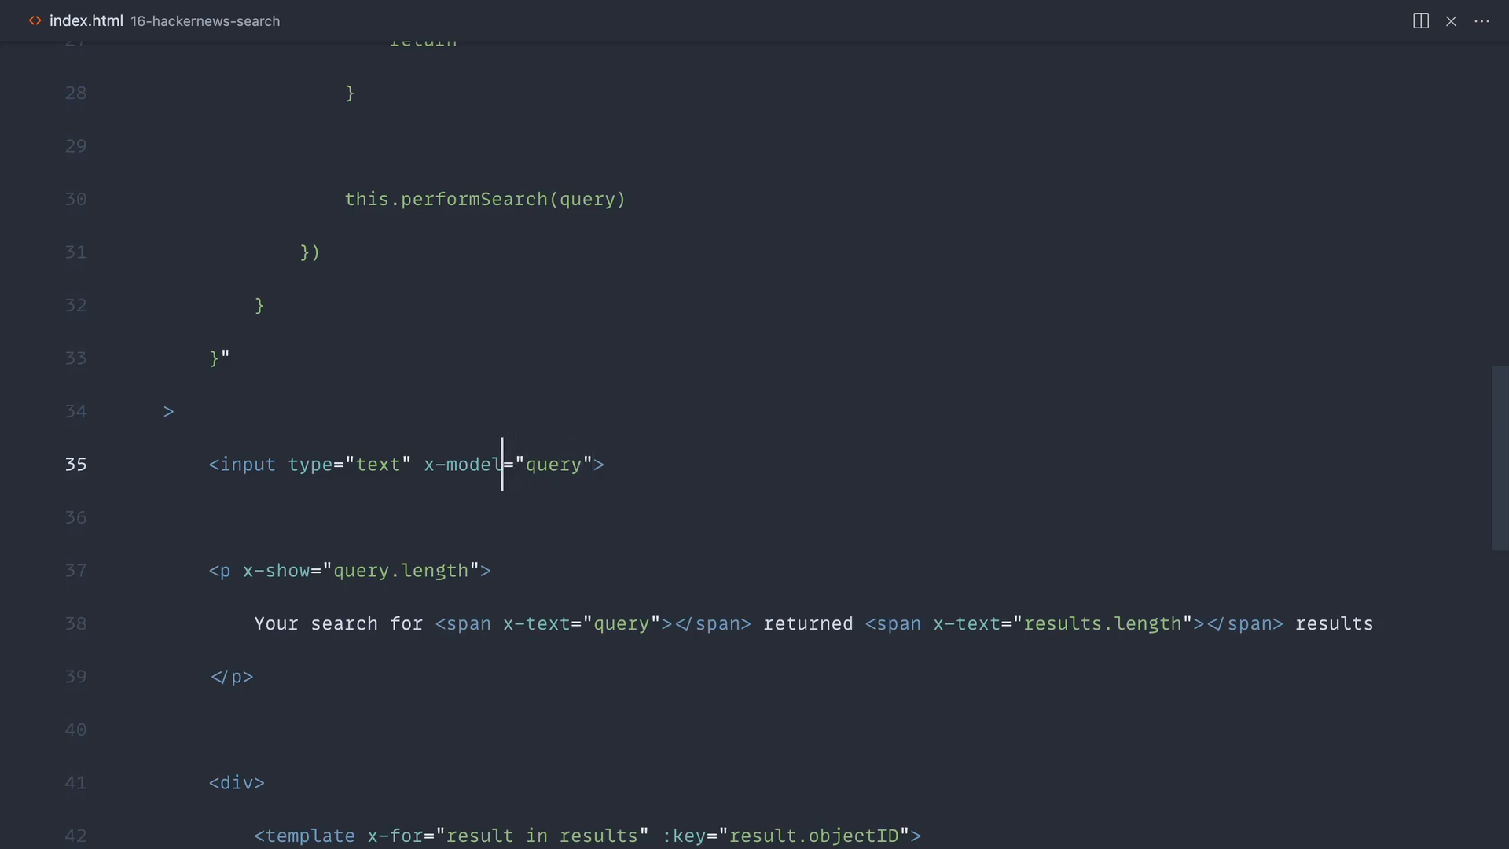
pyautogui.write('.debounce')
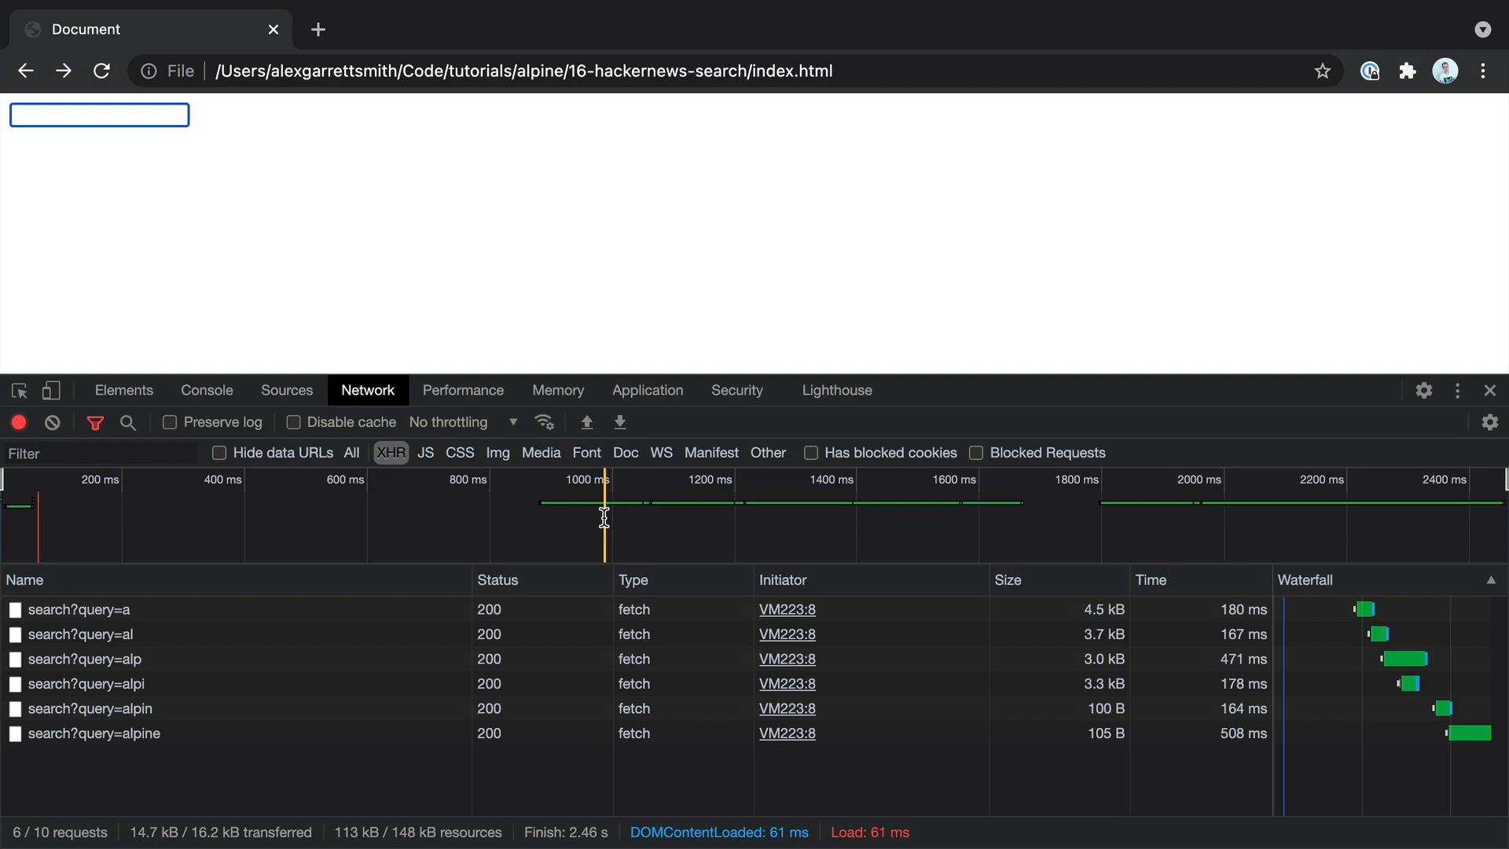
# Test the debounced search with alpine, then change the binding to x-model.debounce.200.
pyautogui.write('alpine')
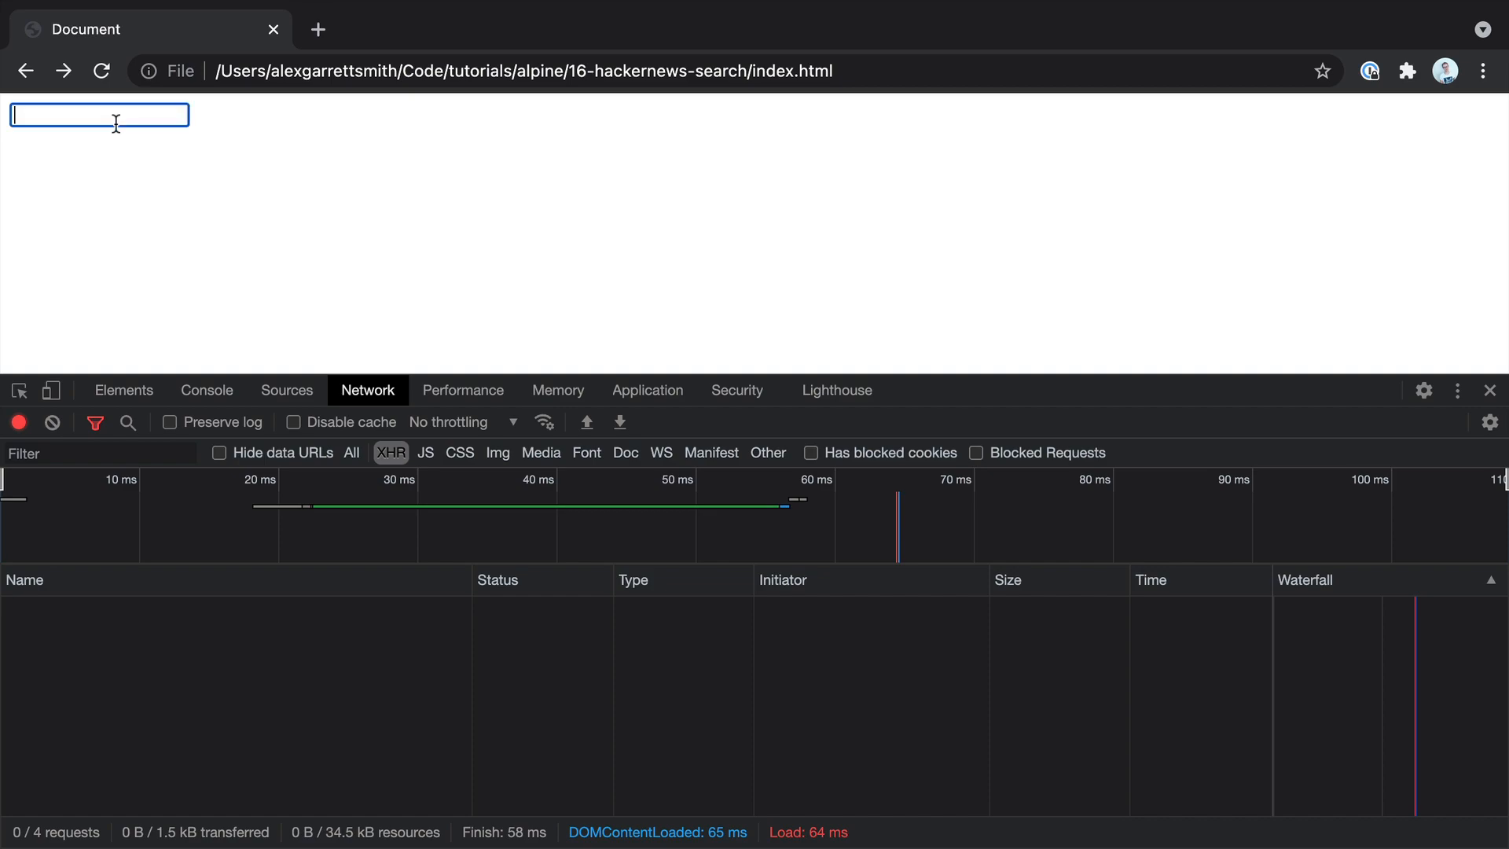
pyautogui.write('al')
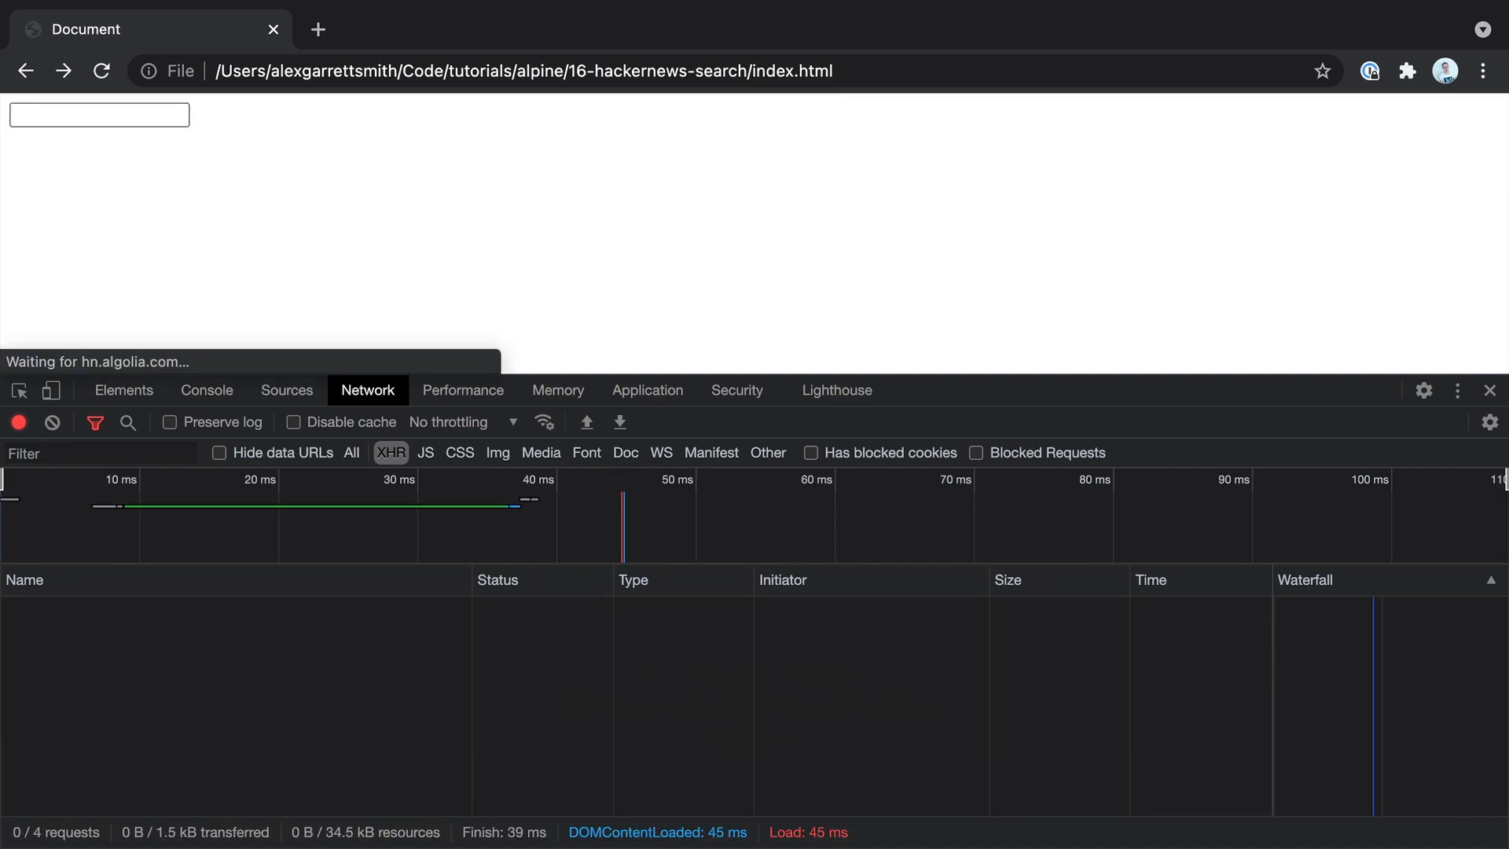
pyautogui.write('alpine')
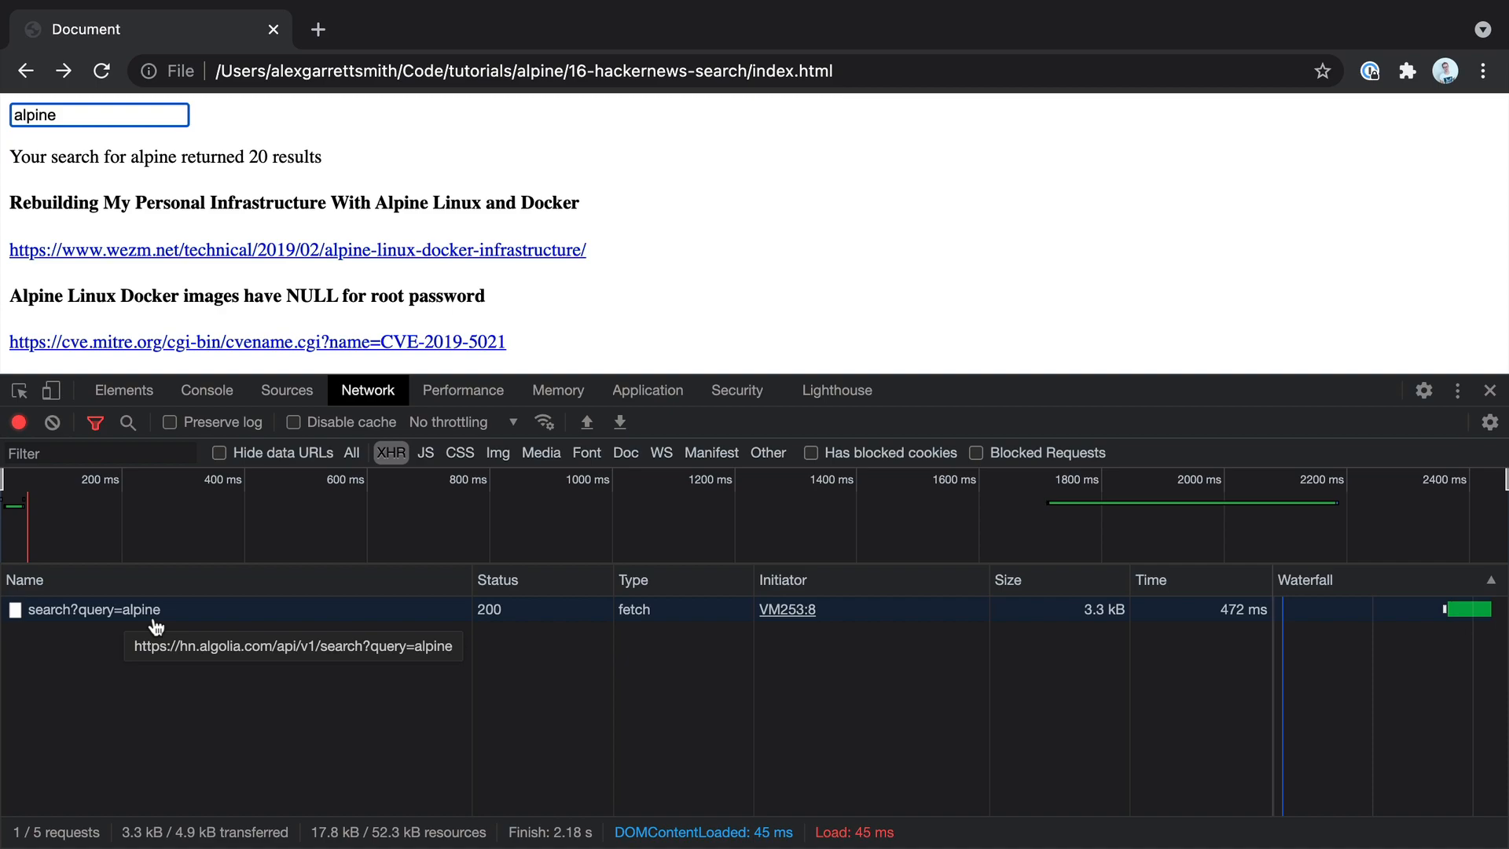
pyautogui.moveTo(158, 268)
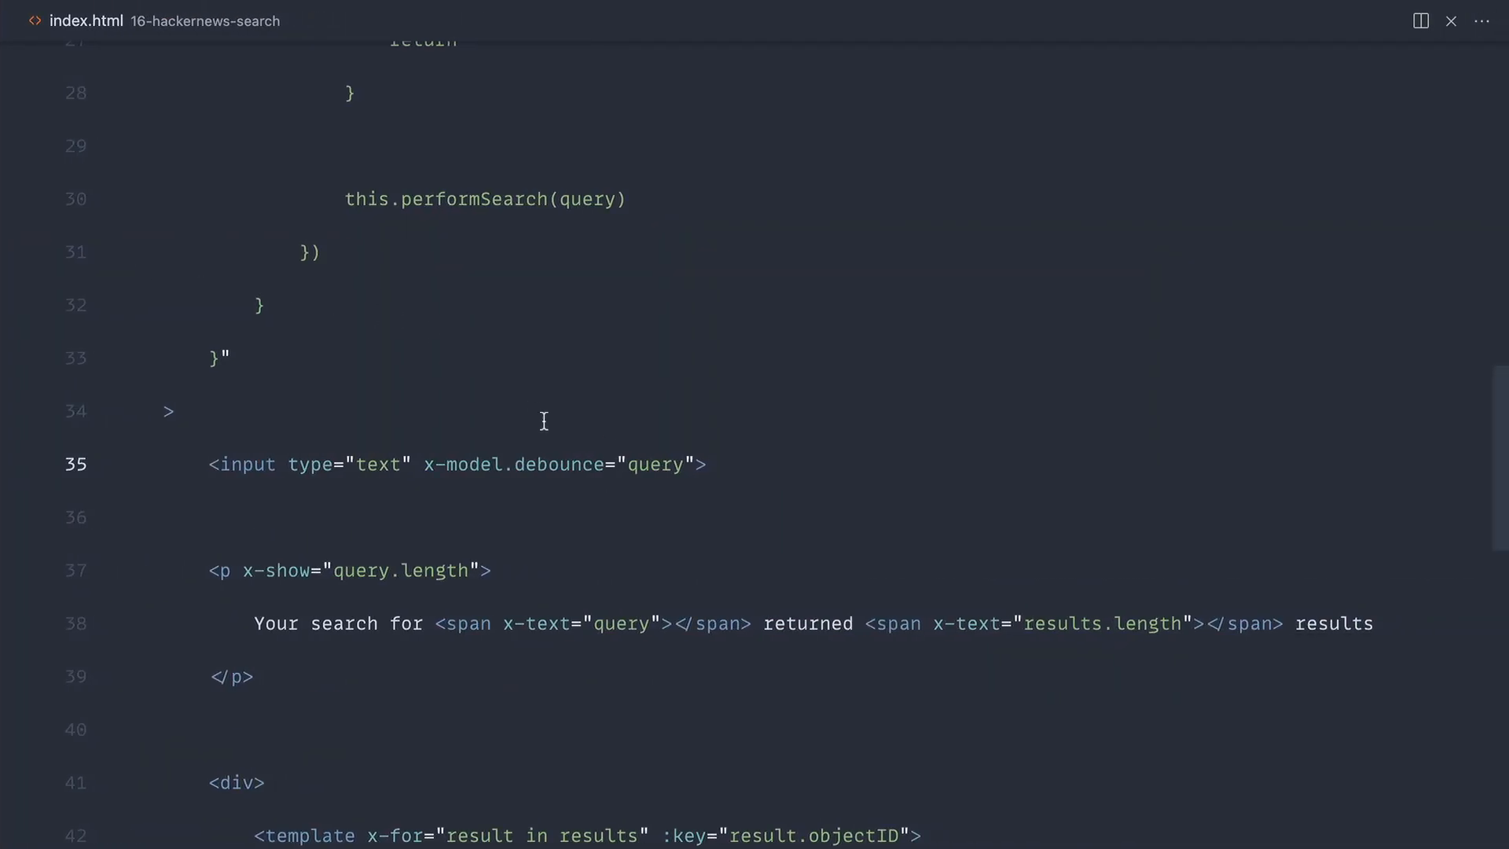
pyautogui.write('.200')
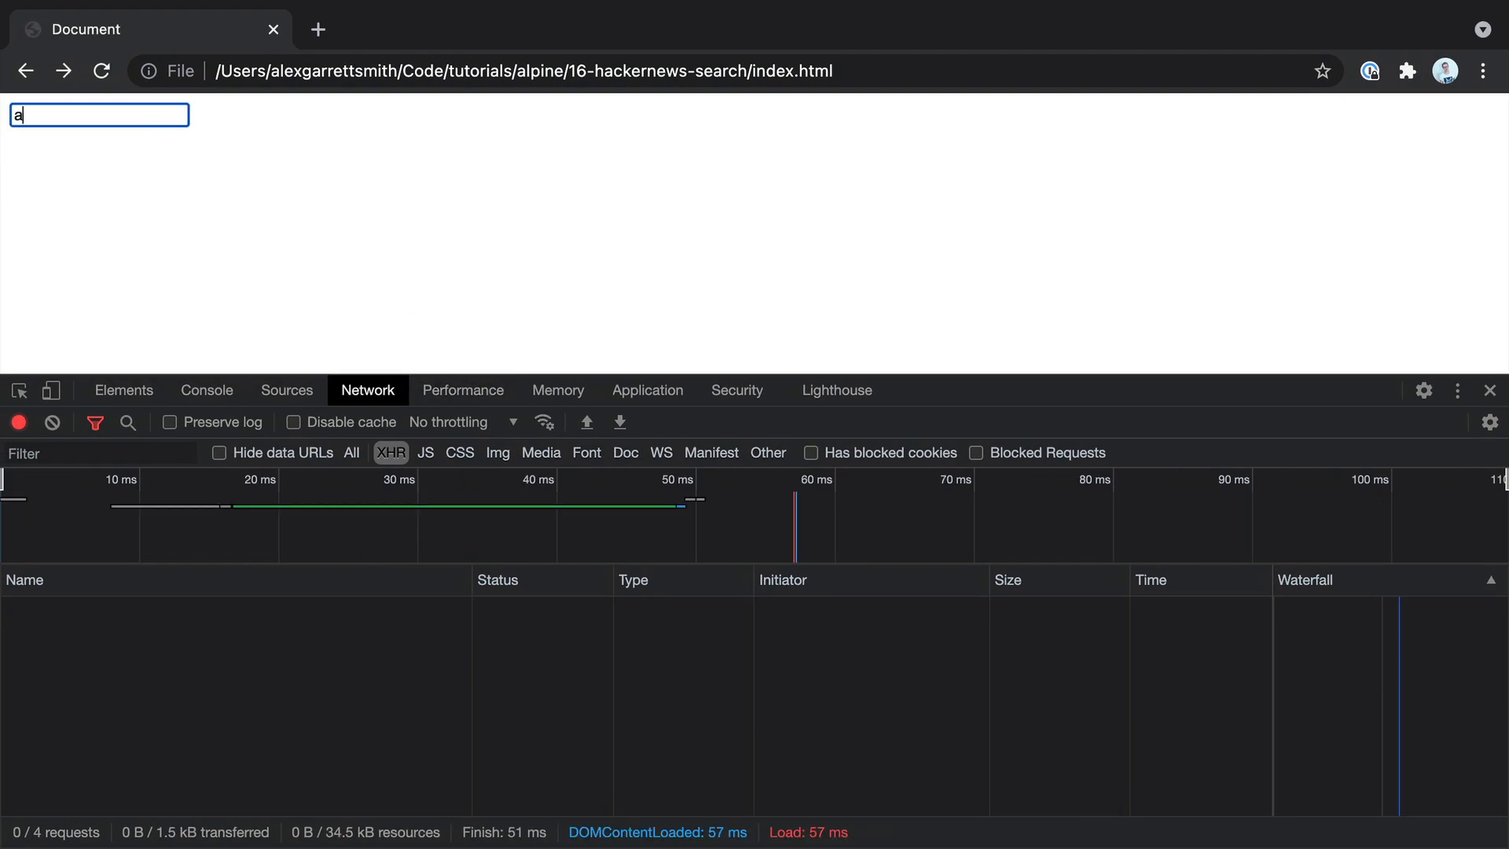
# Retype alpine in the reloaded page and compare the logged search requests.
pyautogui.write('lpine')
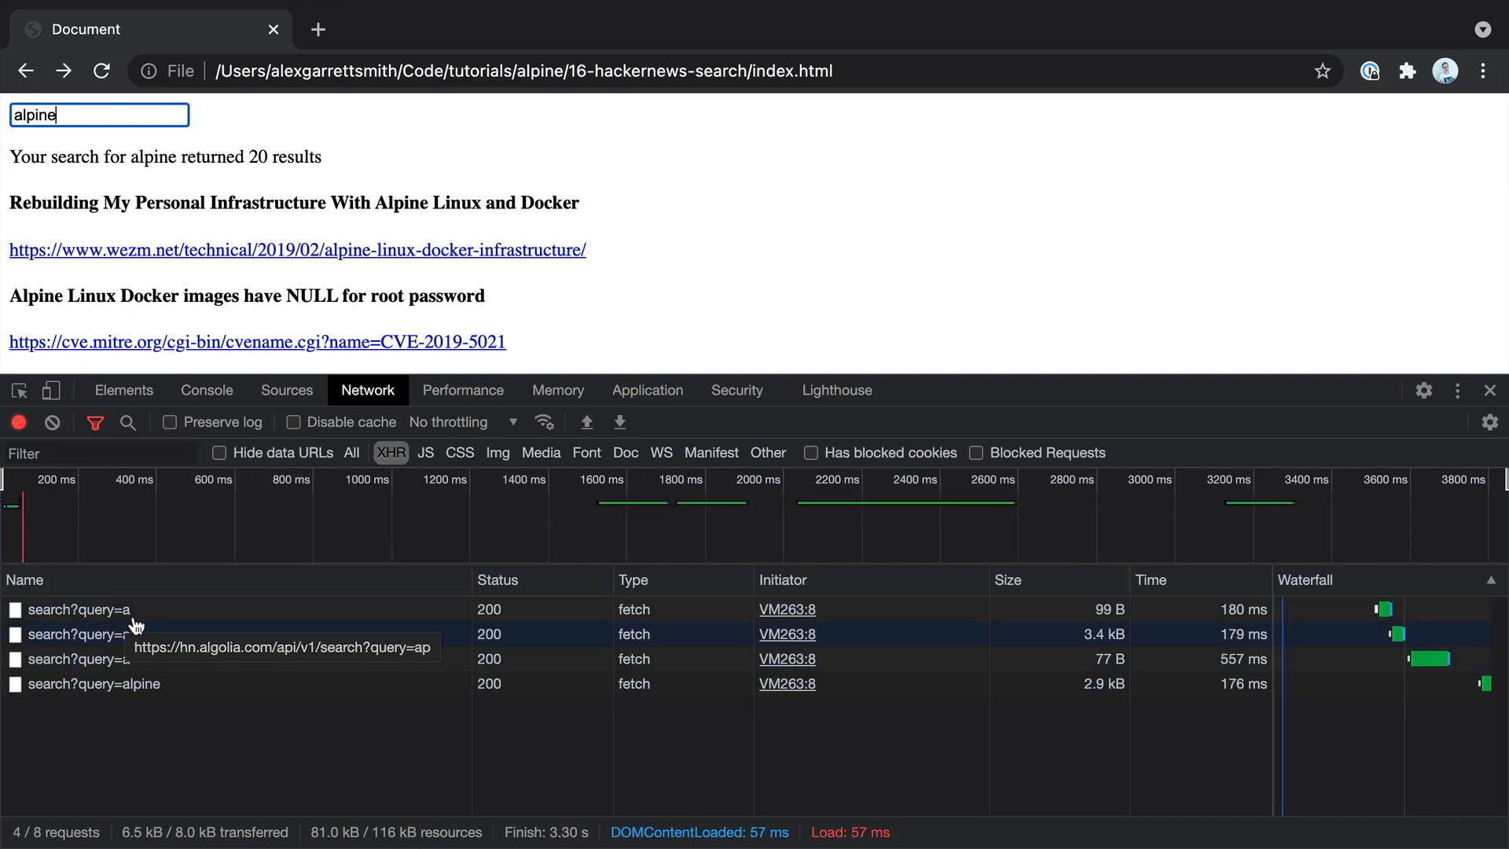
pyautogui.moveTo(809, 110)
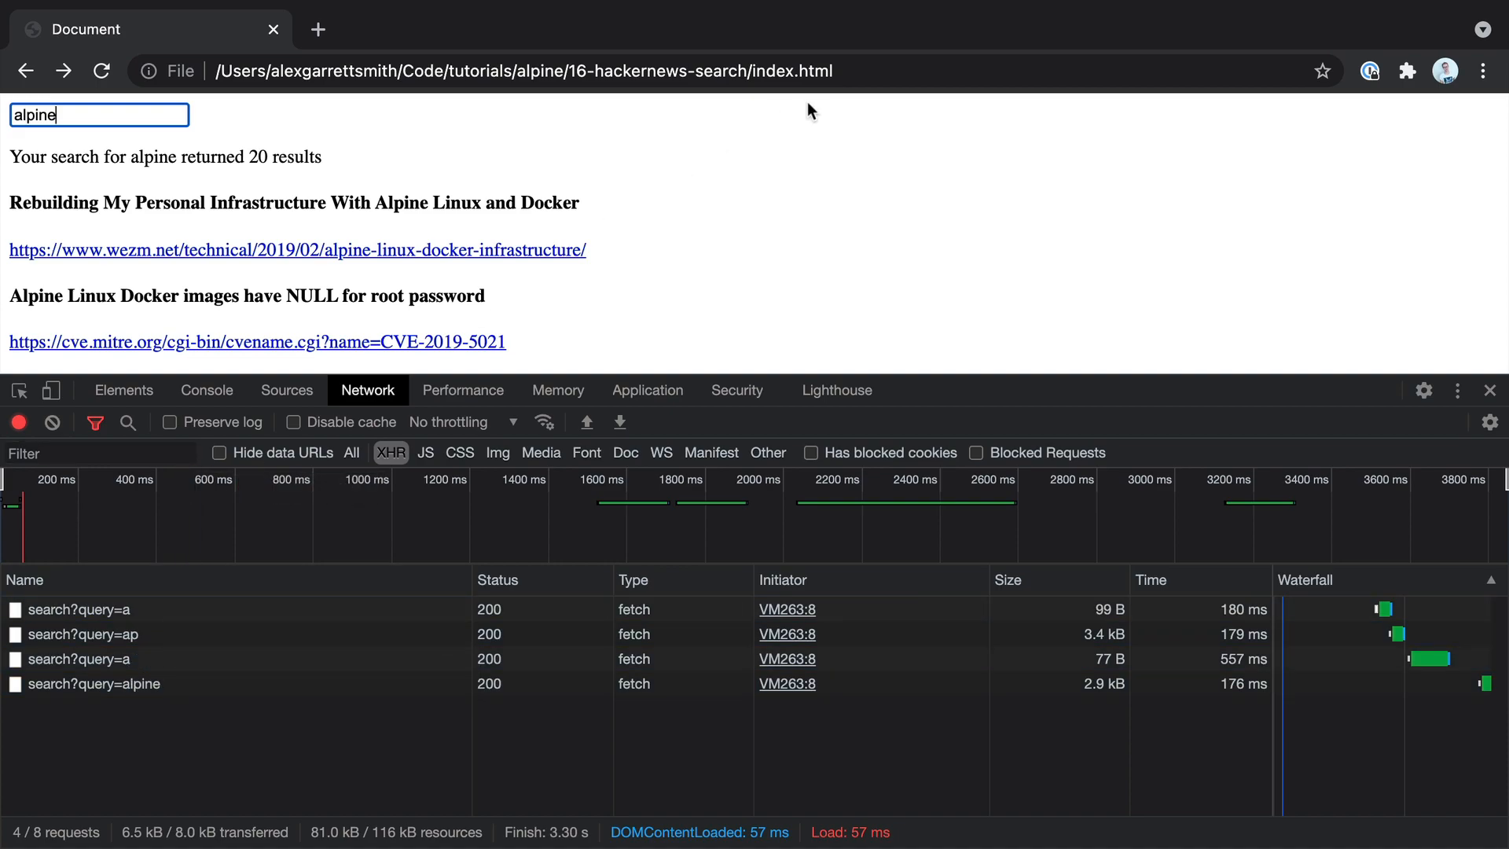
pyautogui.moveTo(737, 287)
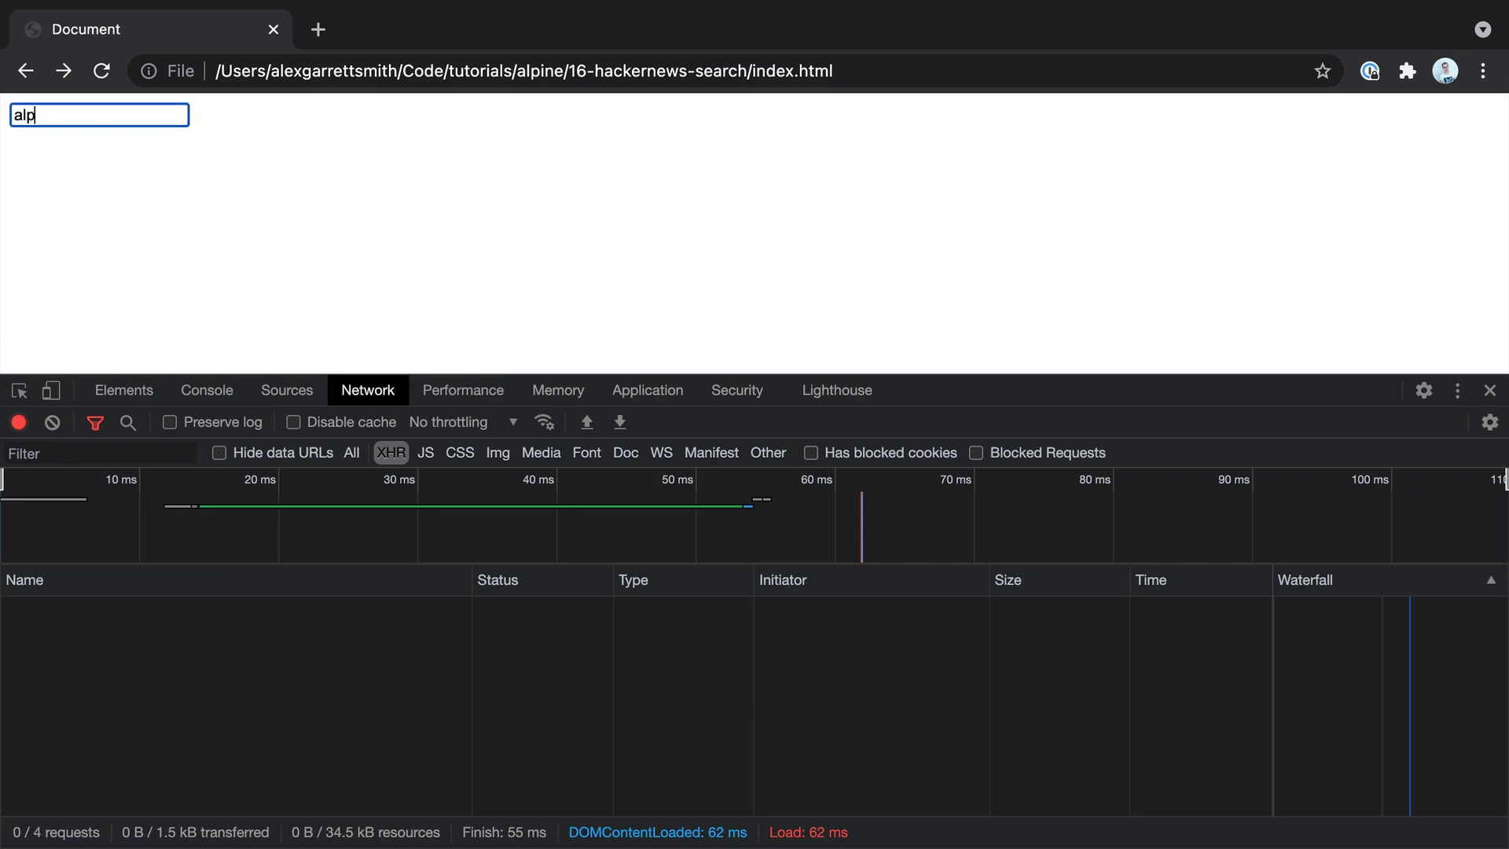
pyautogui.write('ine')
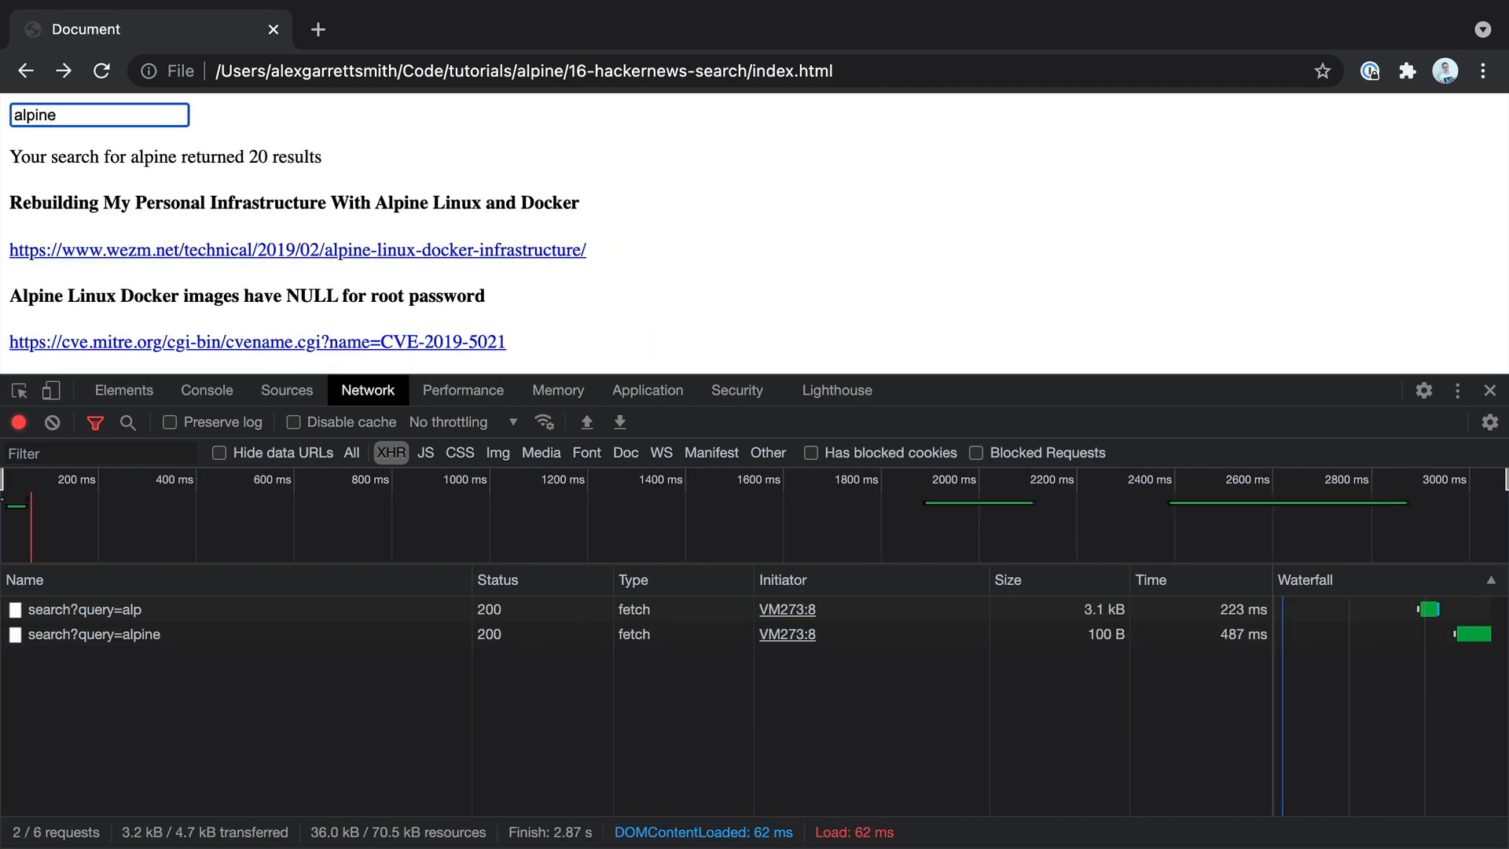